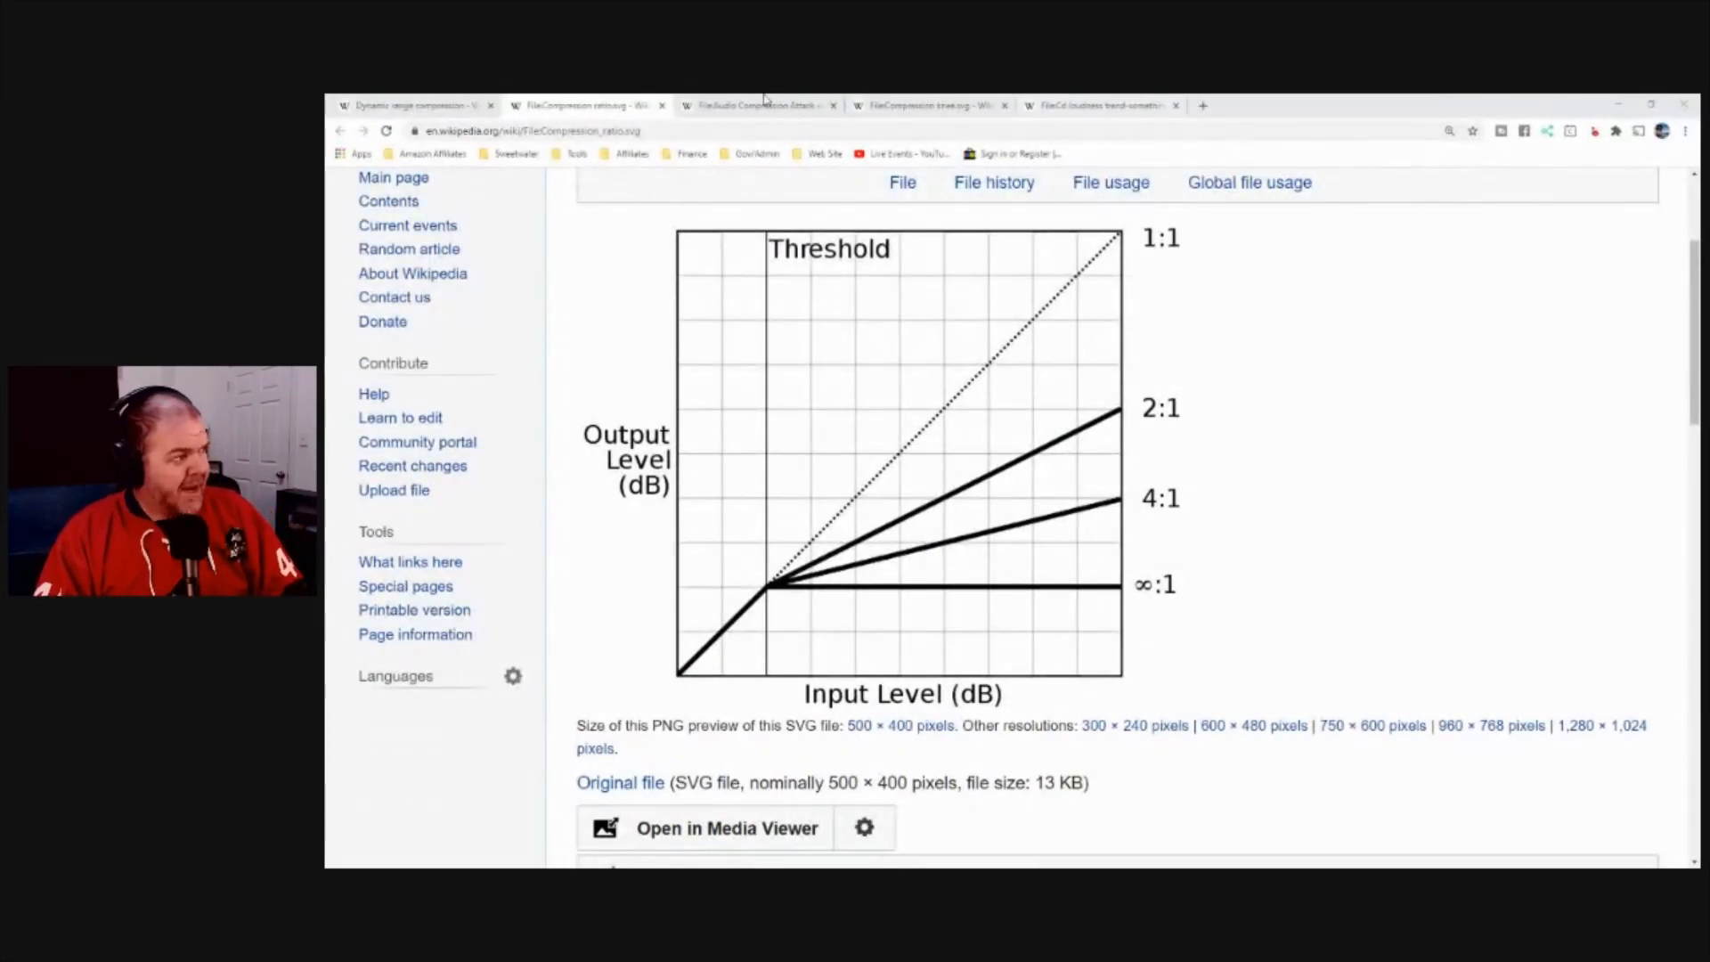
Step: Switch the browser to the 'Dynamic range compression' Wikipedia article
click(415, 105)
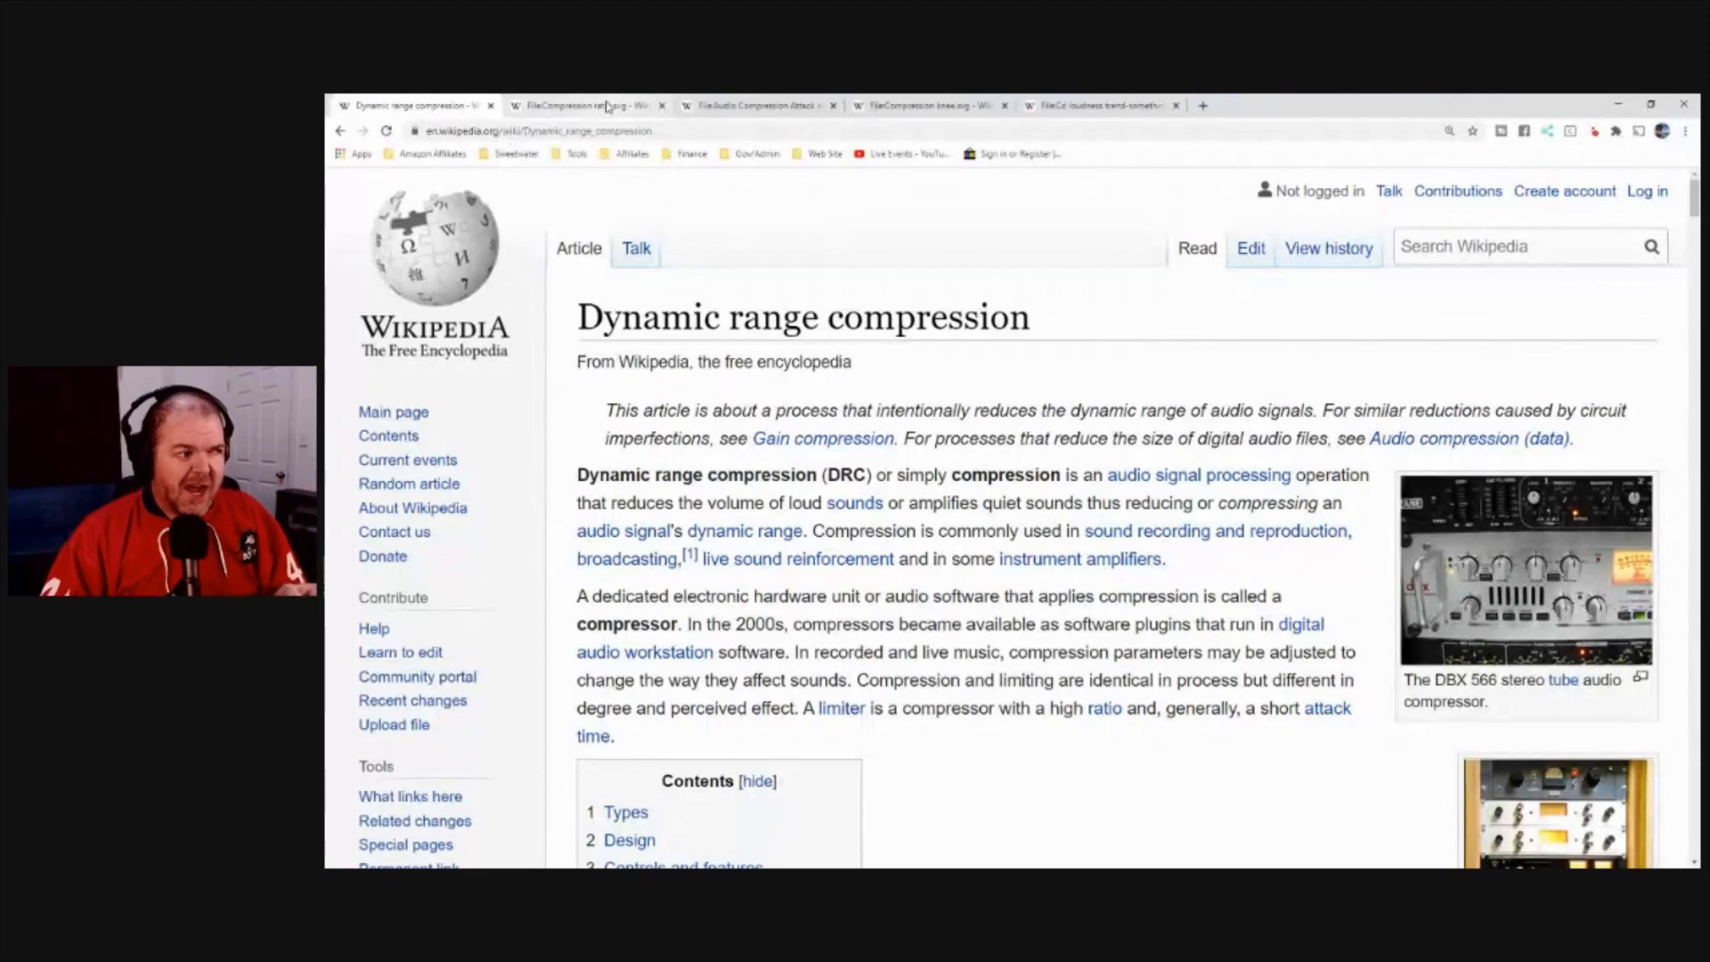
Step: Show the Compression_ratio.svg chart with the 1:1, 2:1, 4:1 and ∞:1 lines
click(590, 105)
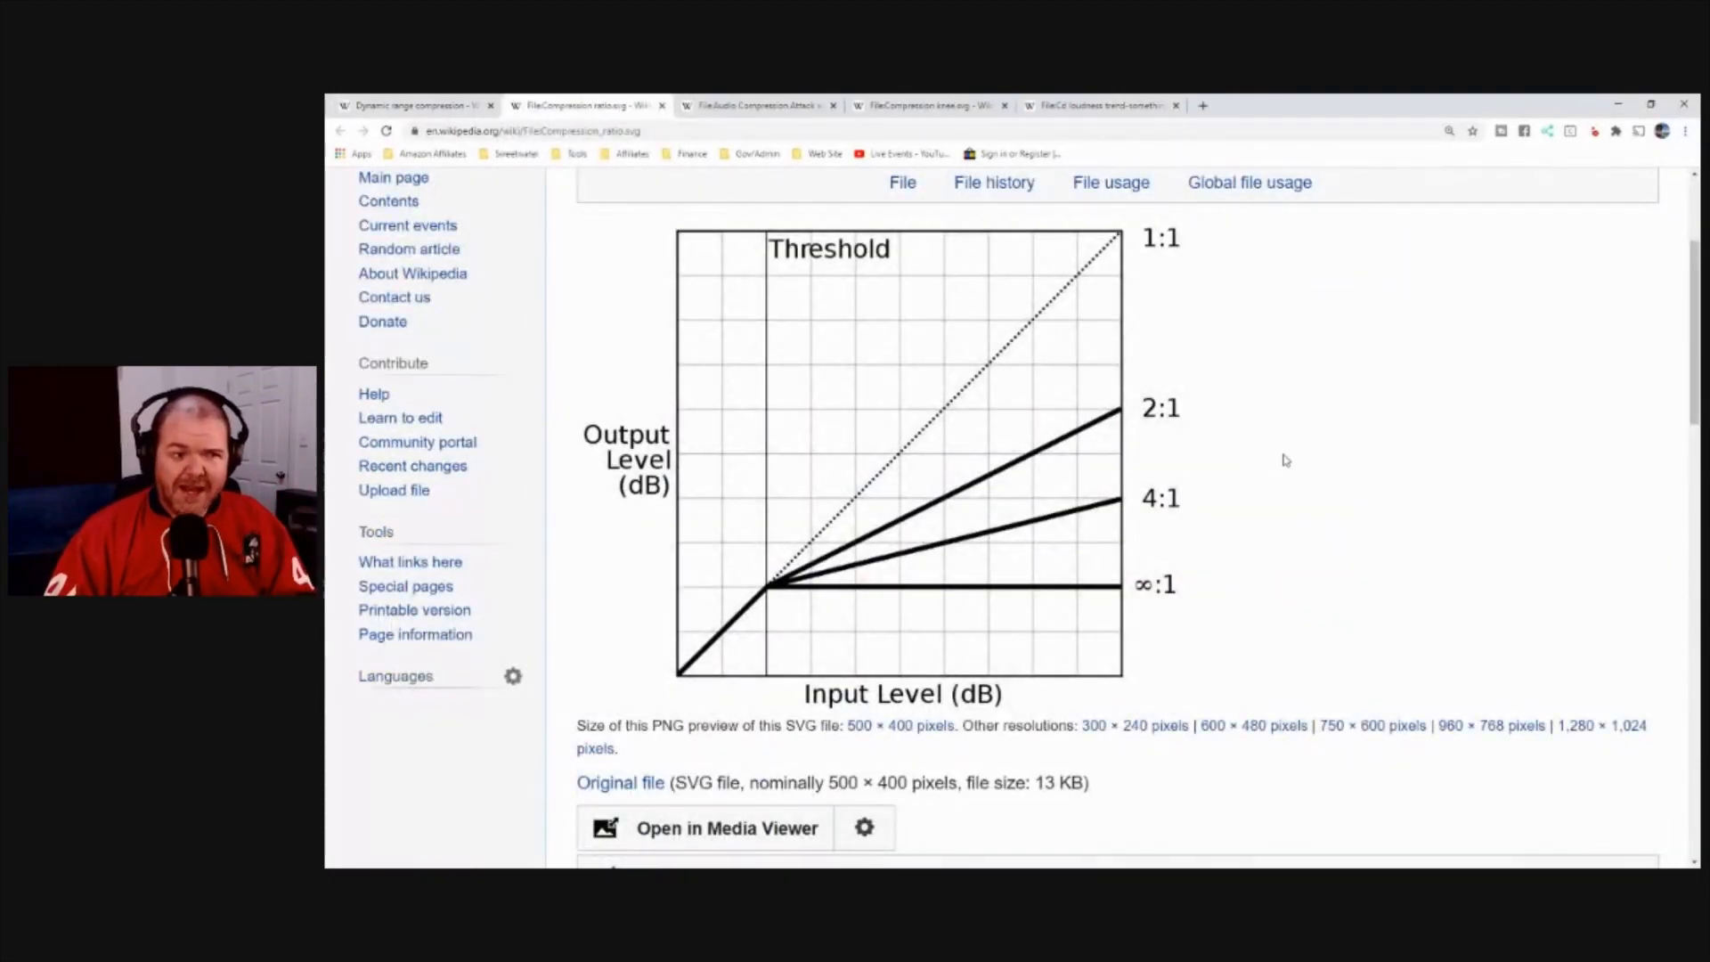
mouse_move(1284, 455)
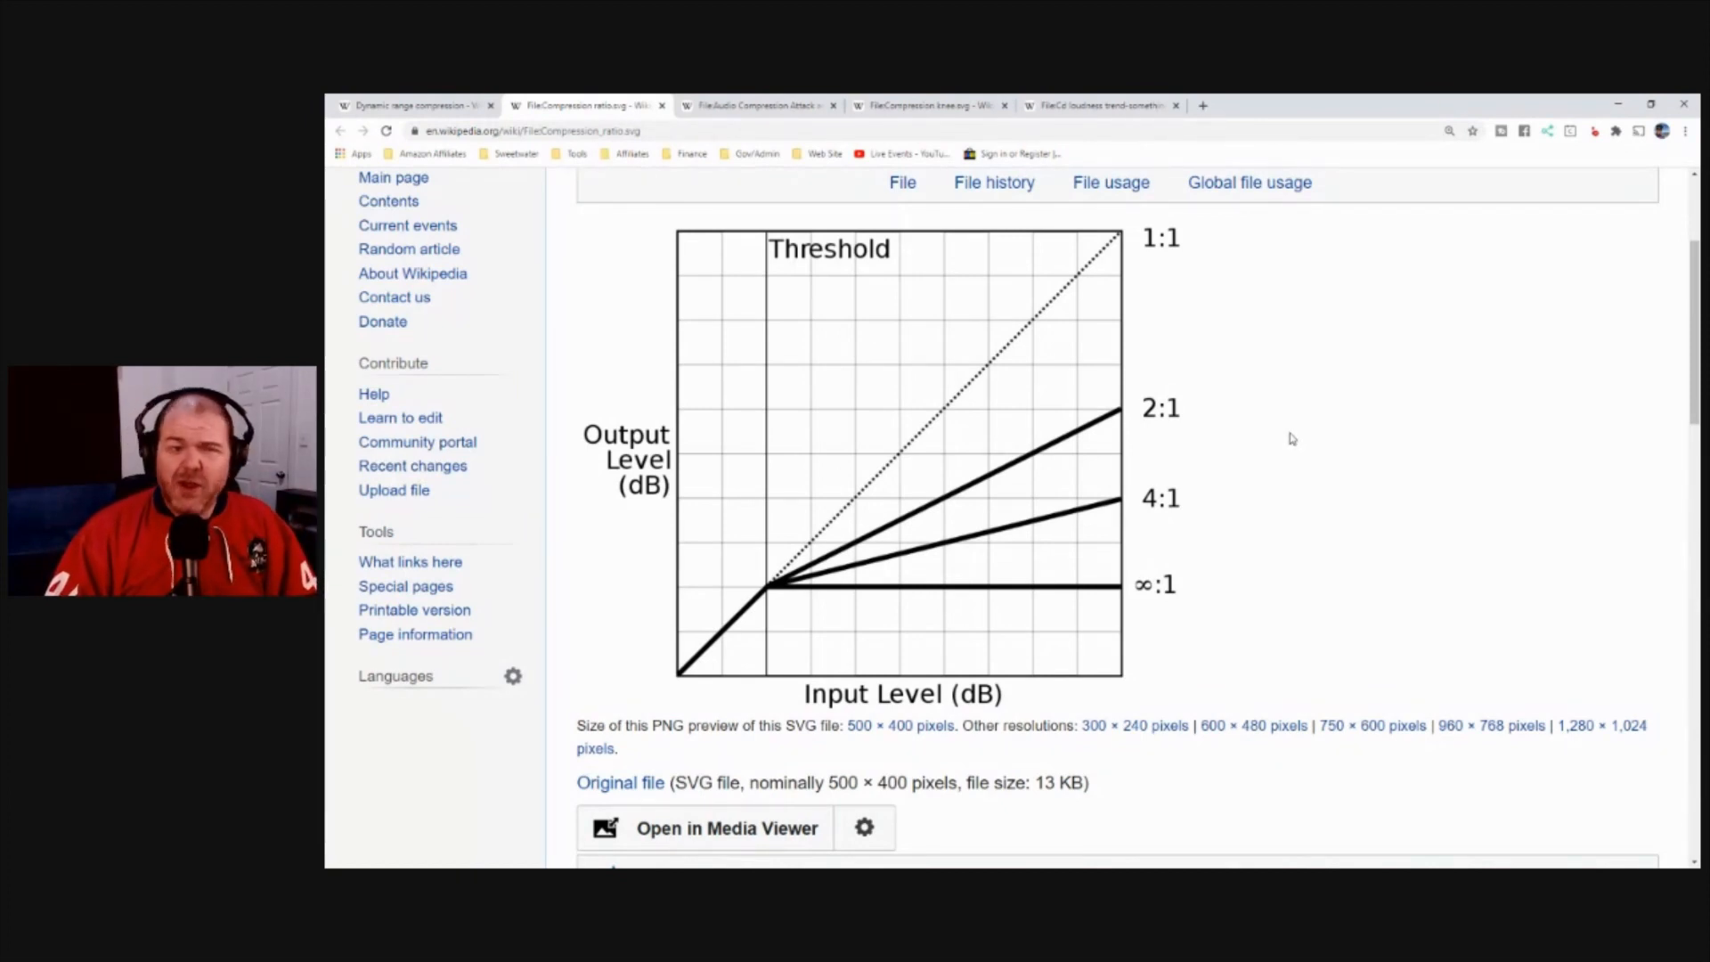
mouse_move(1322, 411)
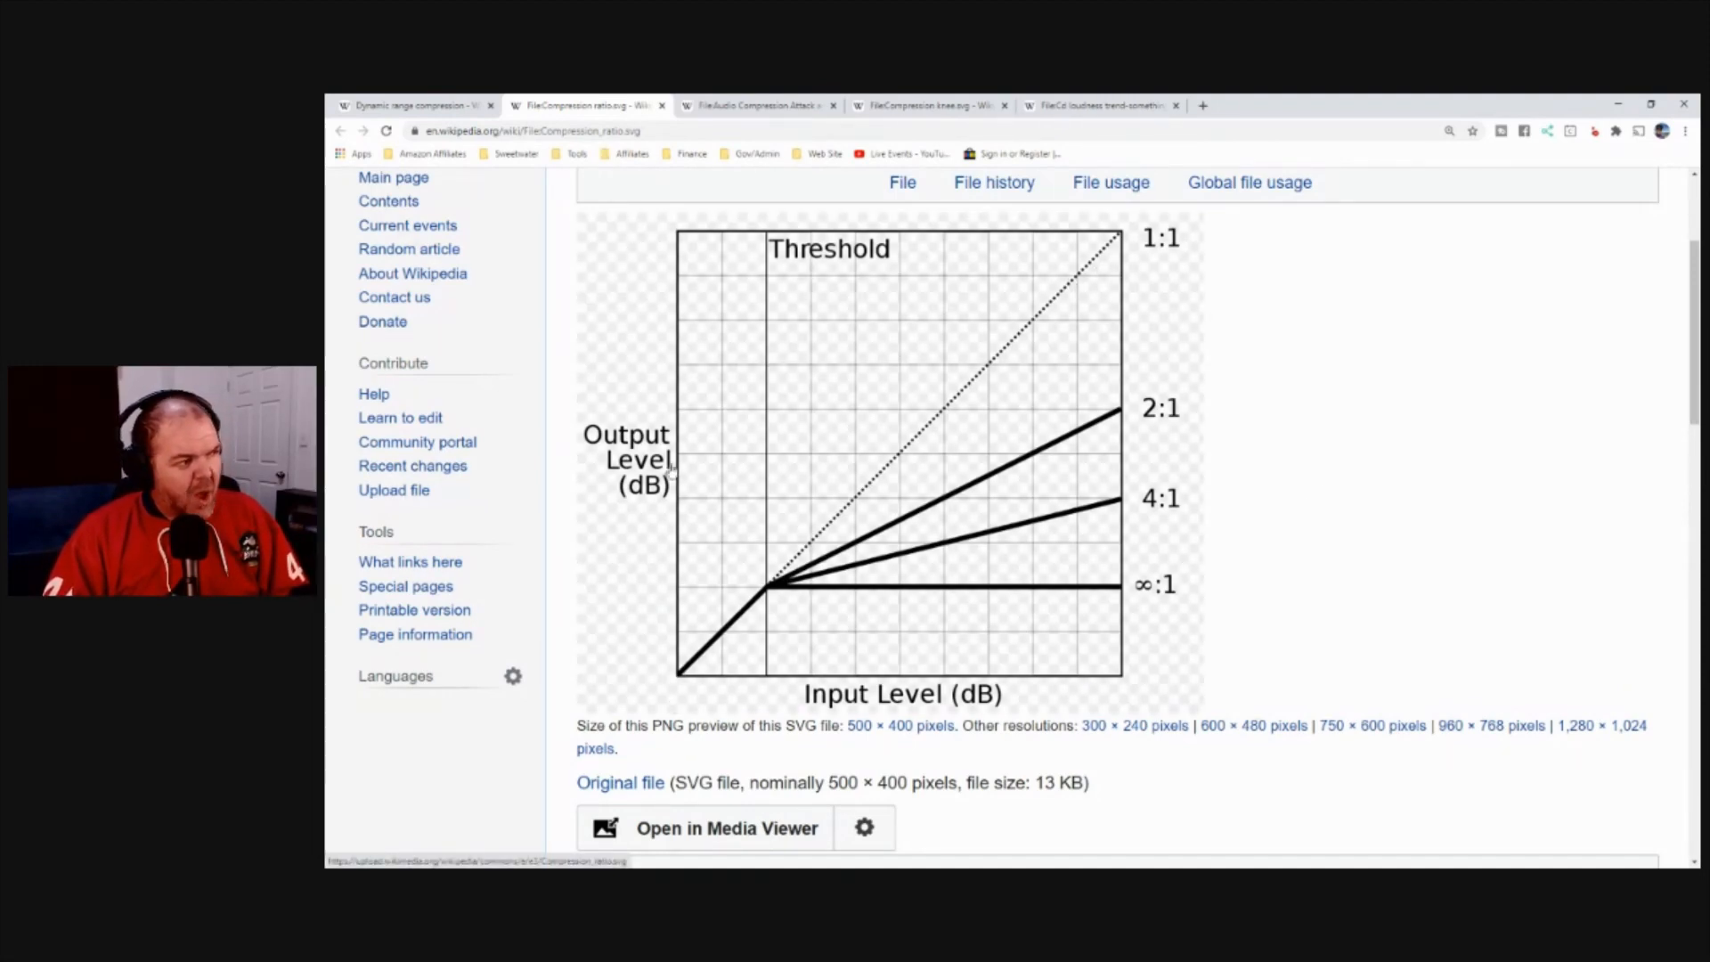
mouse_move(805, 522)
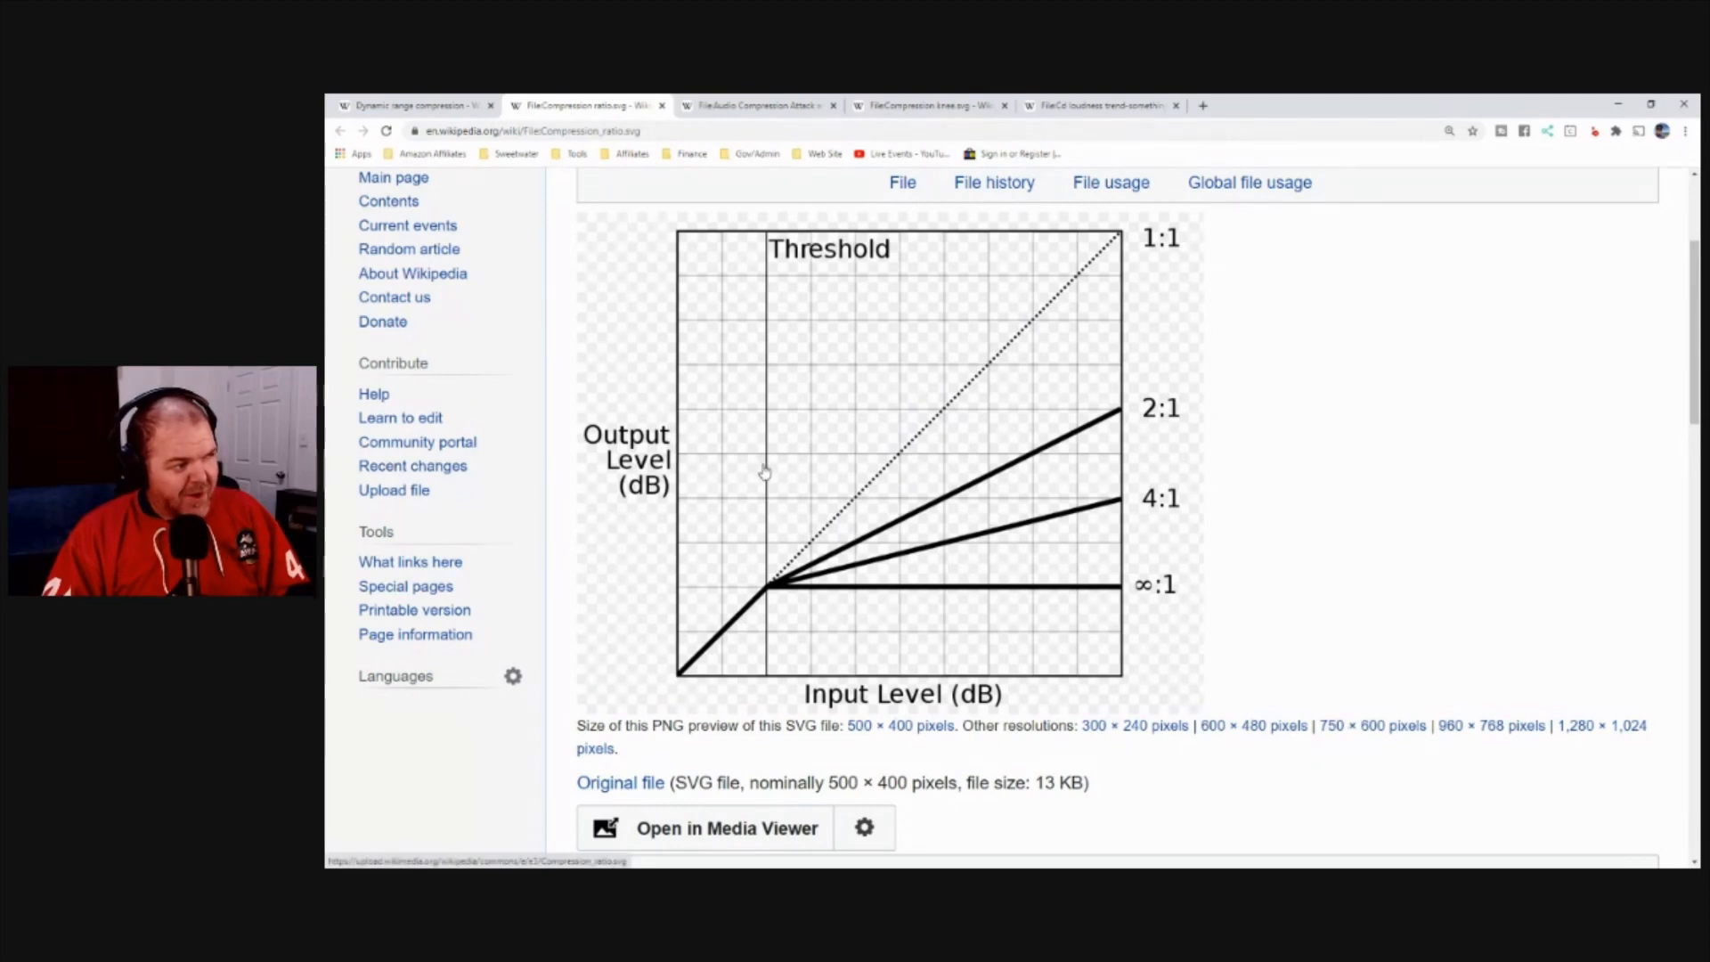
mouse_move(832, 257)
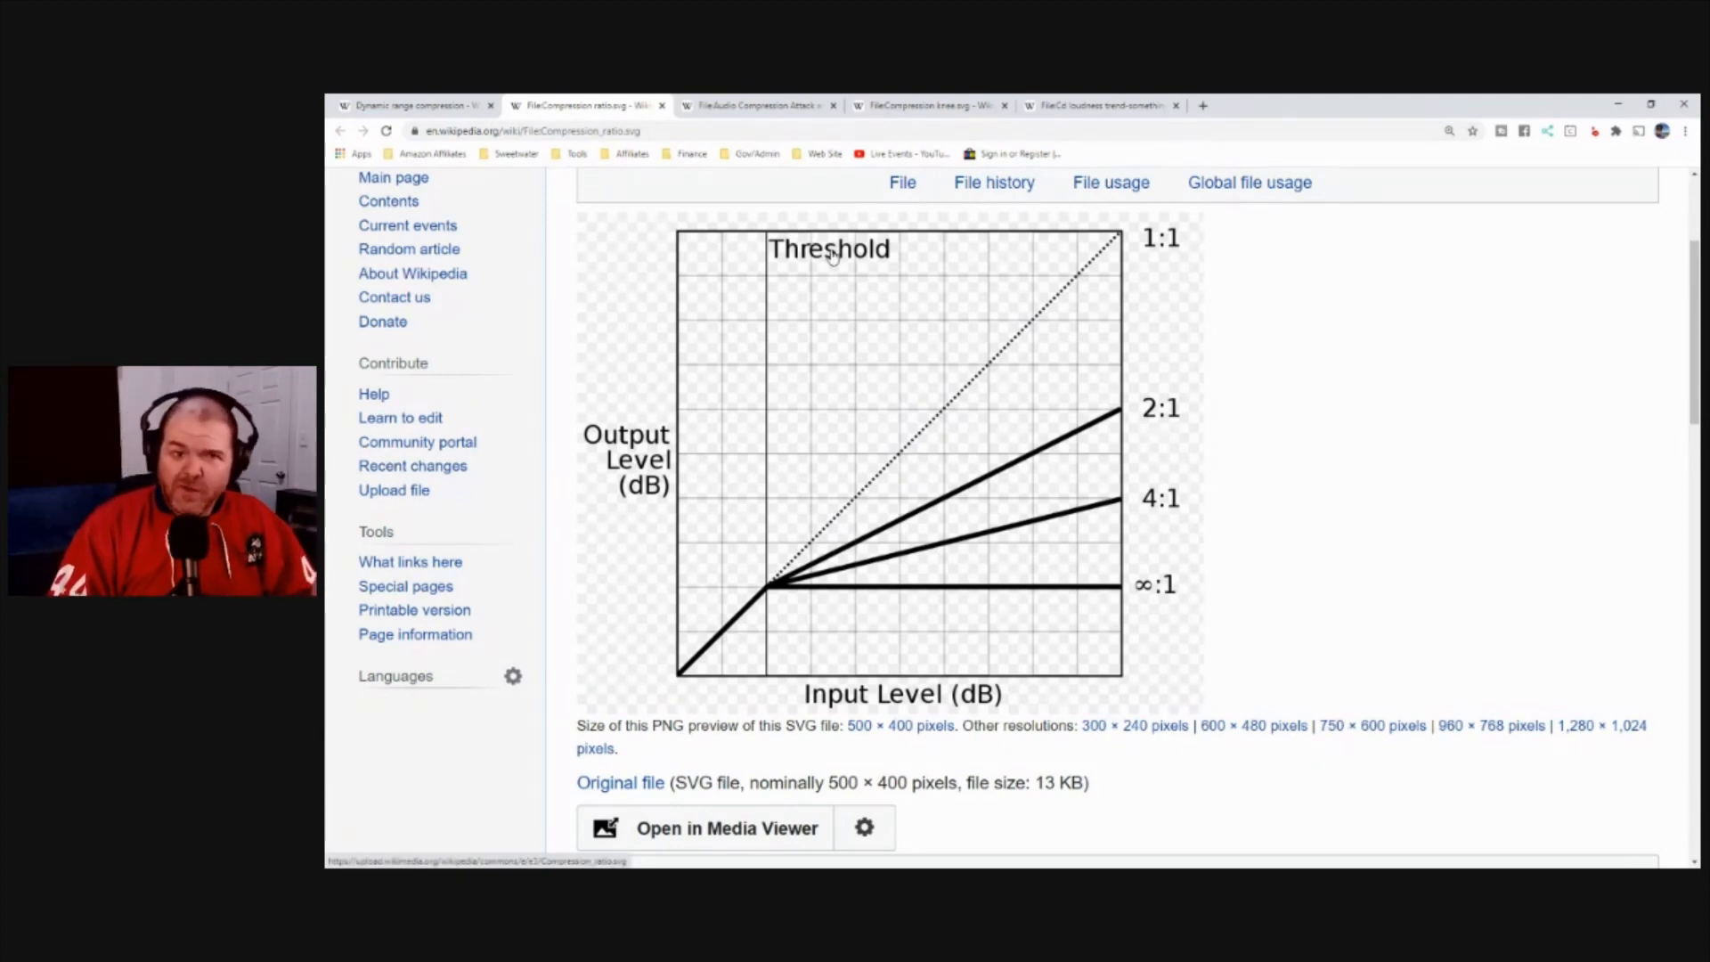
mouse_move(1063, 262)
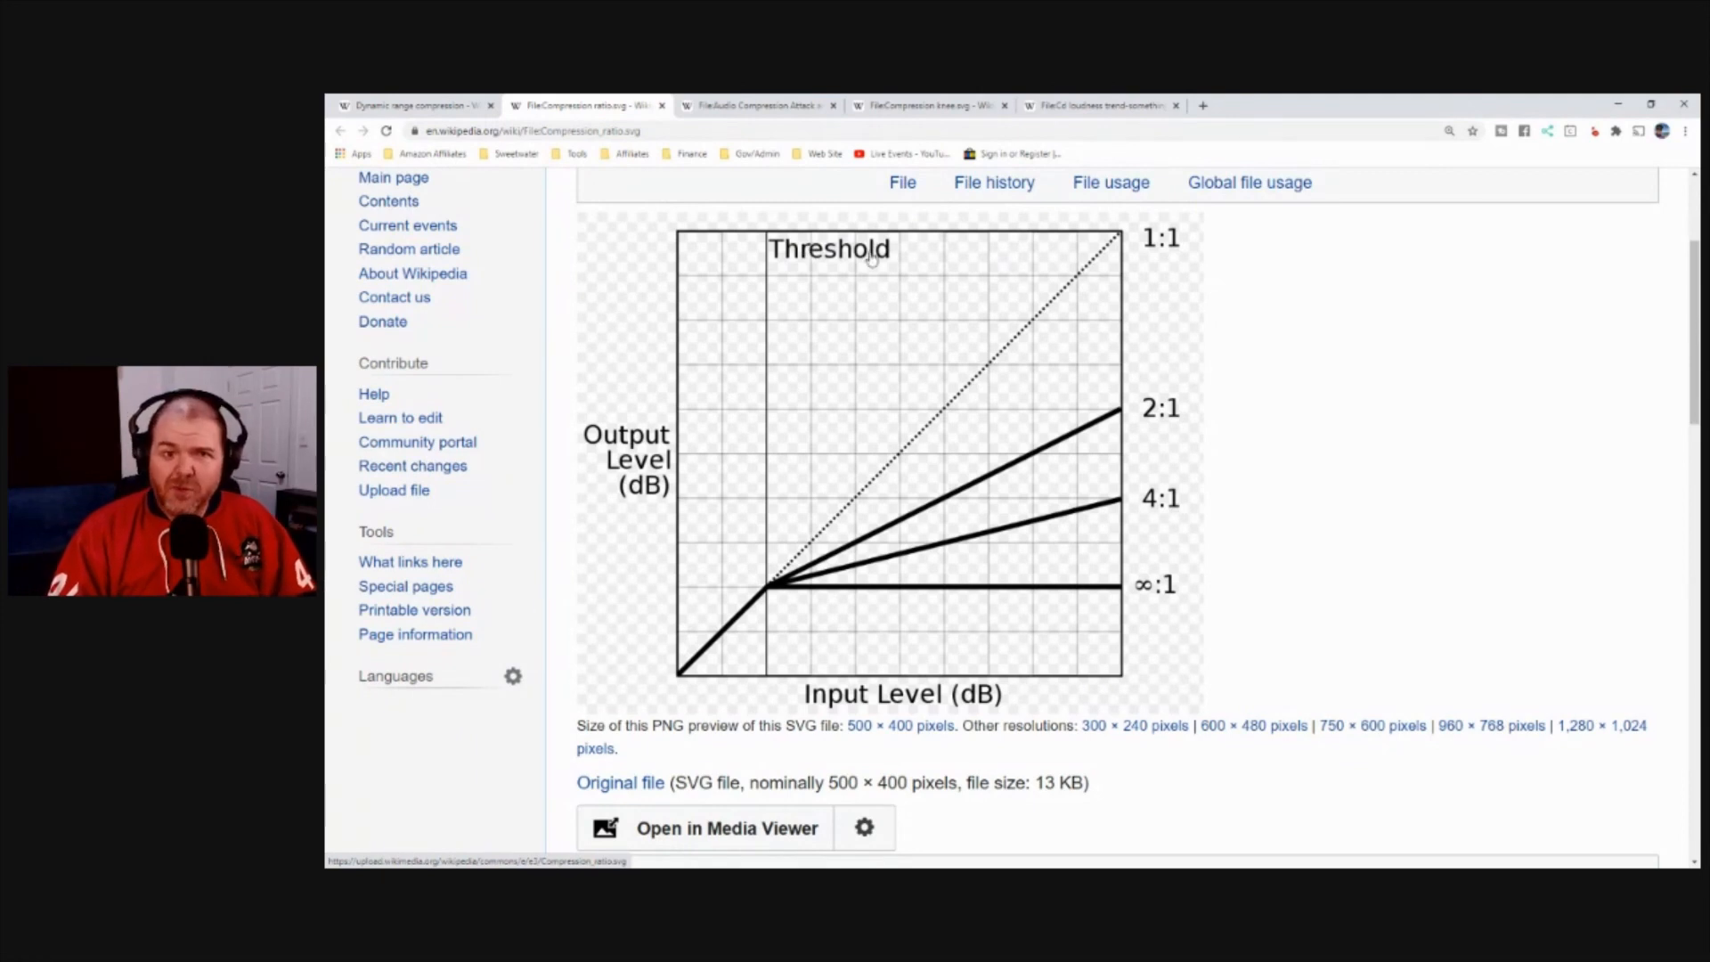
mouse_move(1055, 269)
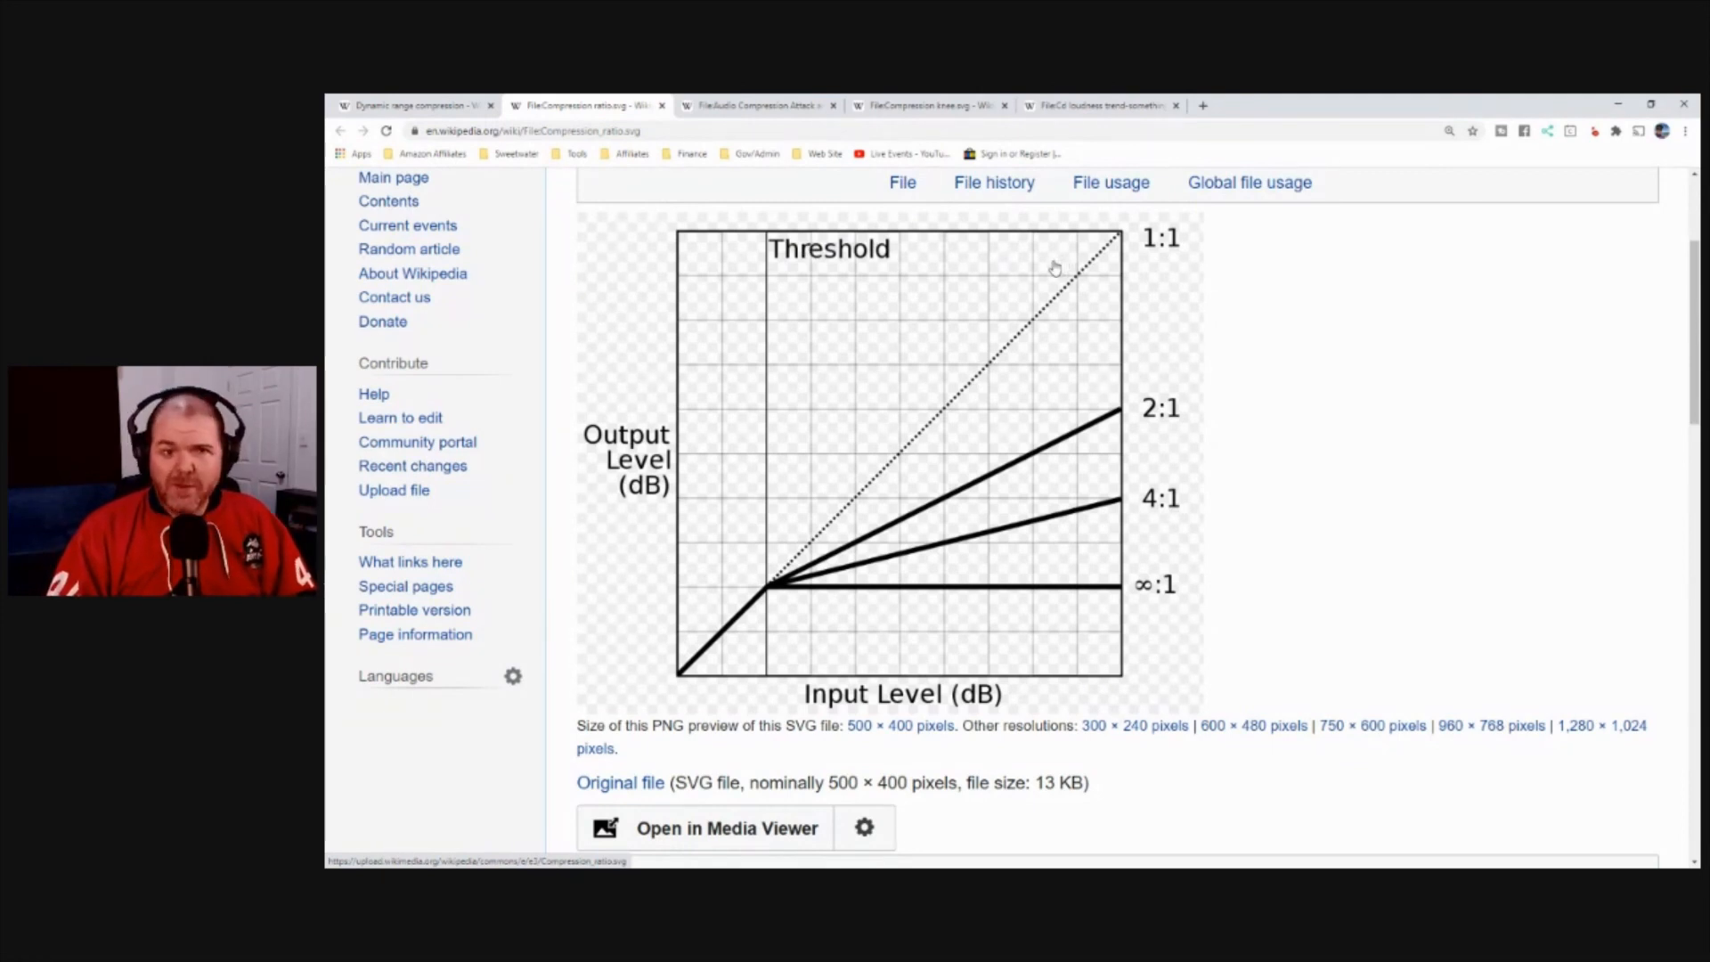
mouse_move(1146, 246)
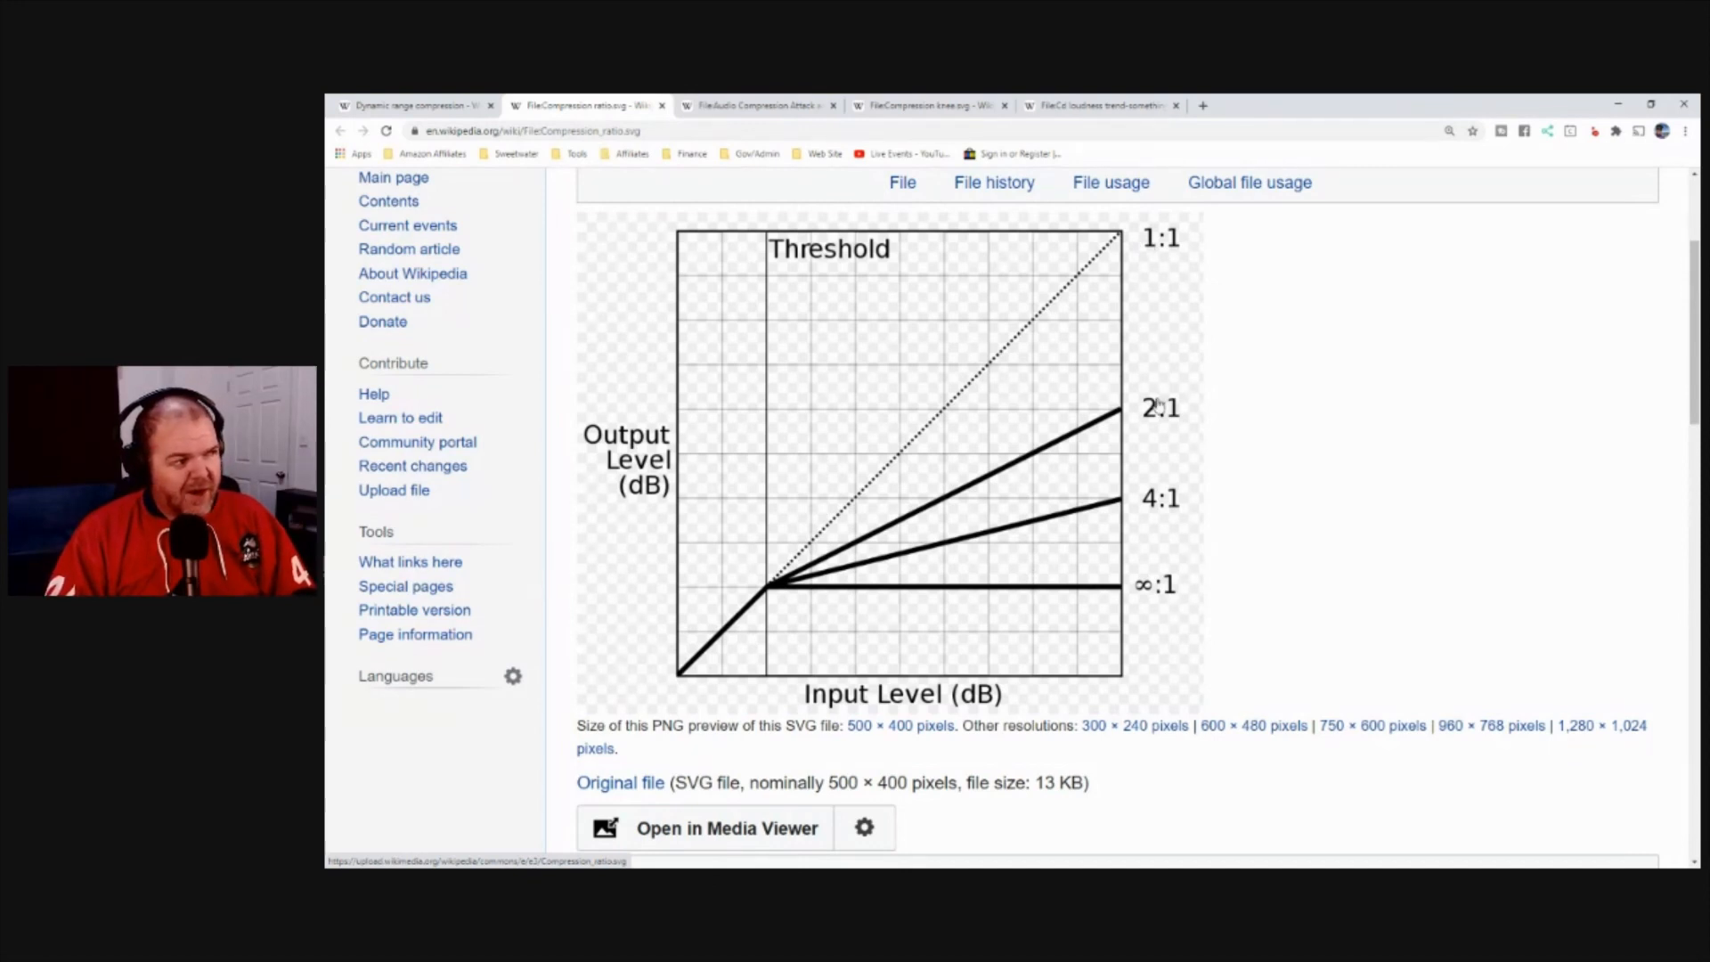
mouse_move(1074, 261)
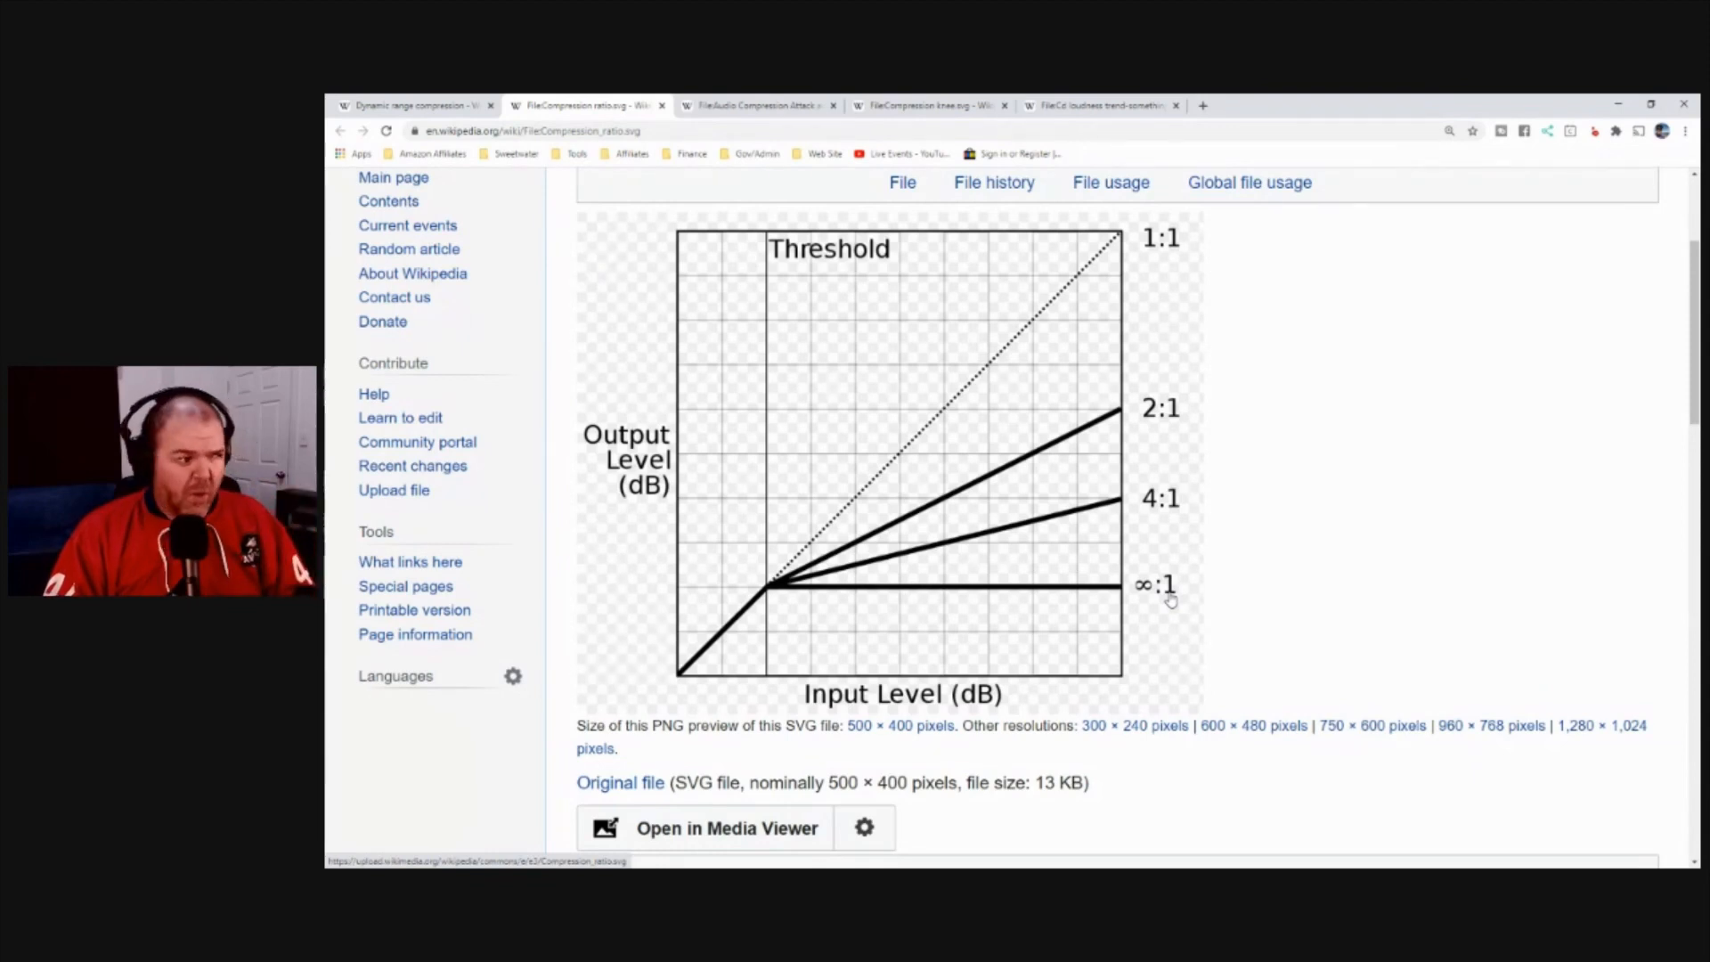
mouse_move(1222, 593)
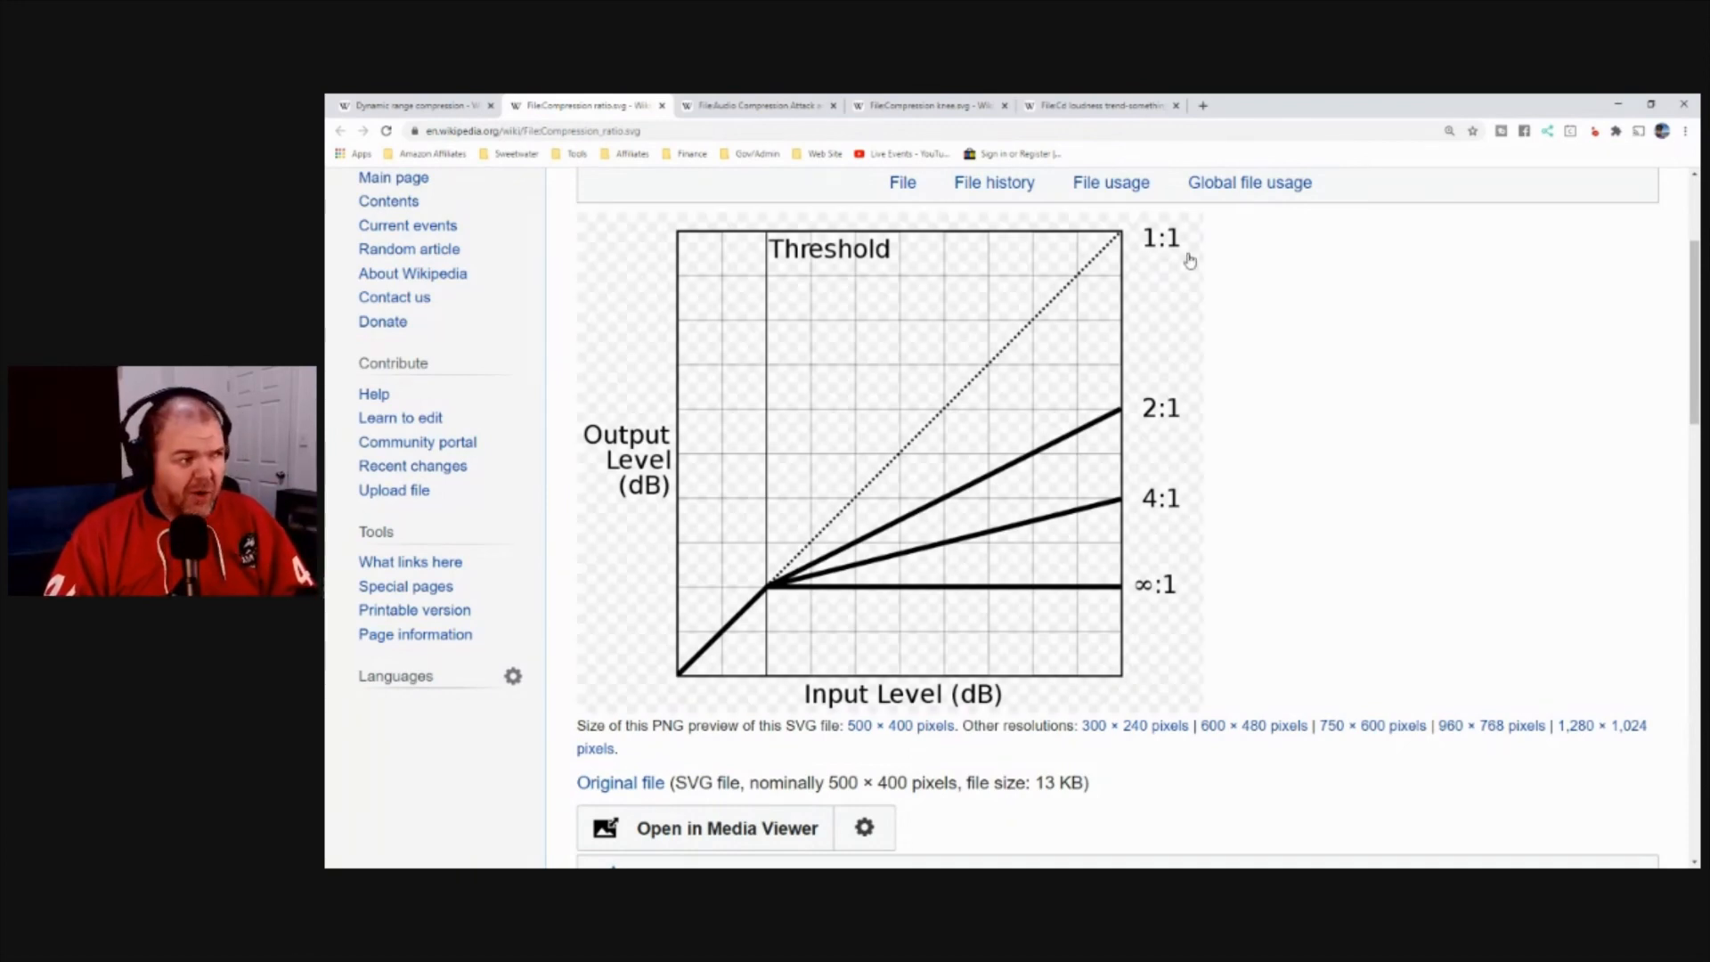
mouse_move(1242, 411)
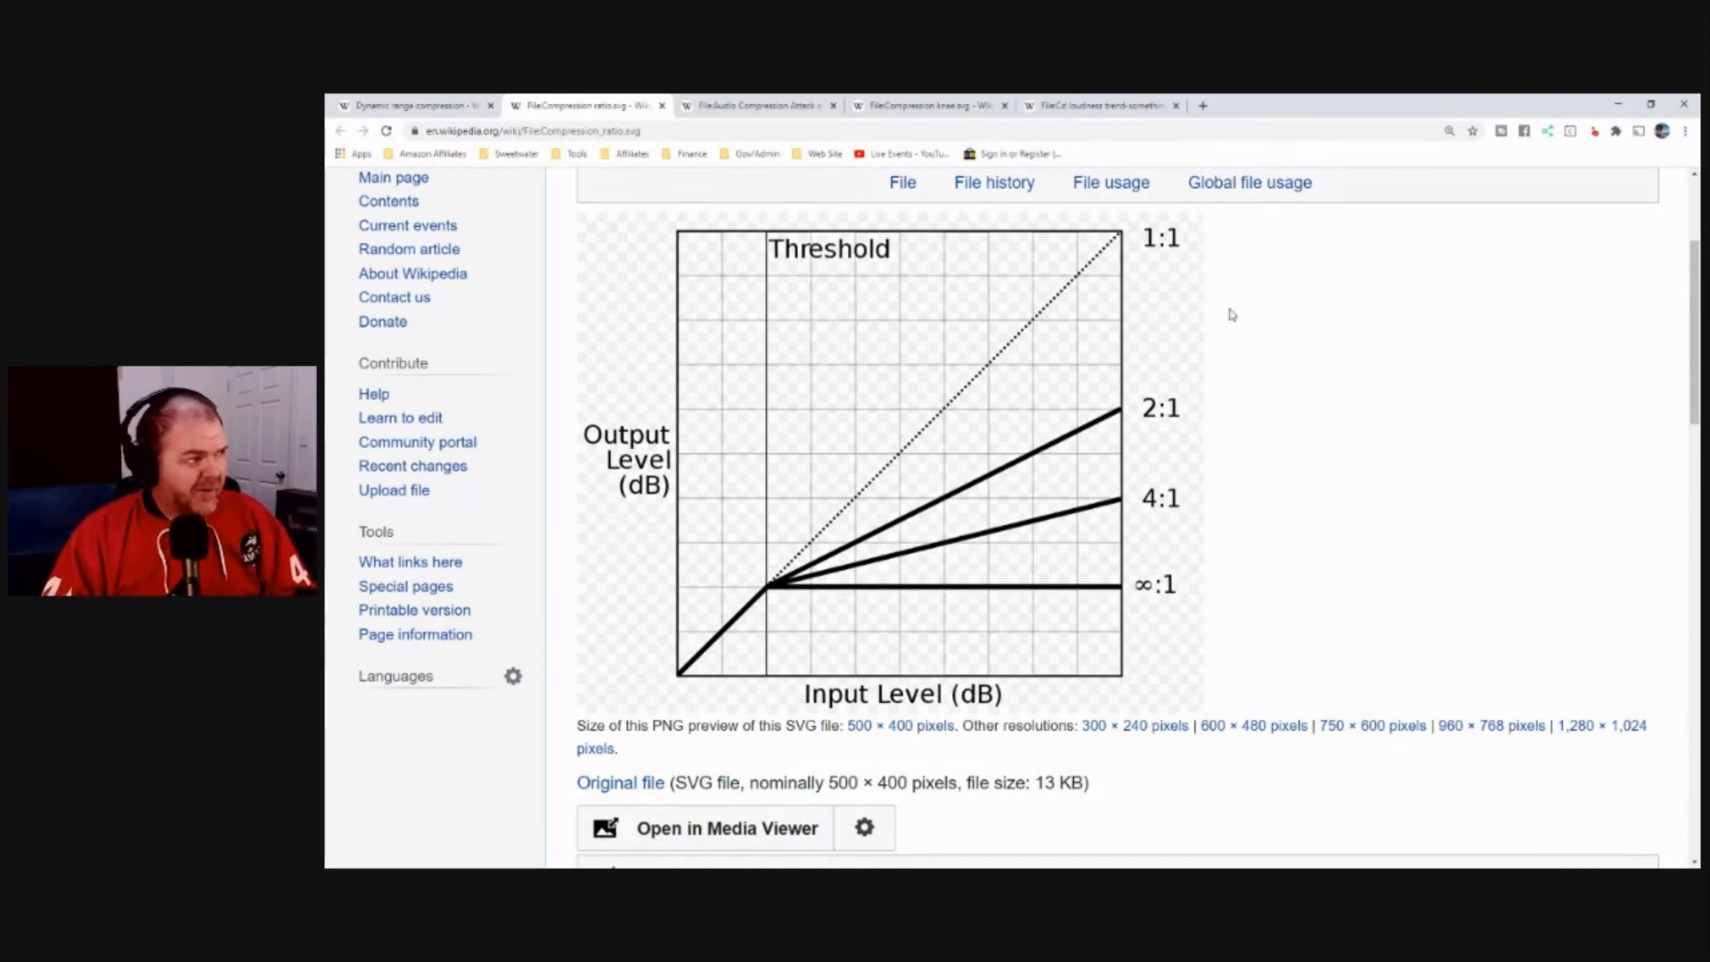
Step: Show the Audio Compression Attack and Release.svg chart and scroll to the diagram
click(755, 105)
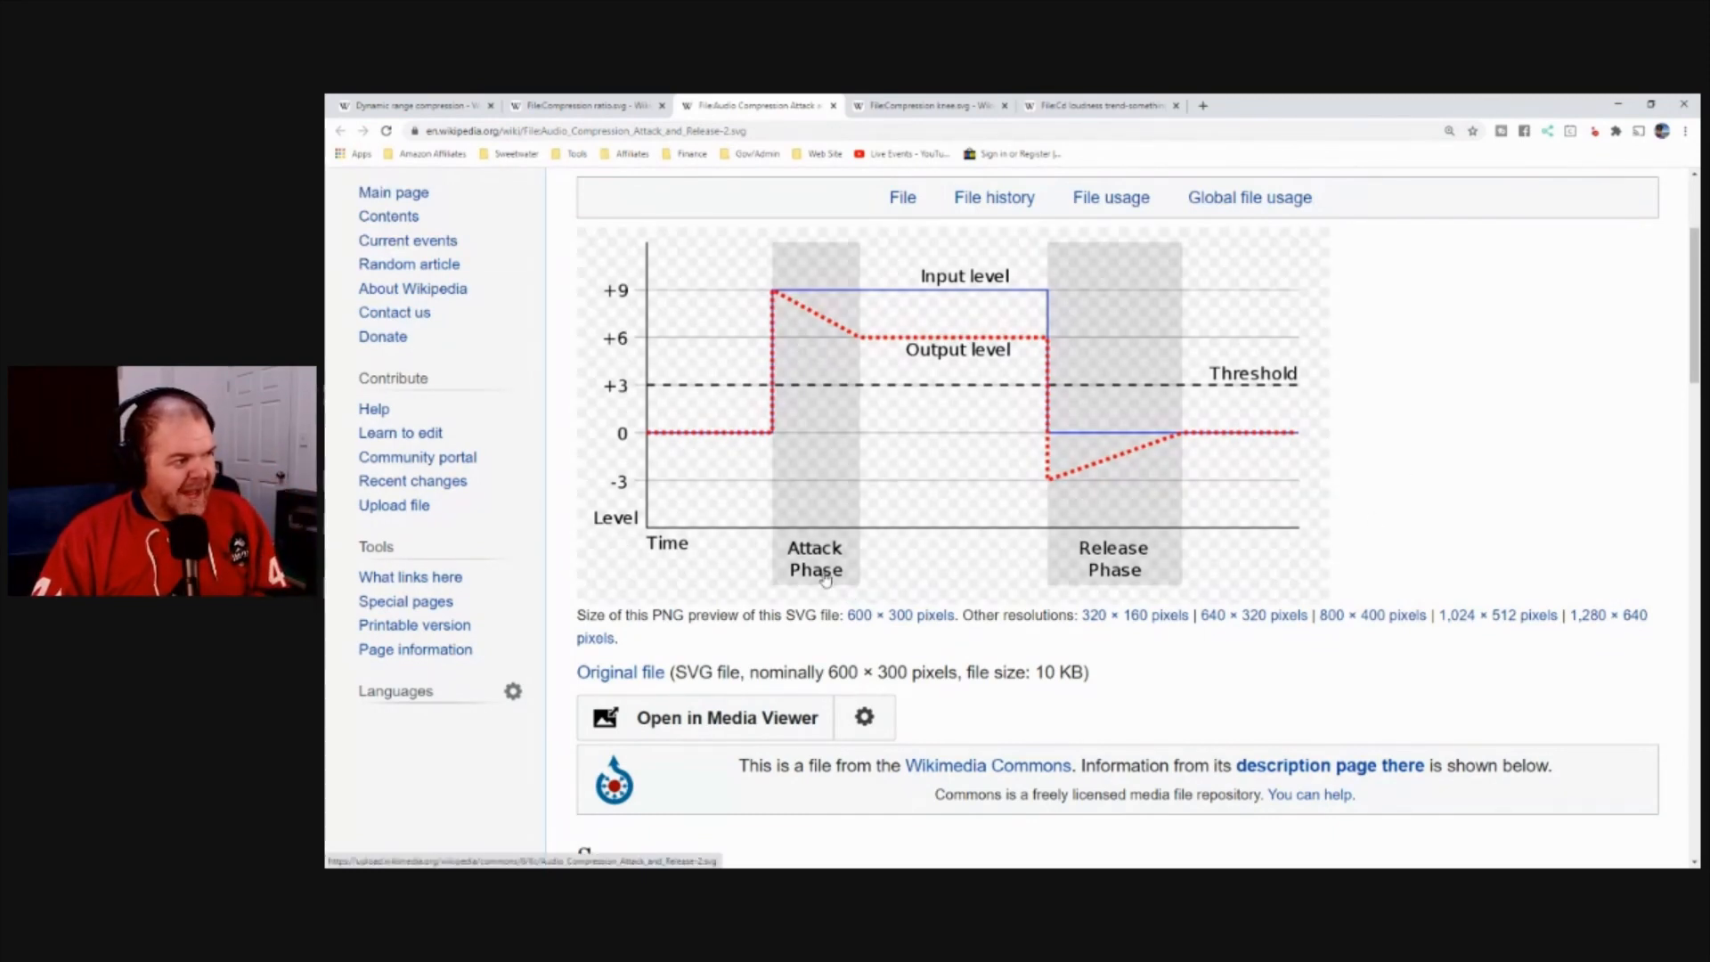
scroll(down, 3)
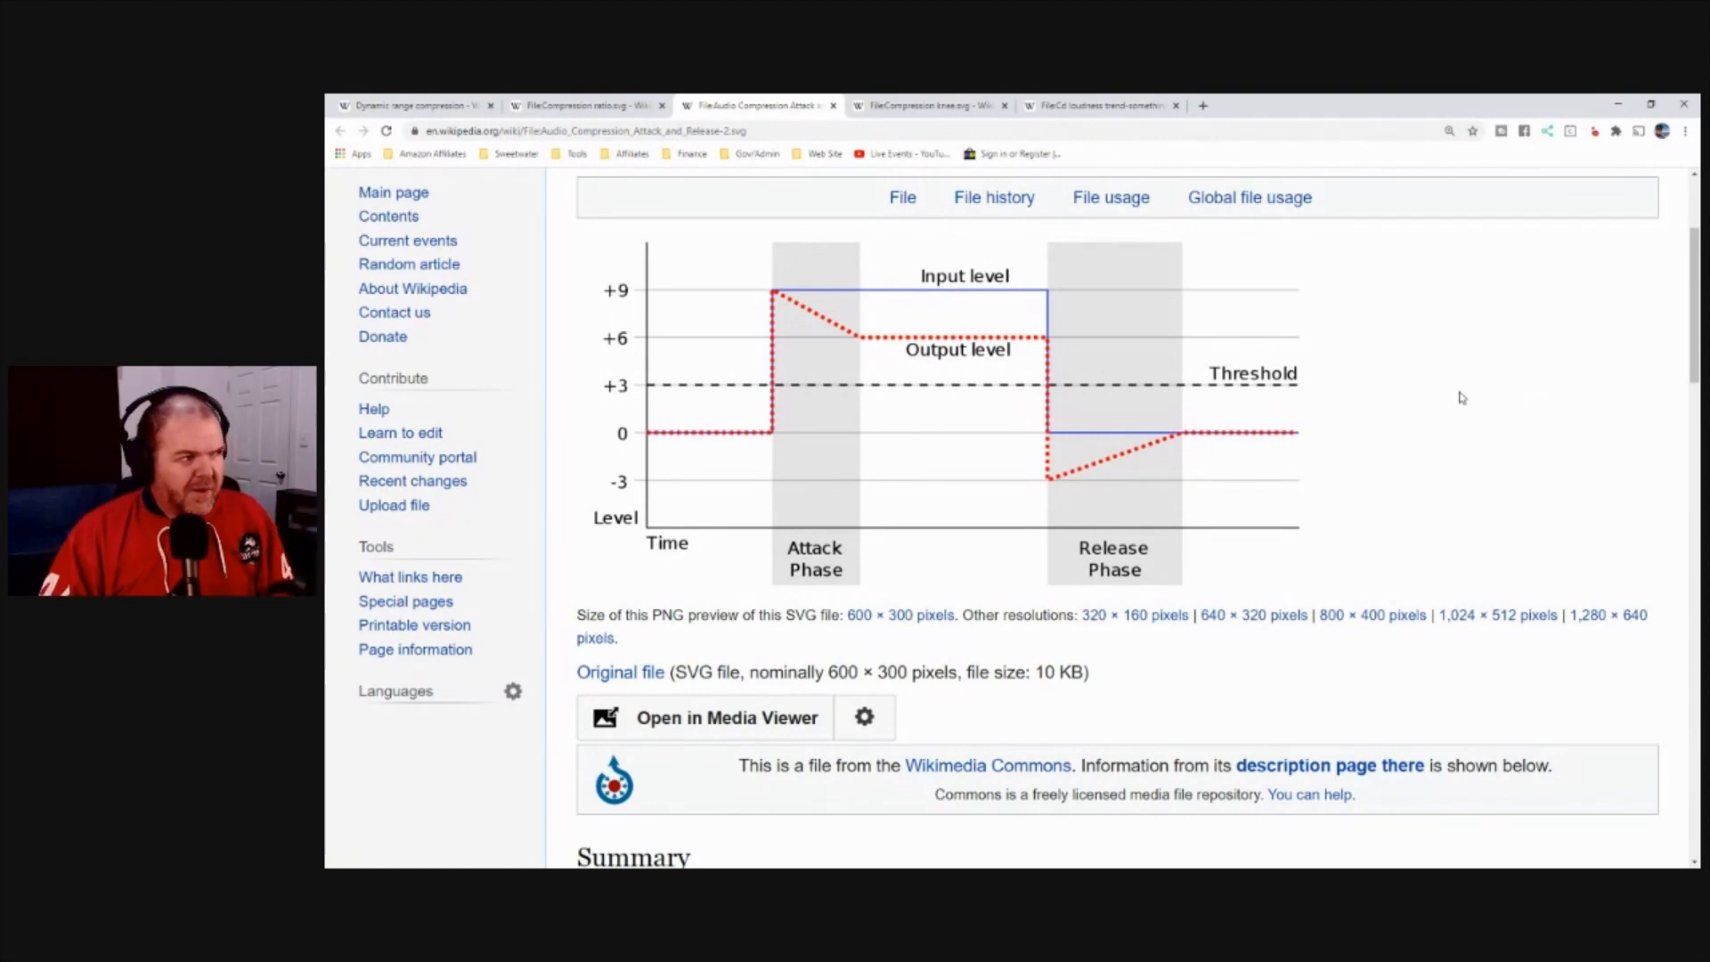
mouse_move(1436, 390)
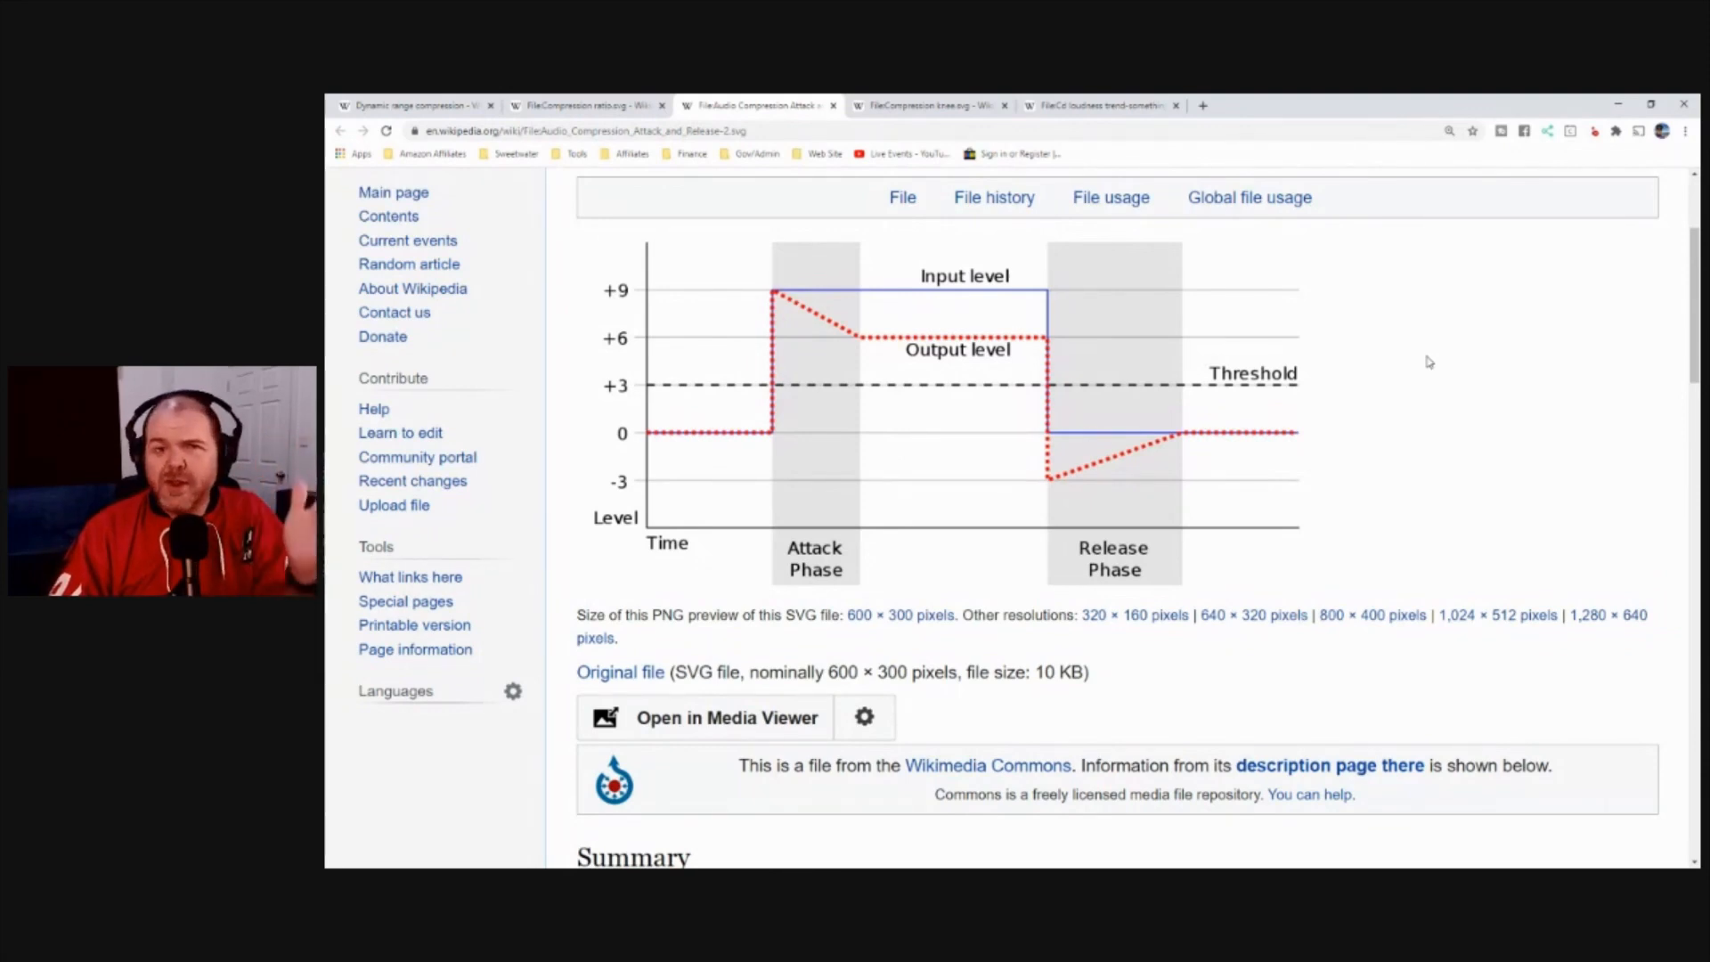
mouse_move(1485, 322)
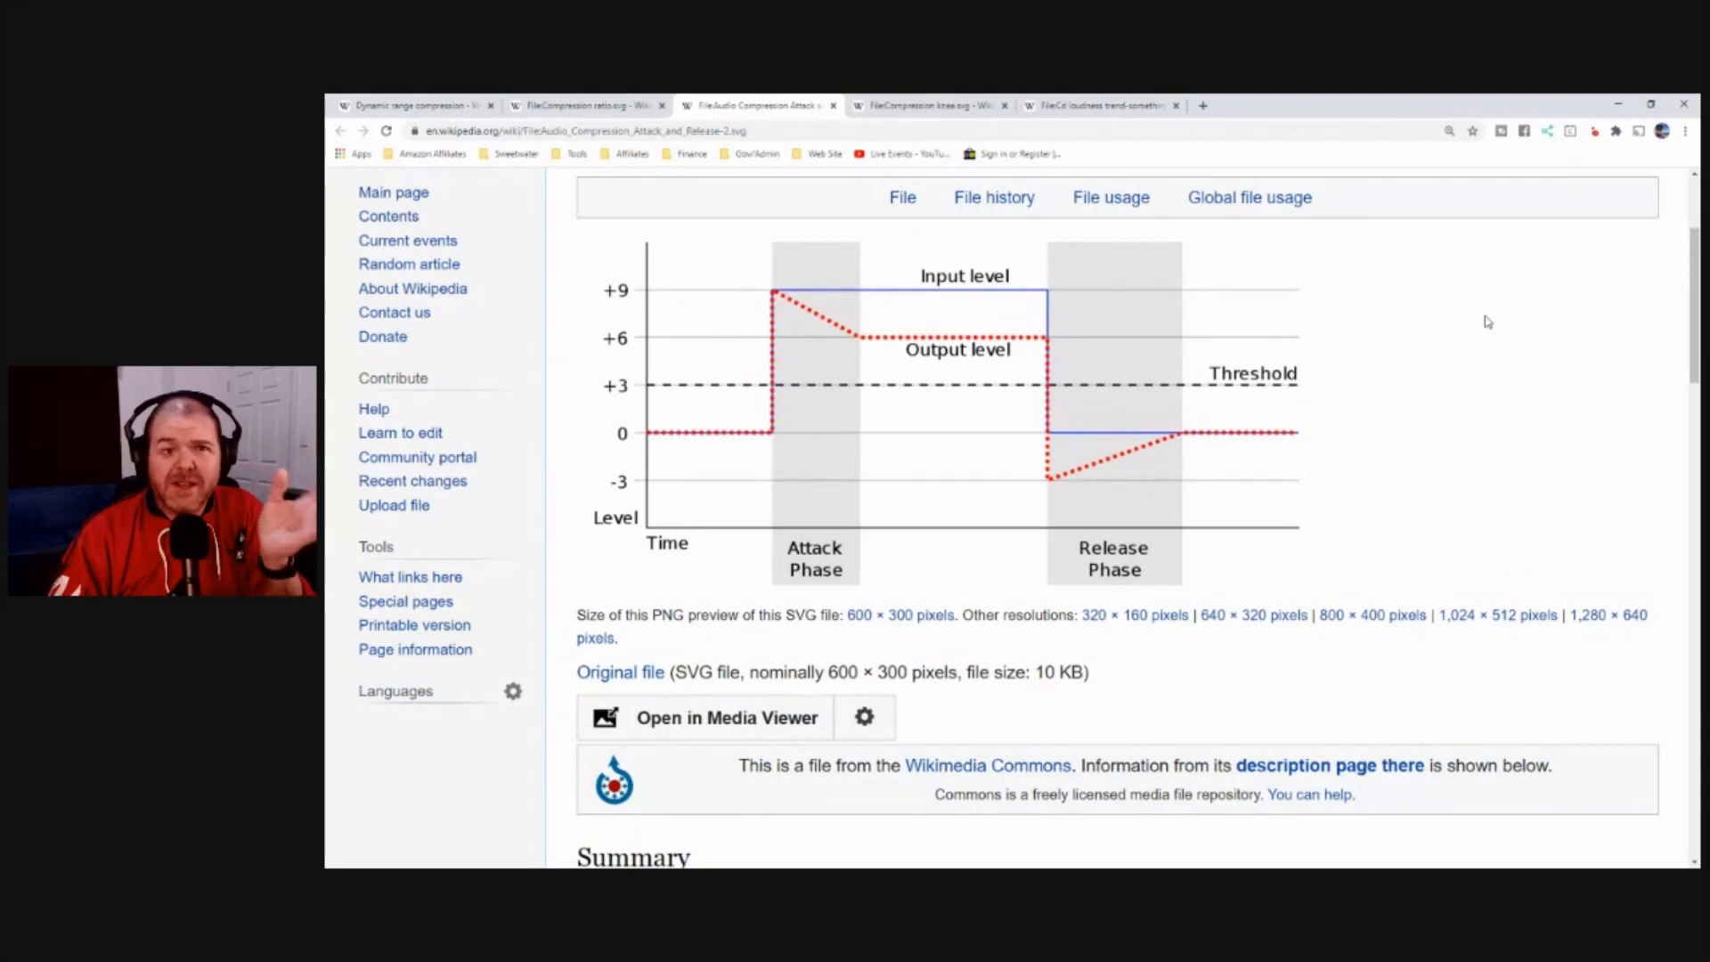
mouse_move(1521, 303)
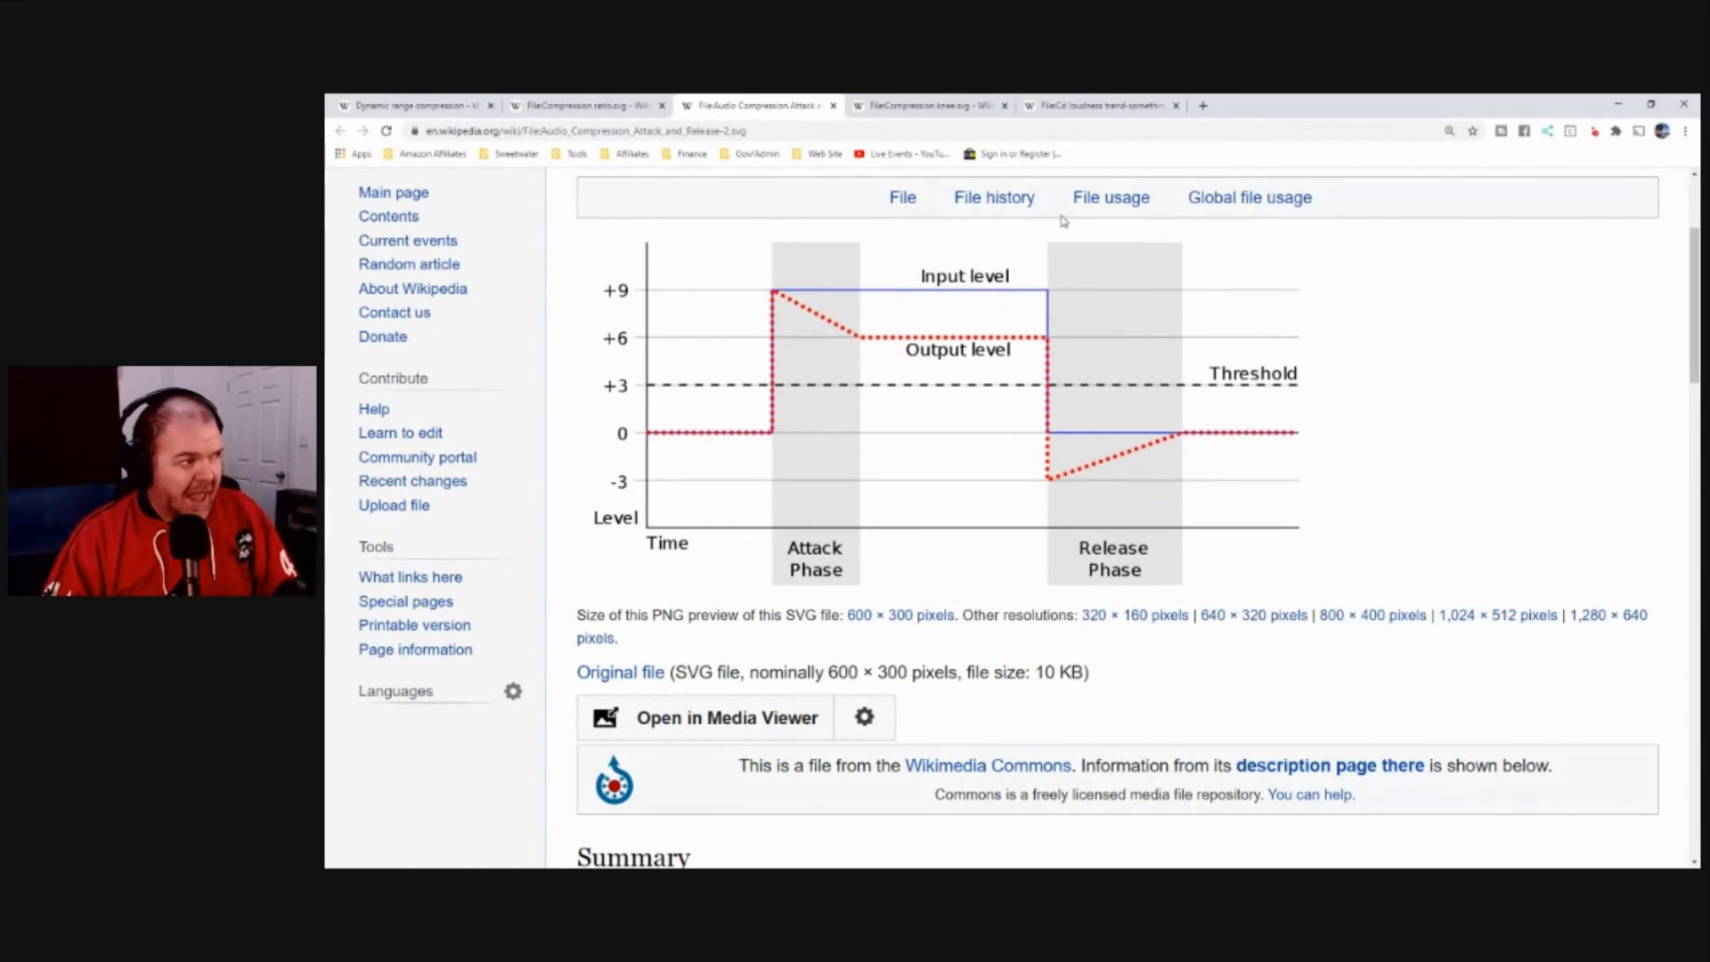
click(928, 105)
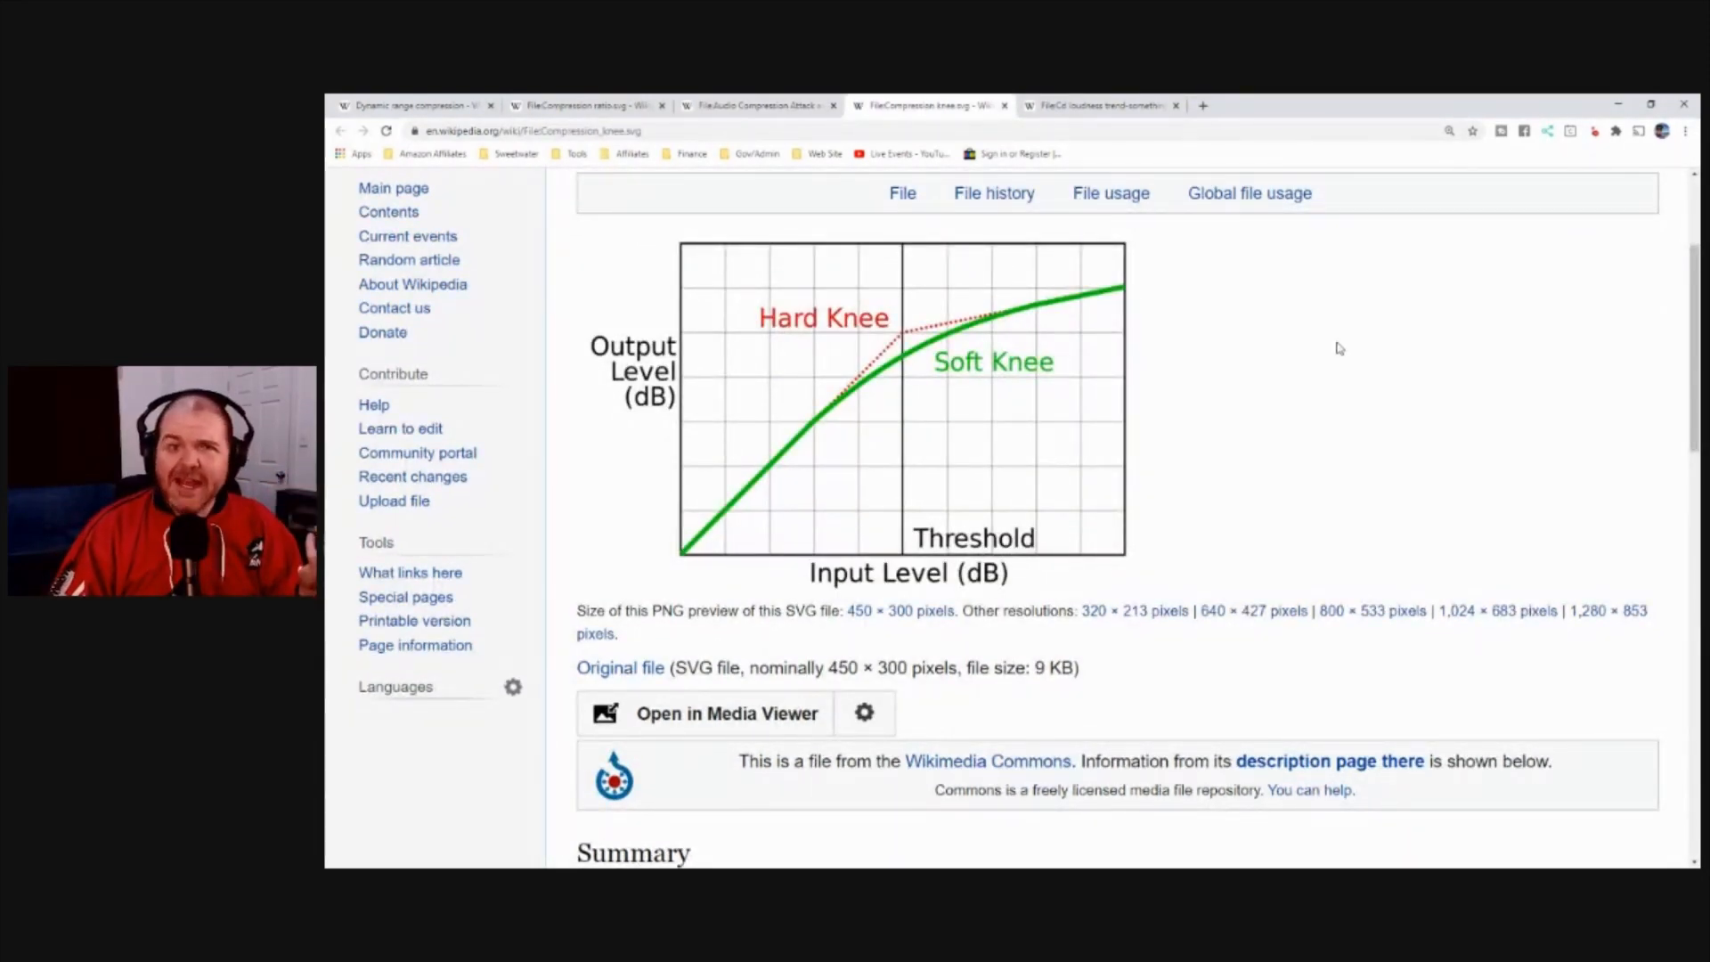
mouse_move(1331, 356)
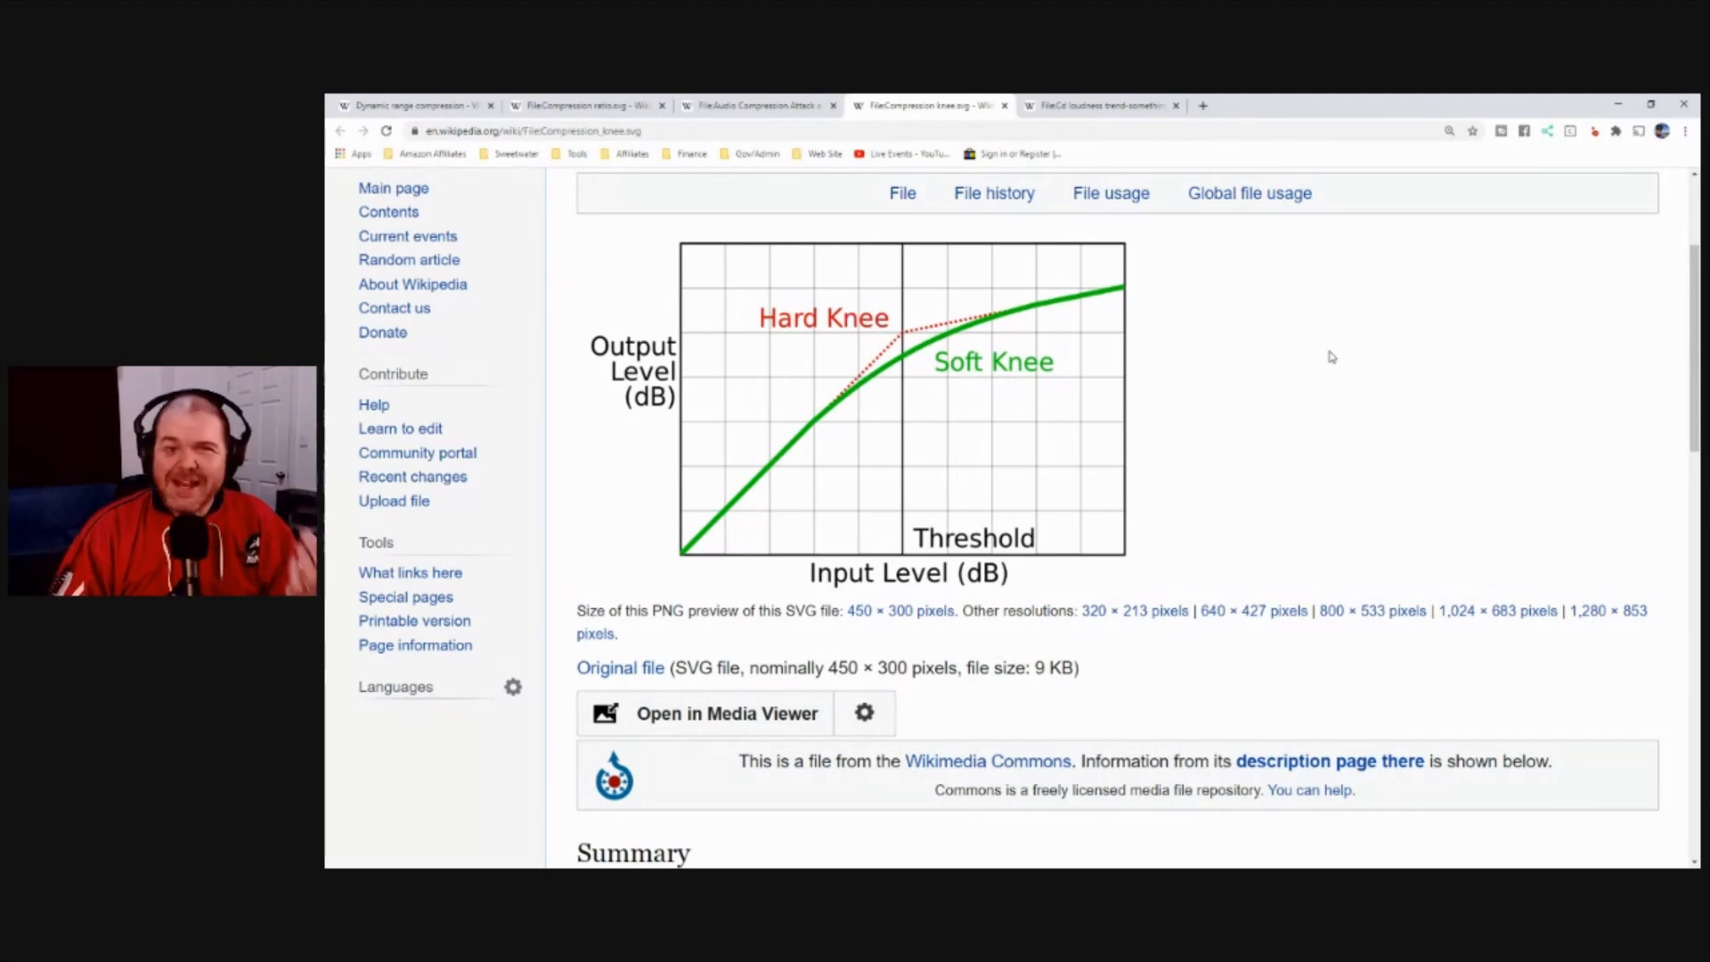
mouse_move(1391, 344)
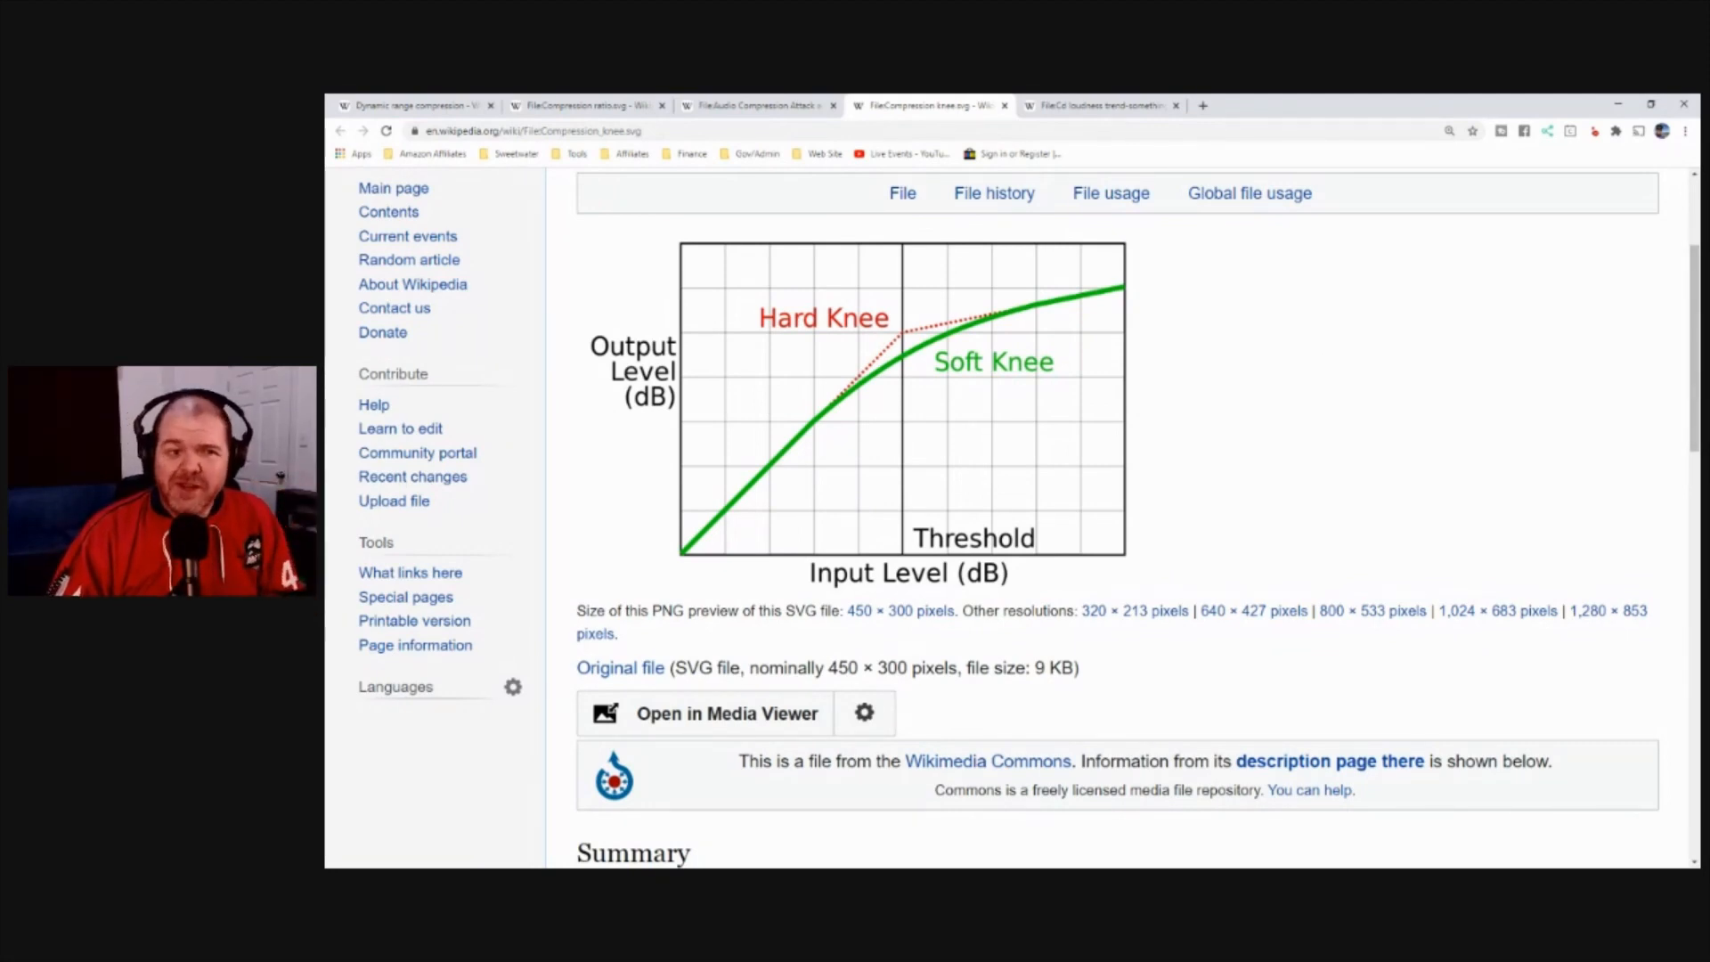
mouse_move(1142, 381)
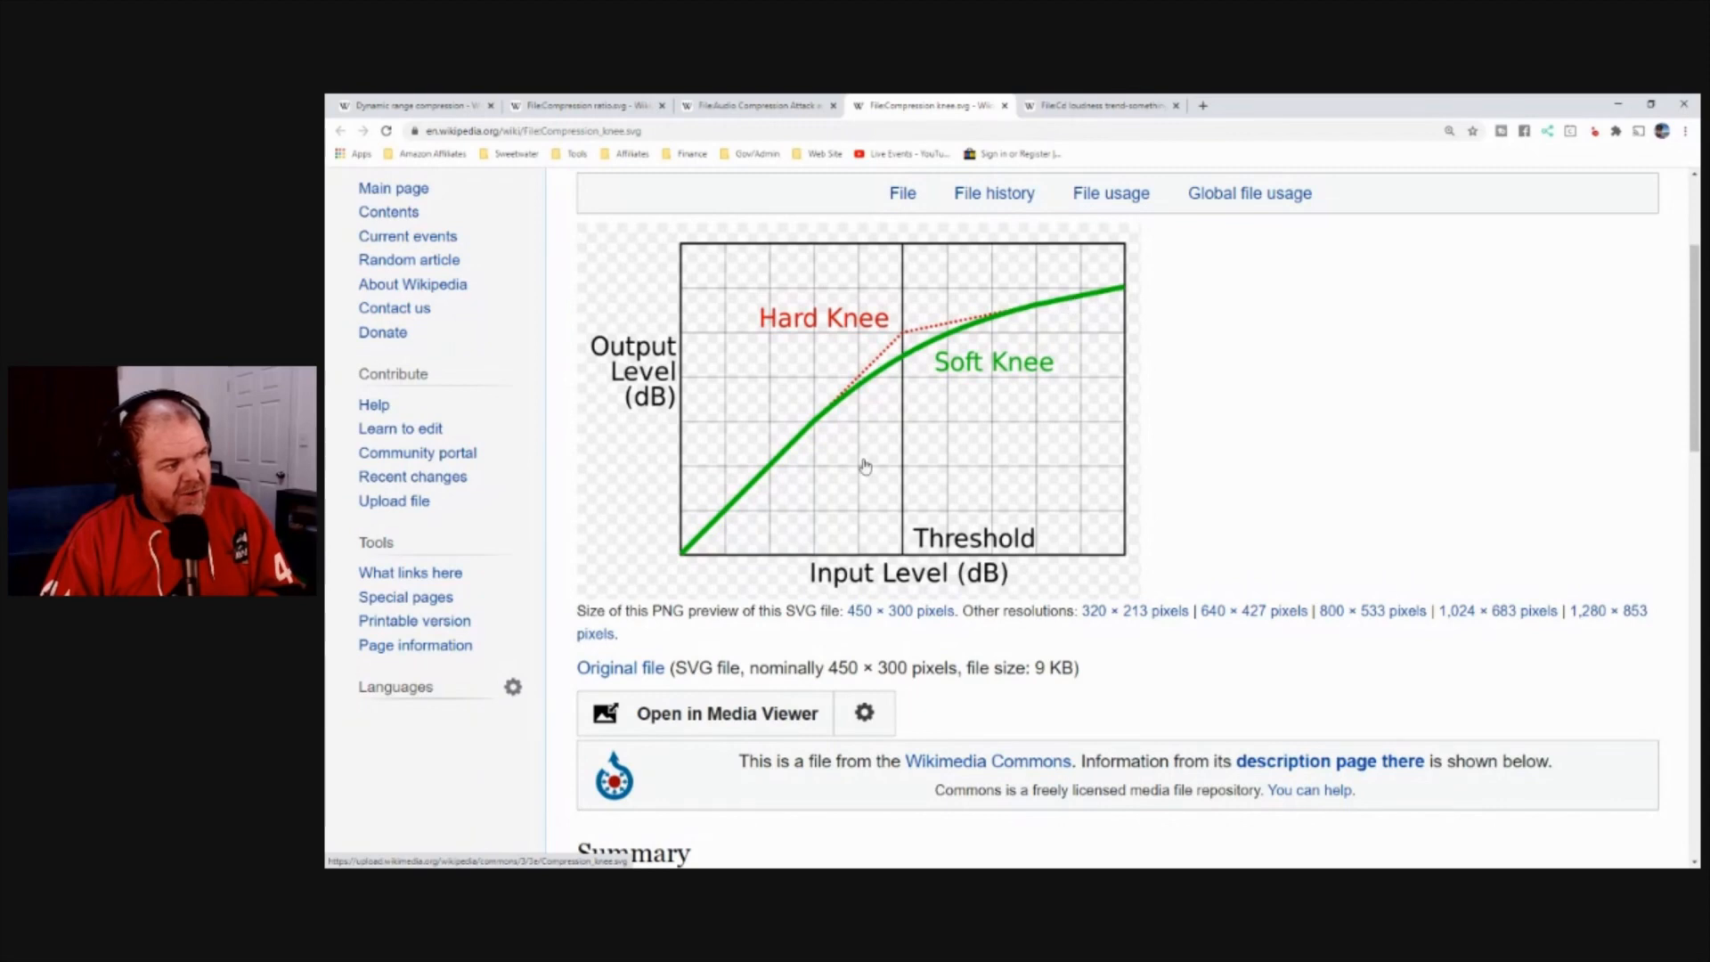
mouse_move(1031, 356)
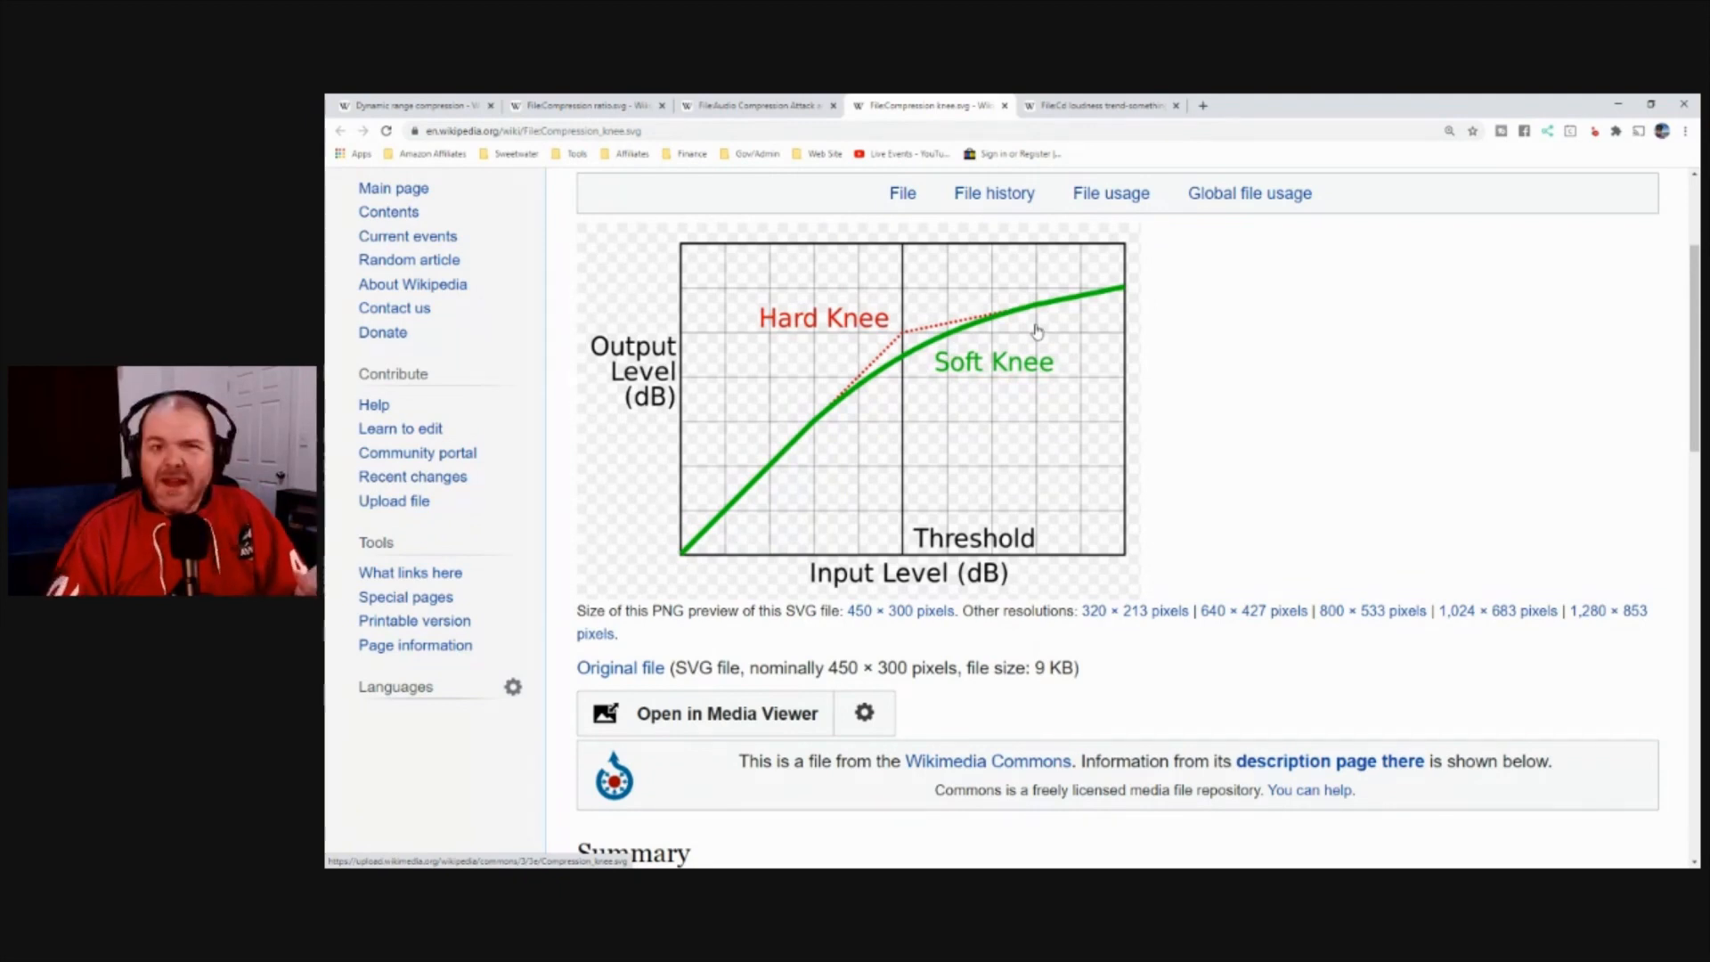
mouse_move(1133, 281)
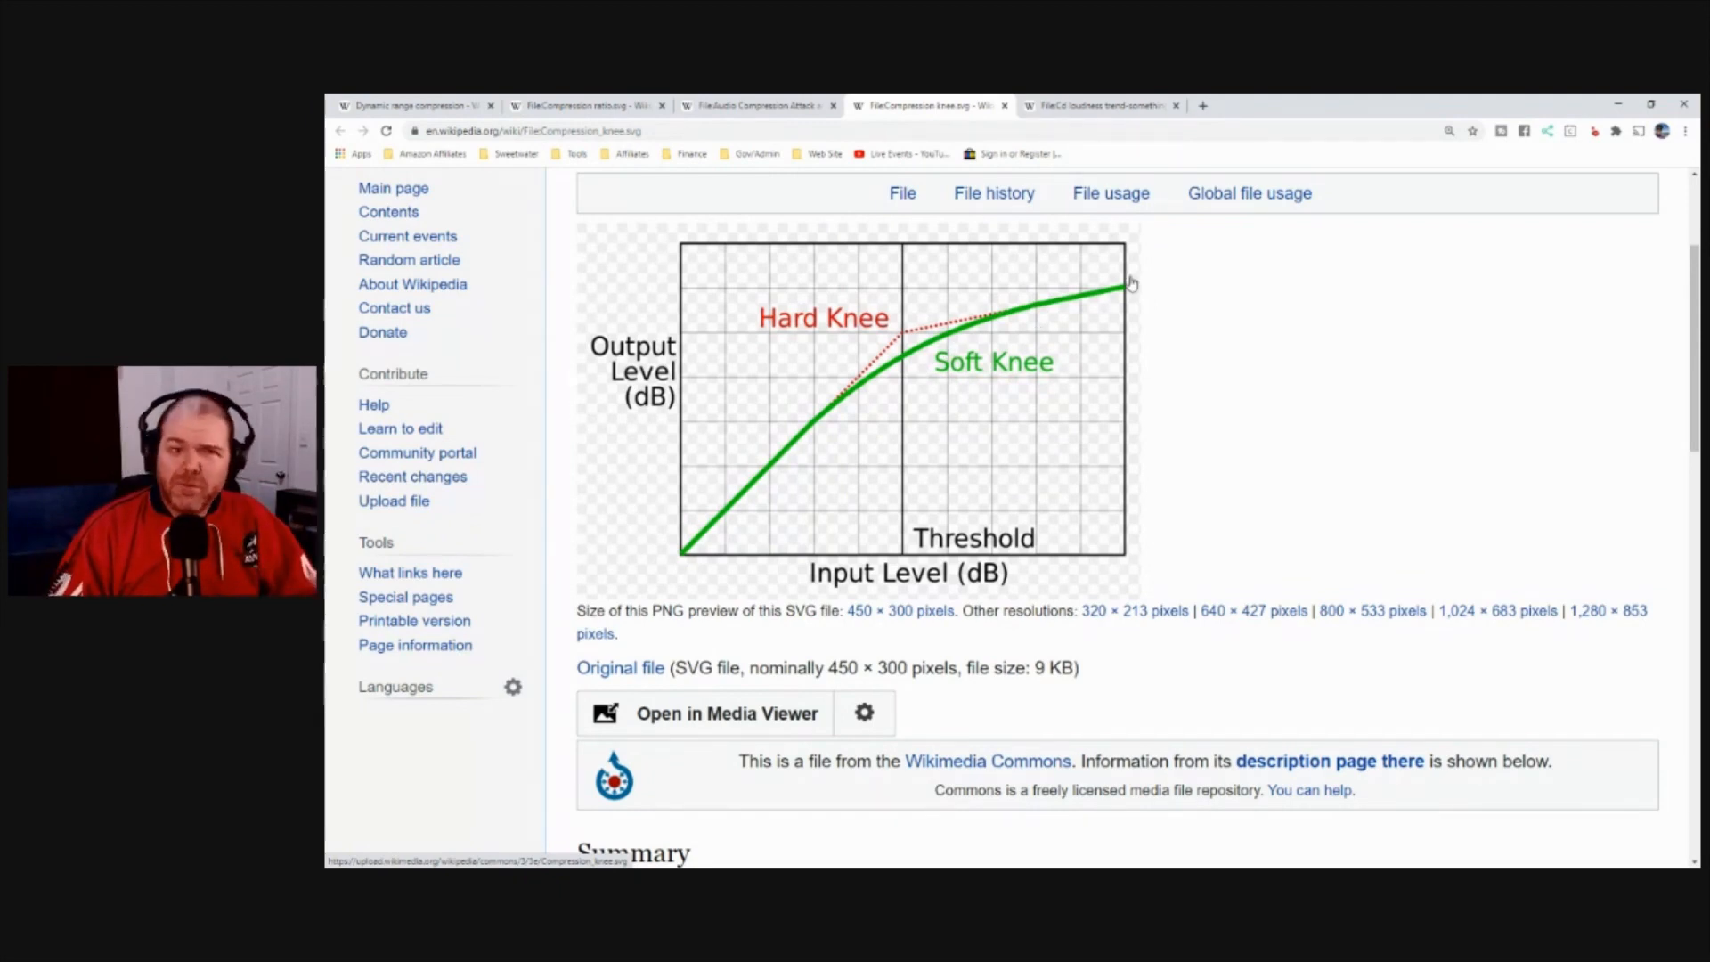
mouse_move(1393, 321)
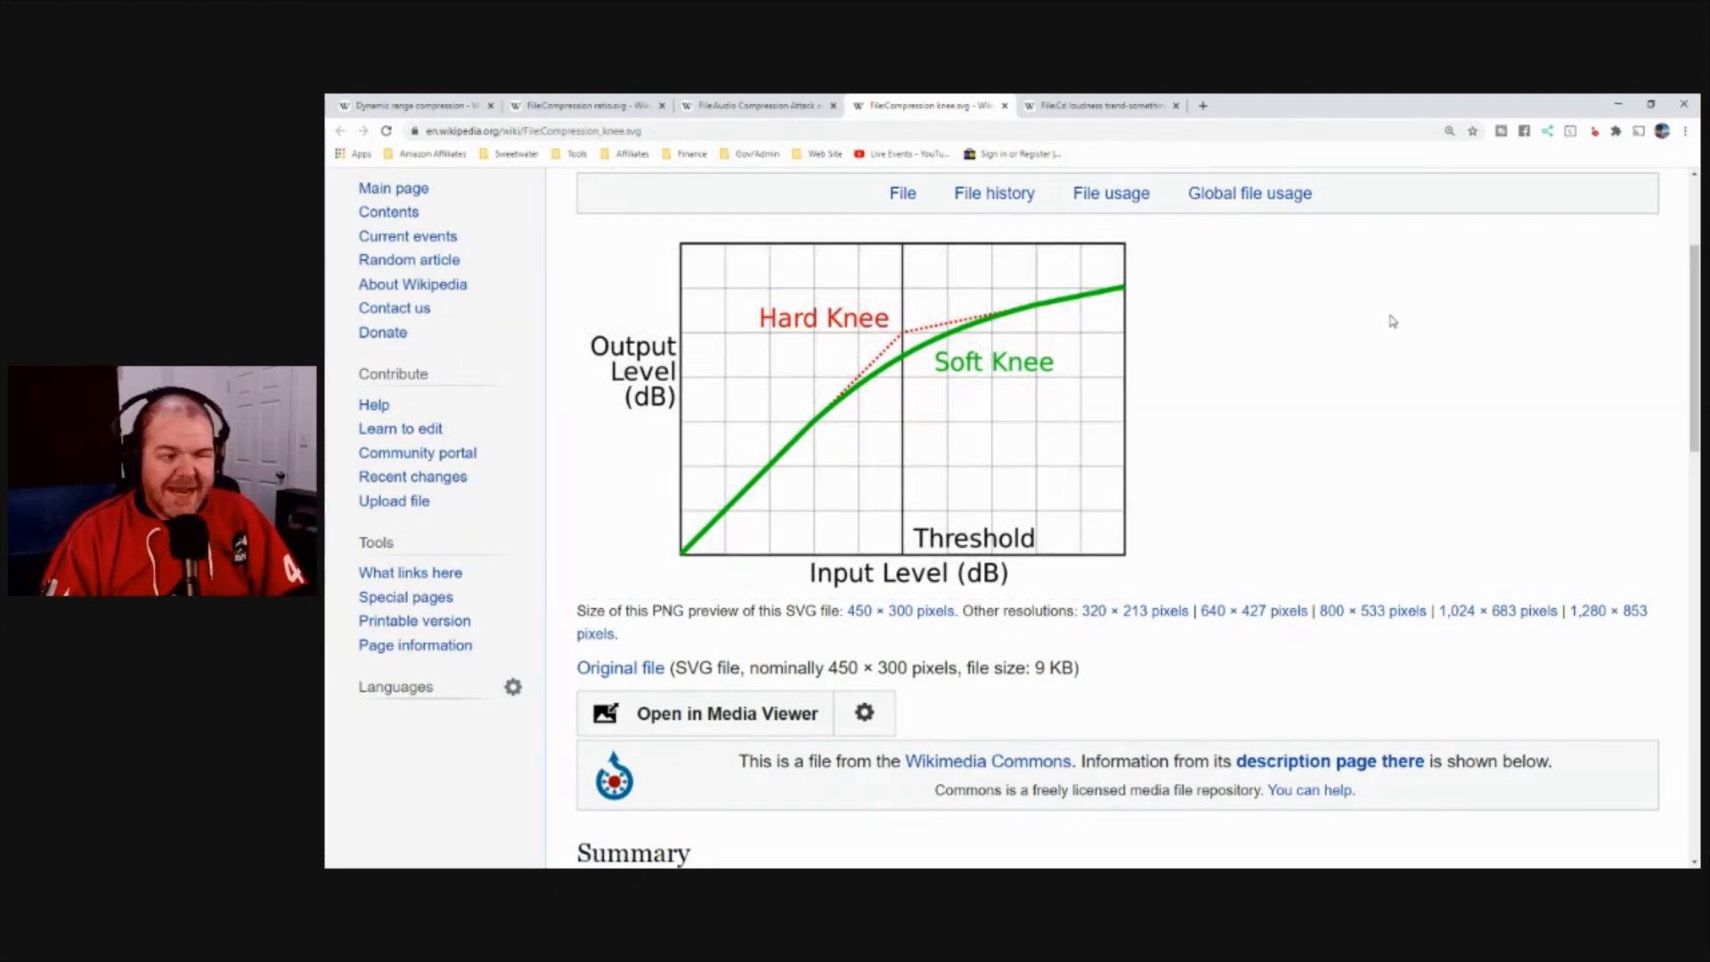
click(1101, 106)
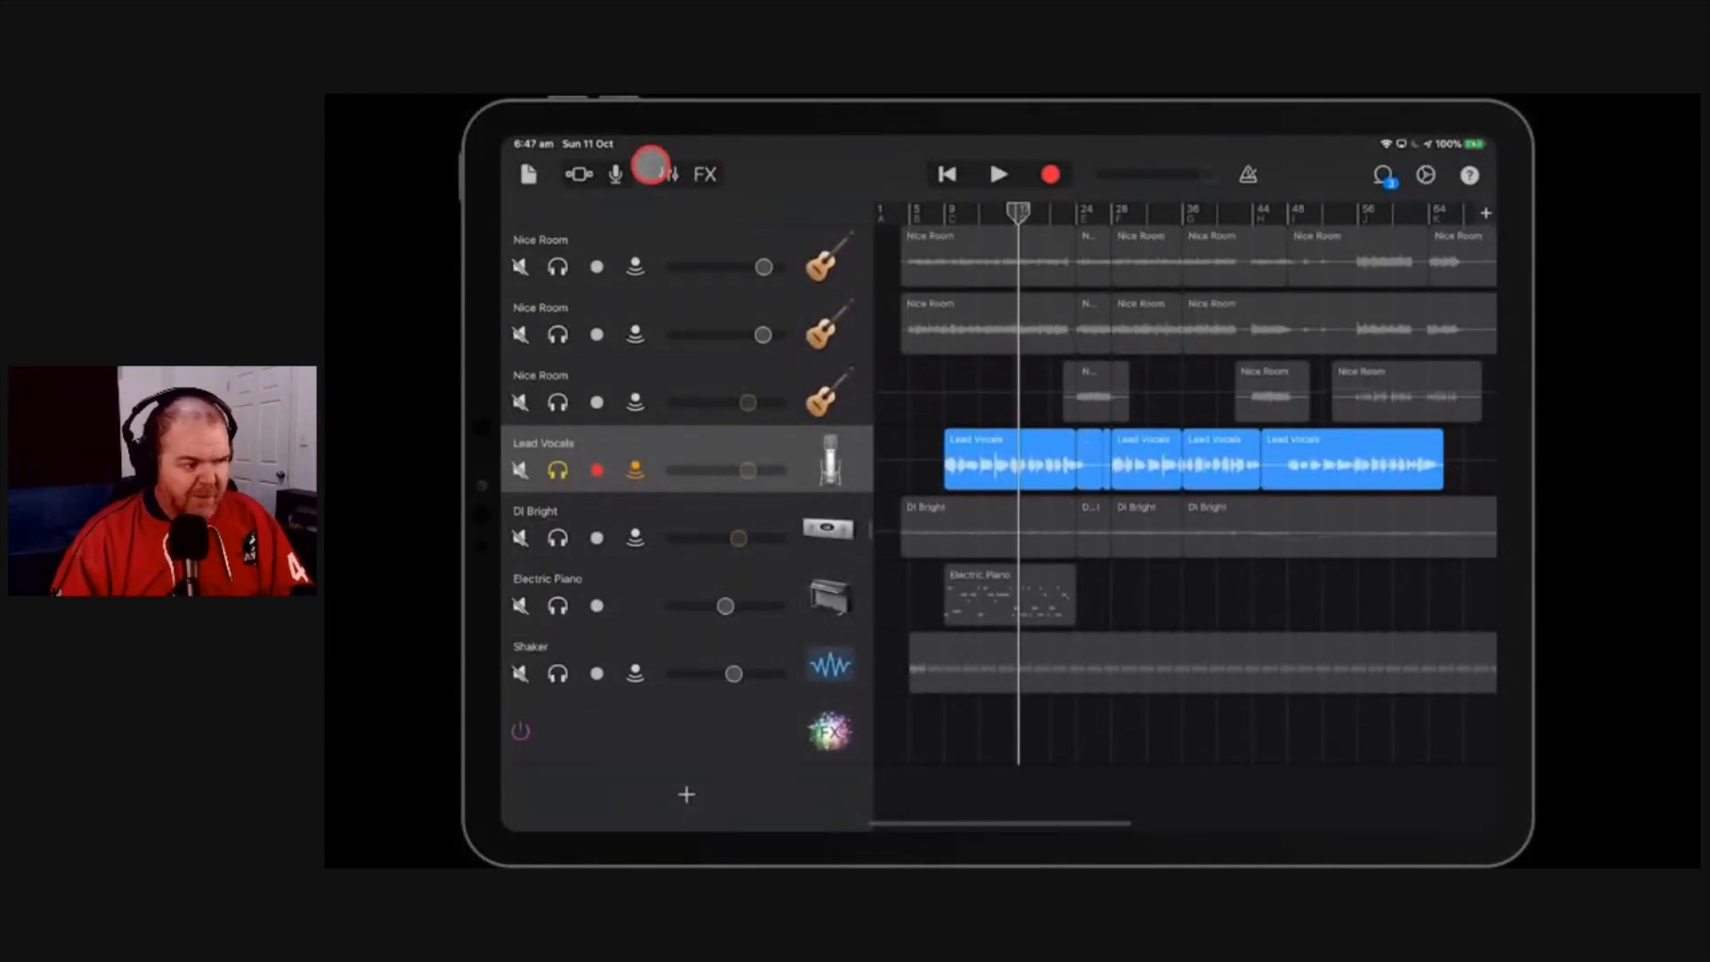
Step: Reveal the Lead Vocals compressor plug-in and sweep its threshold between -19 and -31 dB
click(668, 172)
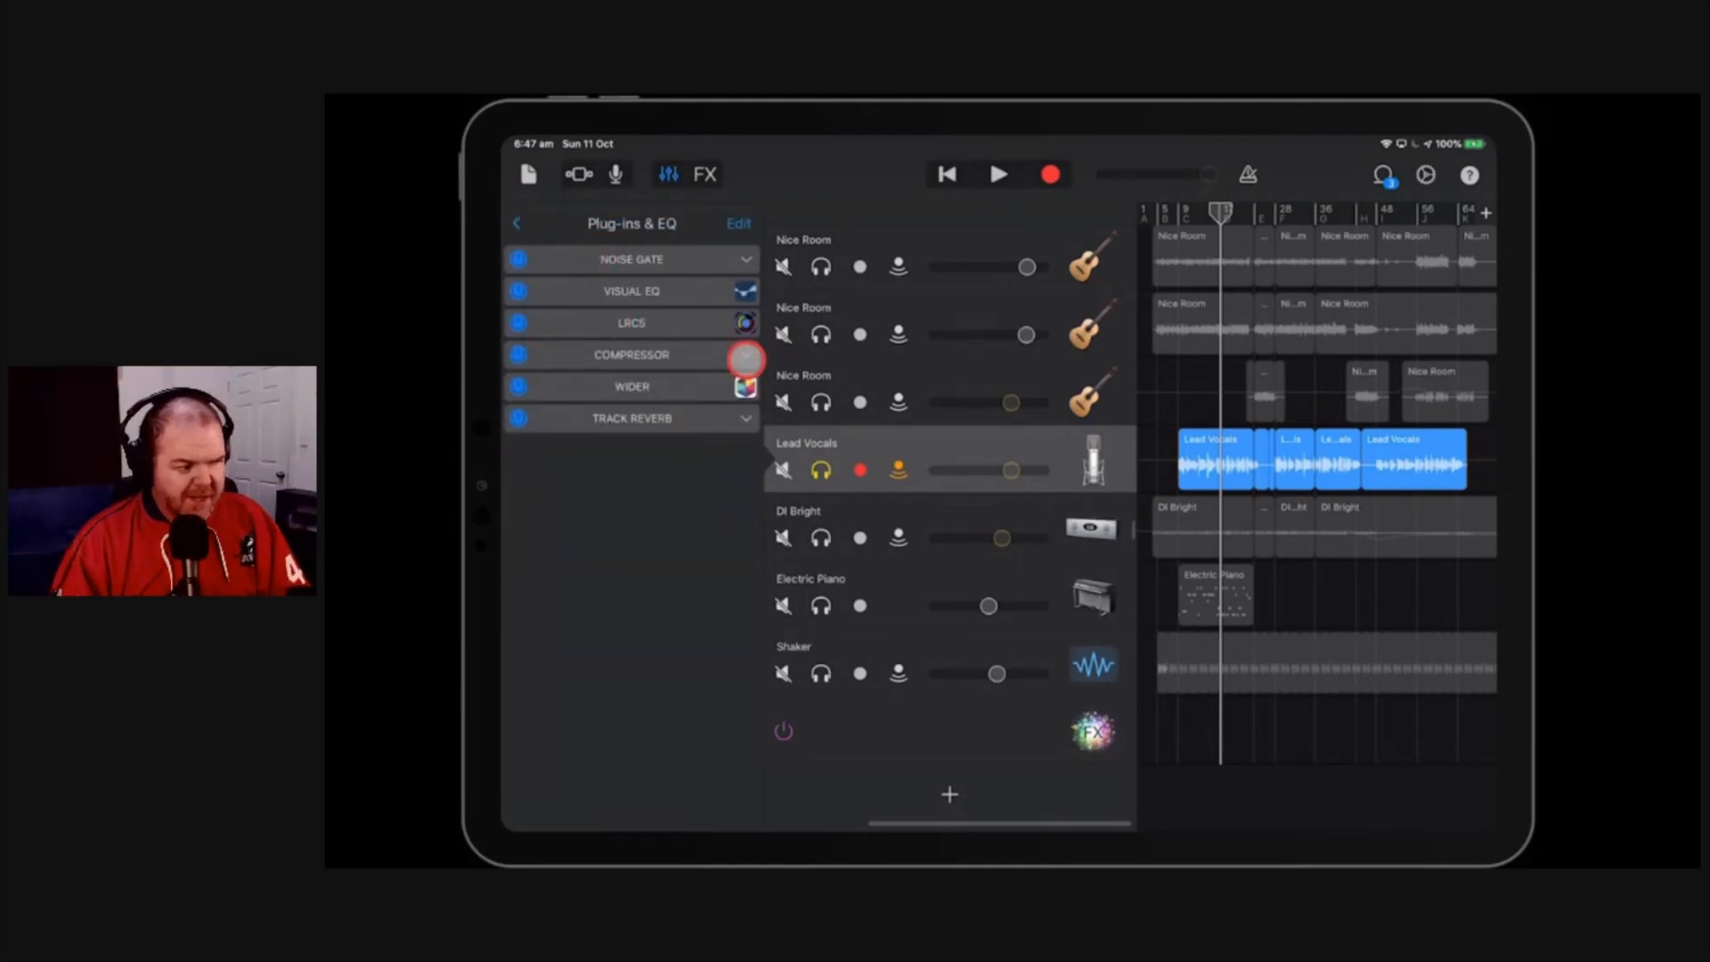
click(630, 353)
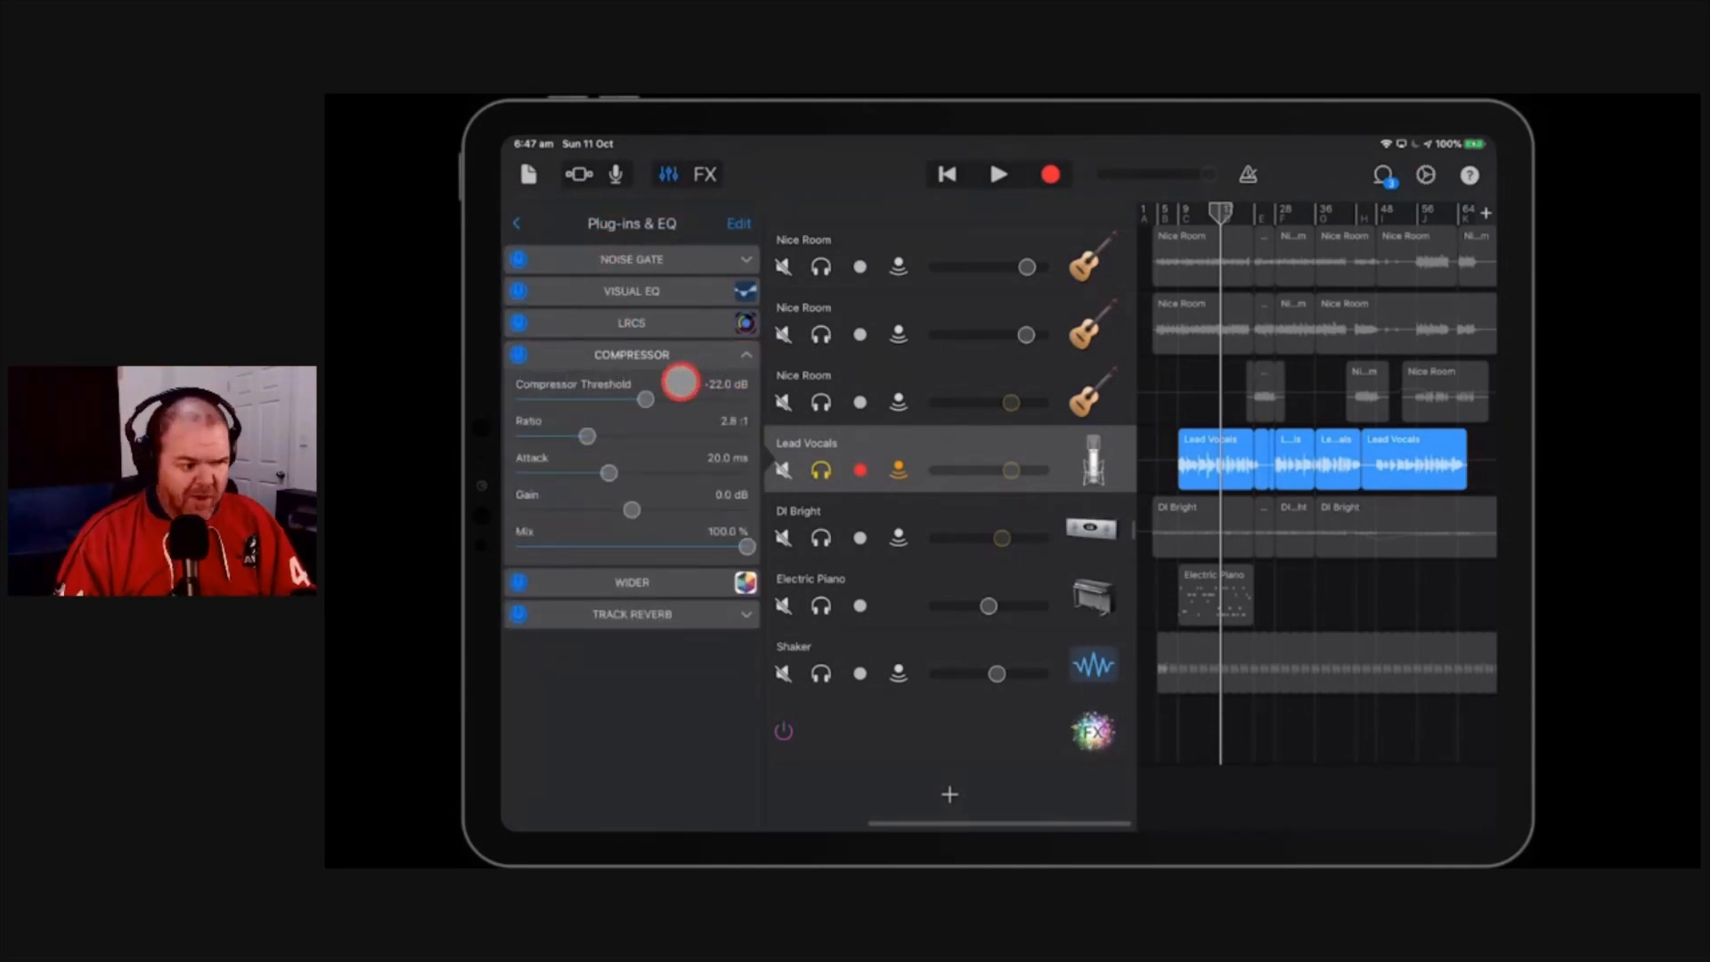
drag(678, 383, 671, 398)
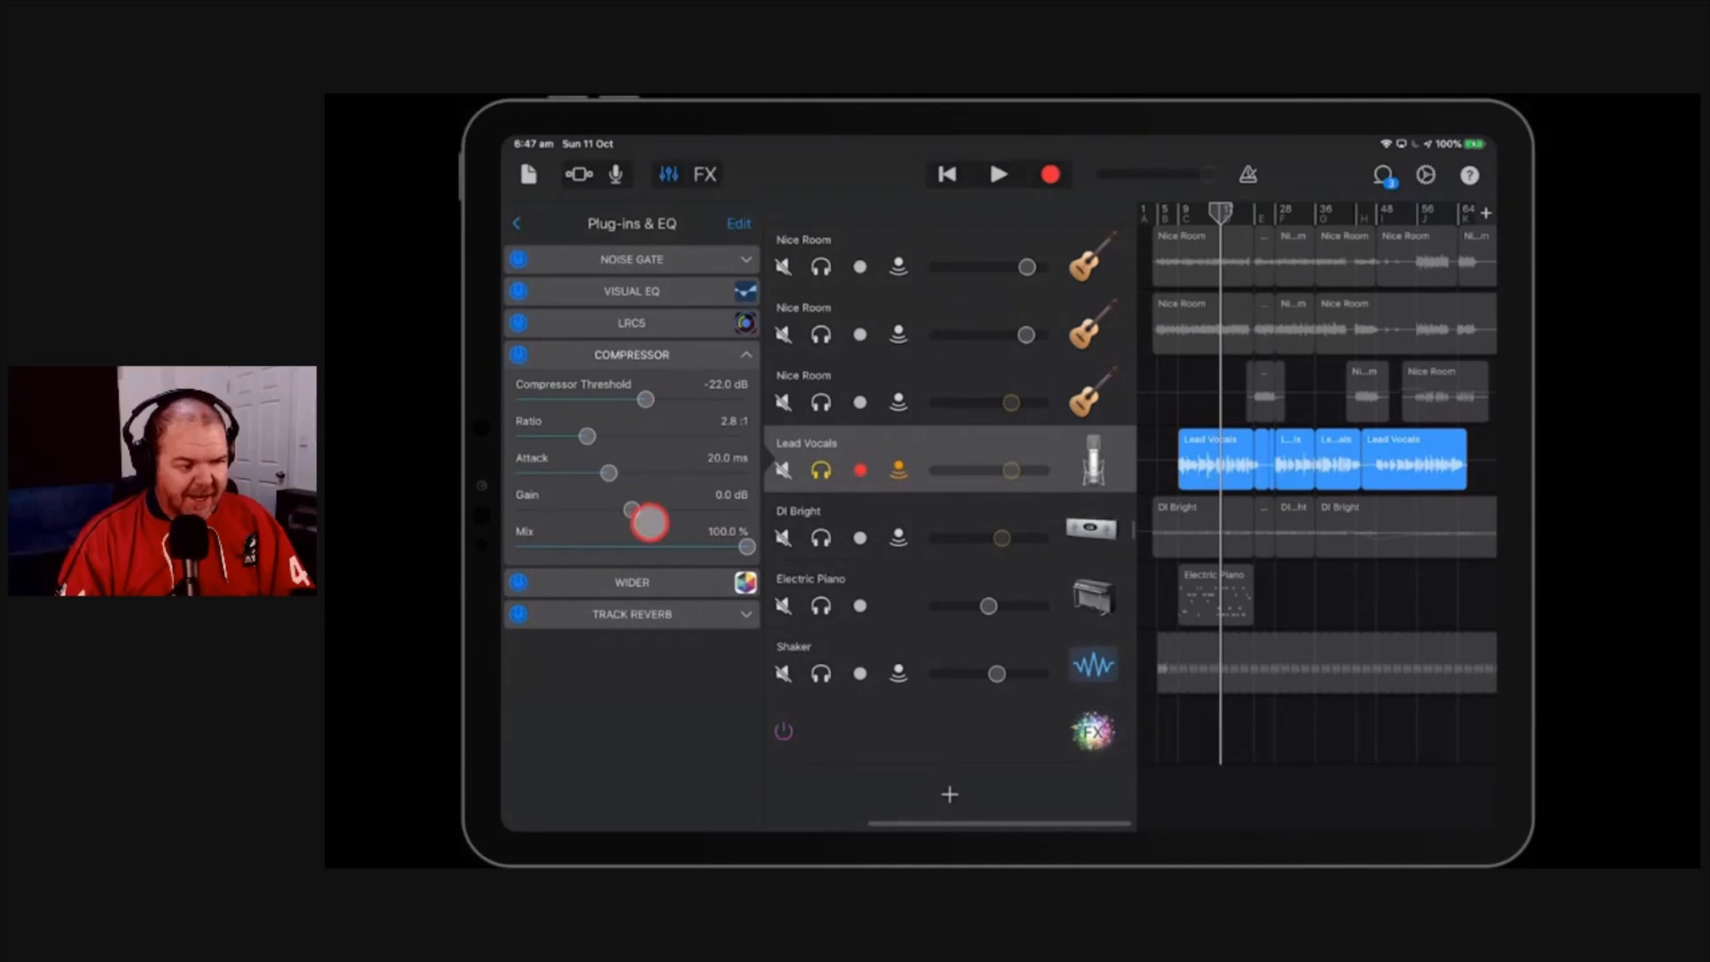
drag(649, 512, 643, 512)
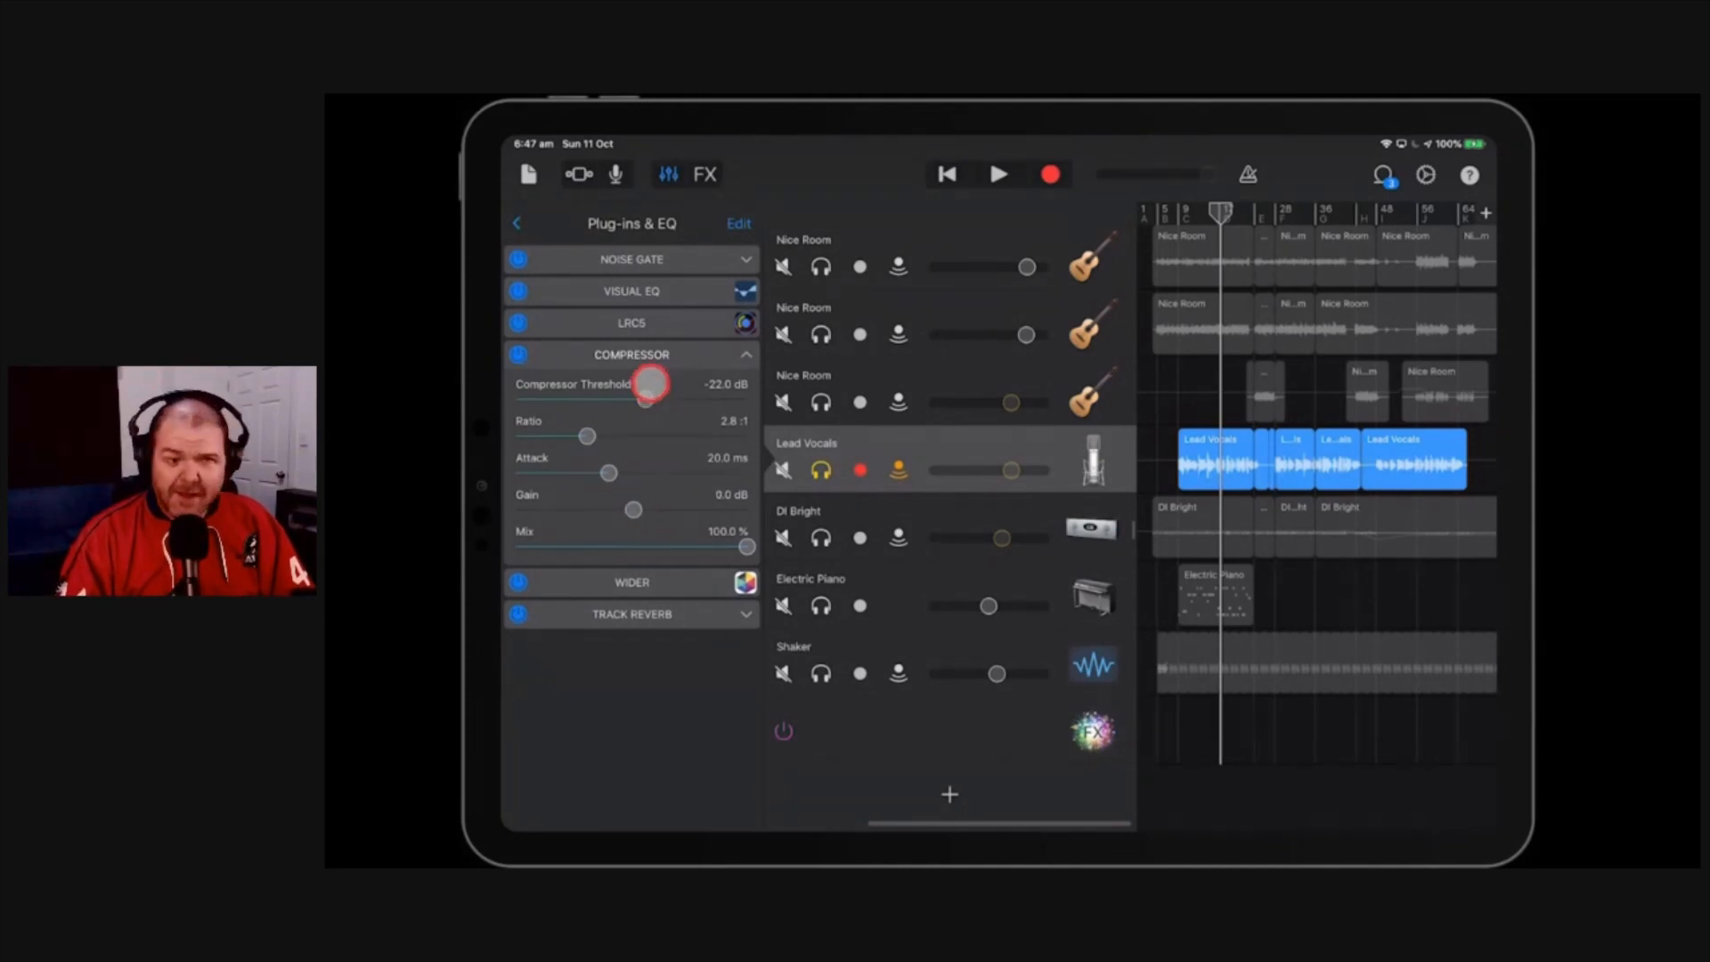
drag(652, 385, 657, 385)
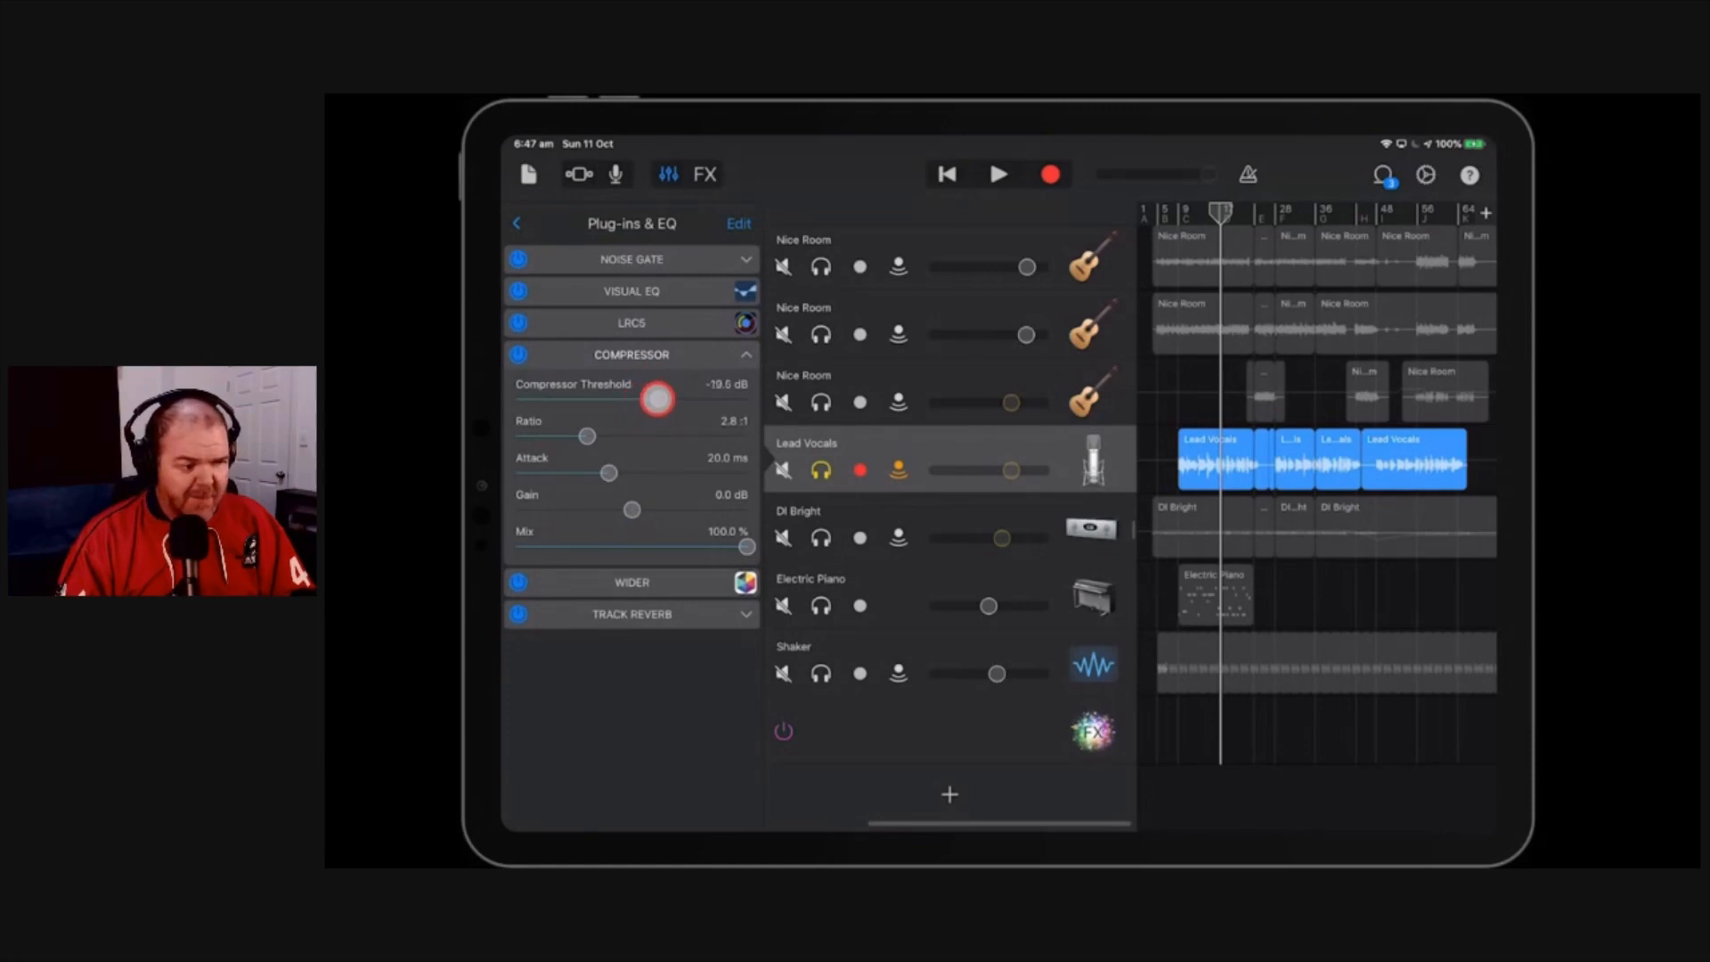
drag(658, 398, 600, 397)
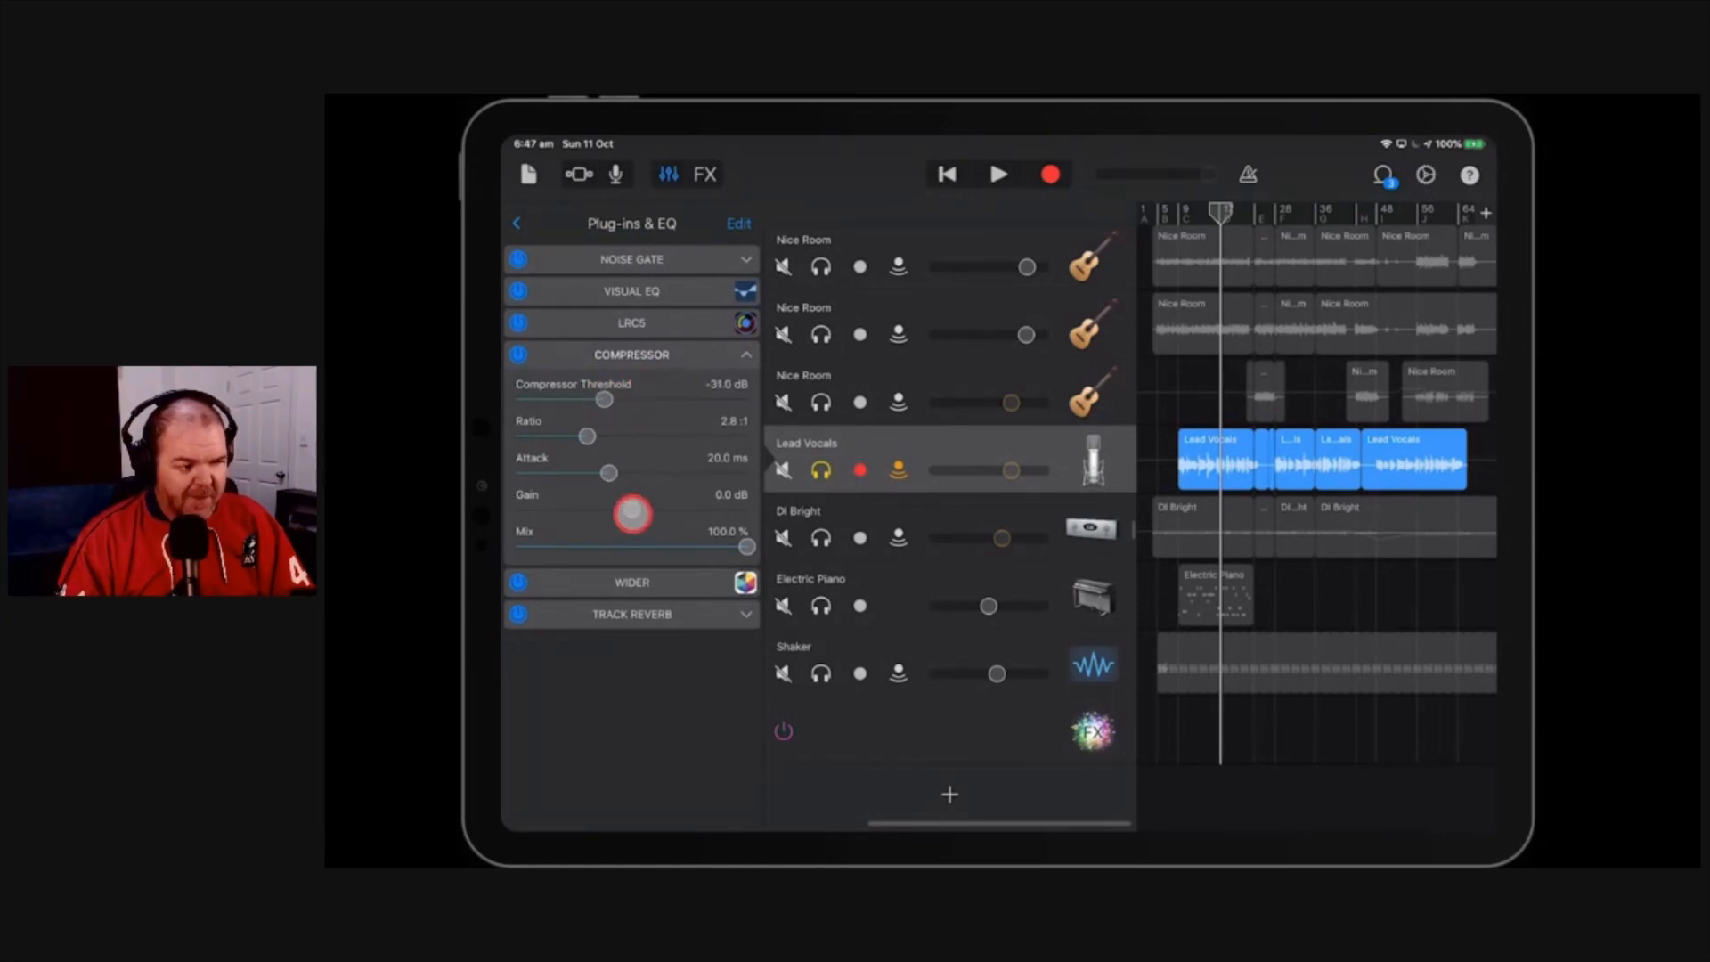
Step: Settle the compressor gain at -0.5 dB and try the mix at 68% and 60% before returning it to full
drag(606, 399, 634, 399)
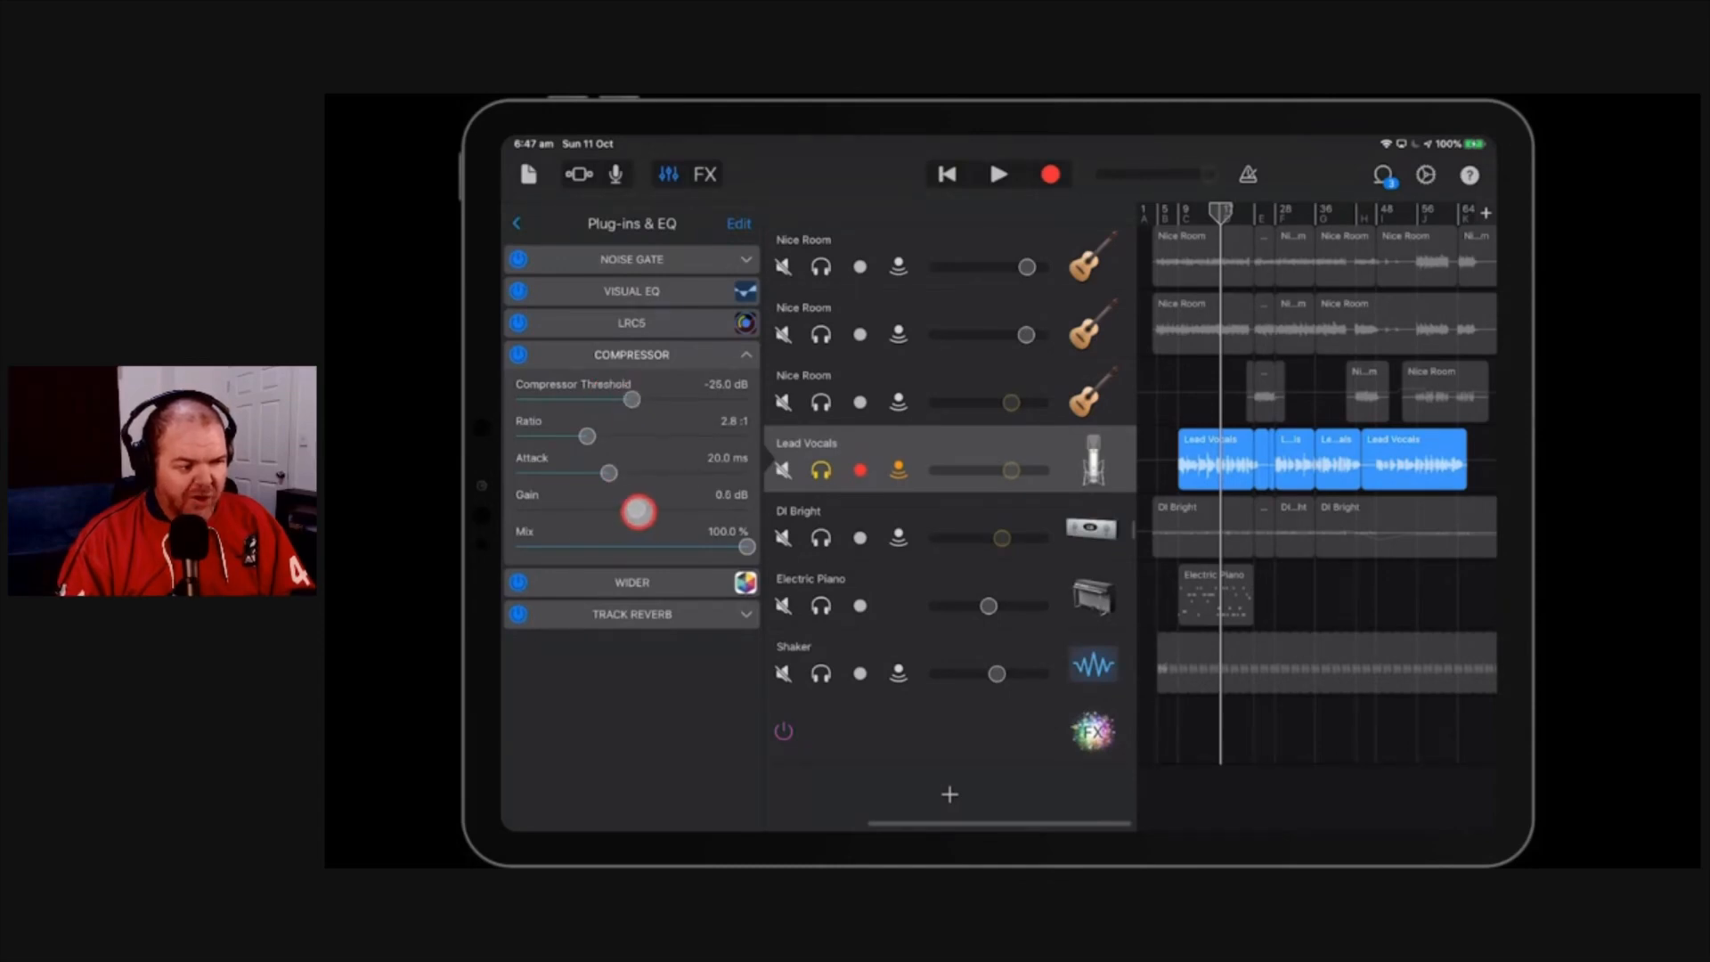
drag(638, 511, 610, 511)
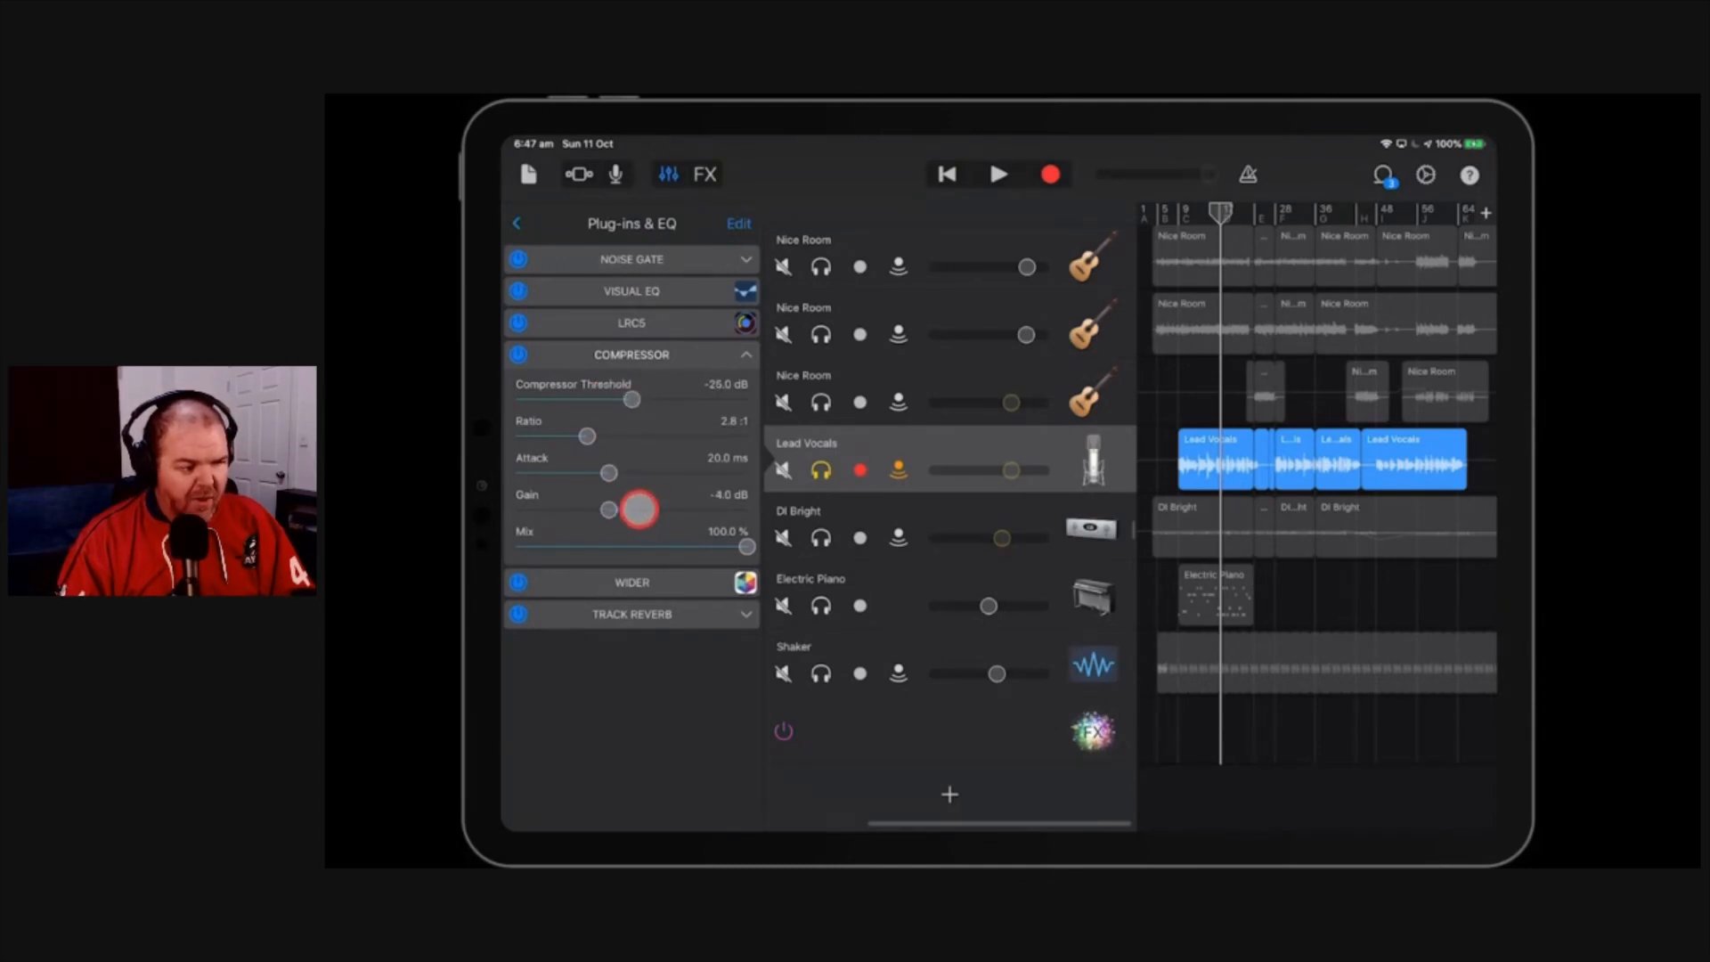
drag(638, 511, 627, 511)
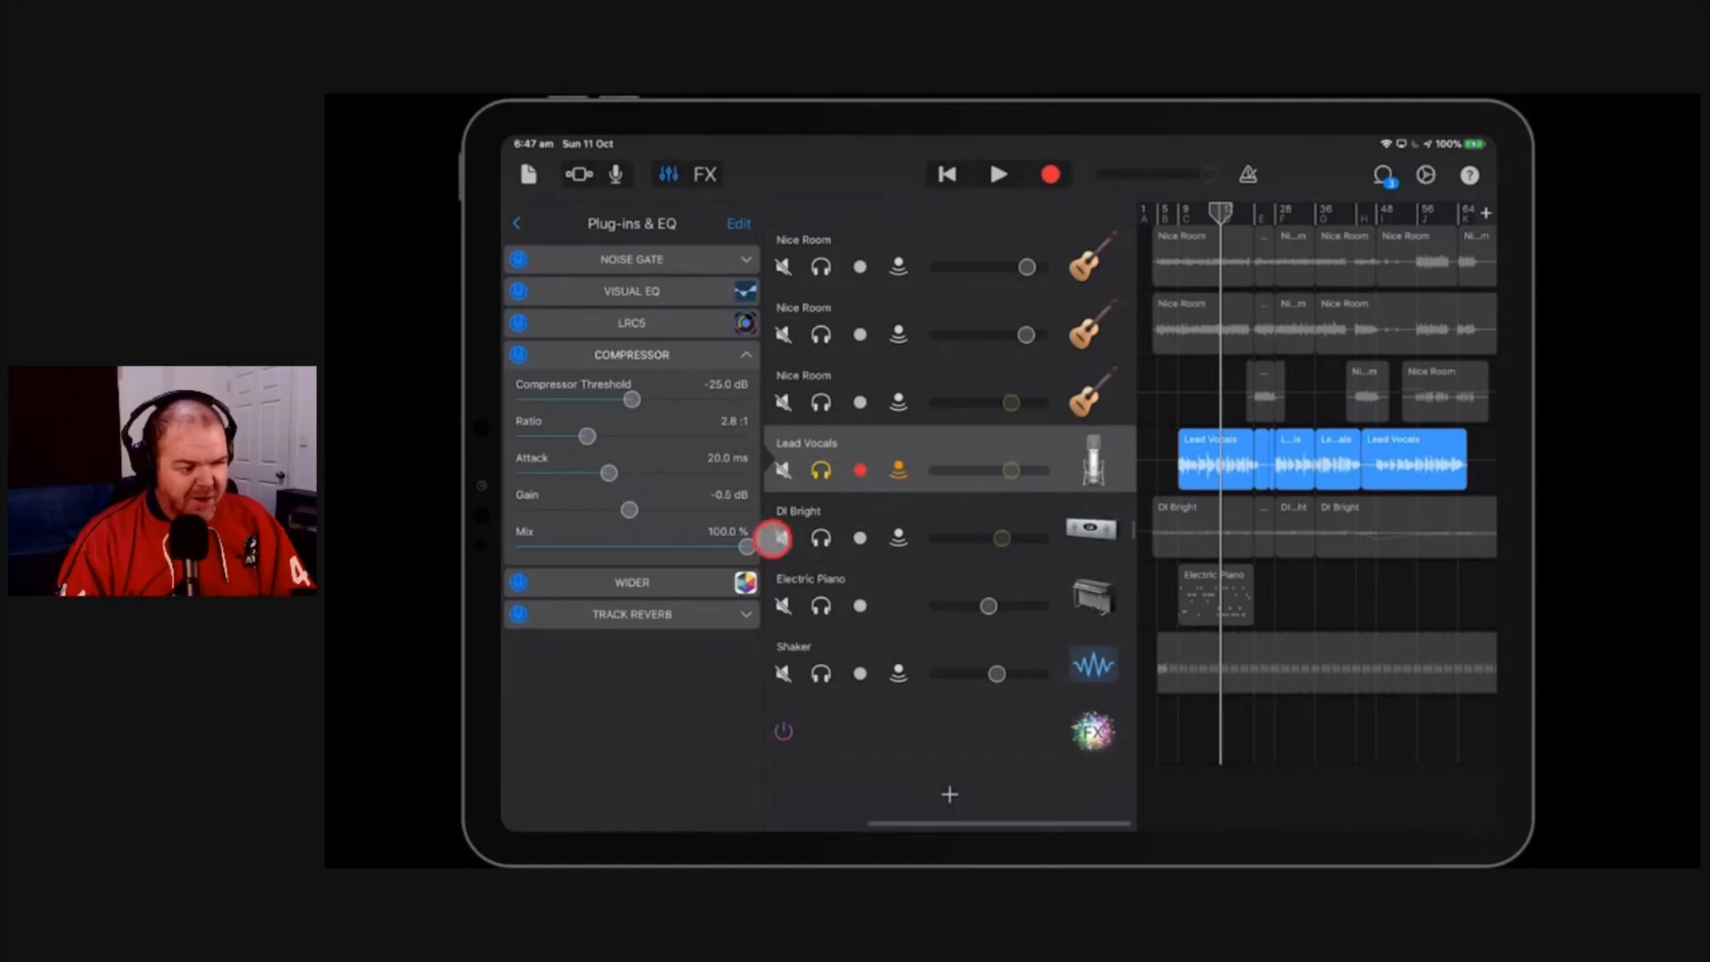
drag(750, 545, 652, 545)
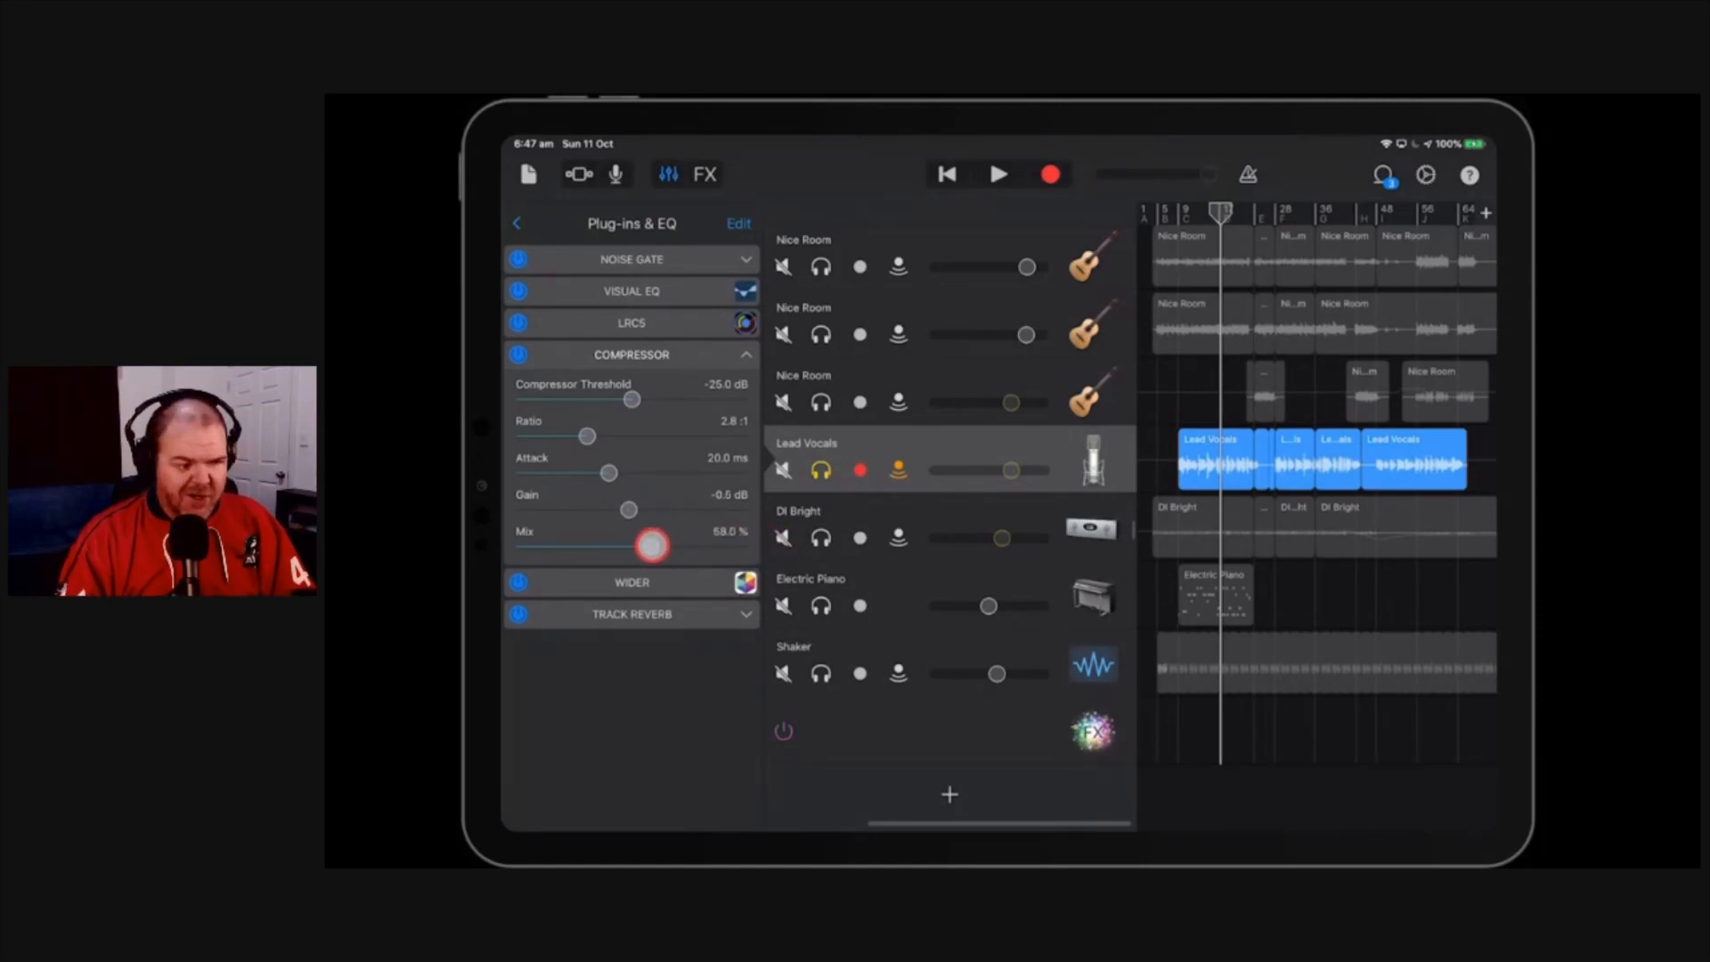
drag(652, 545, 764, 546)
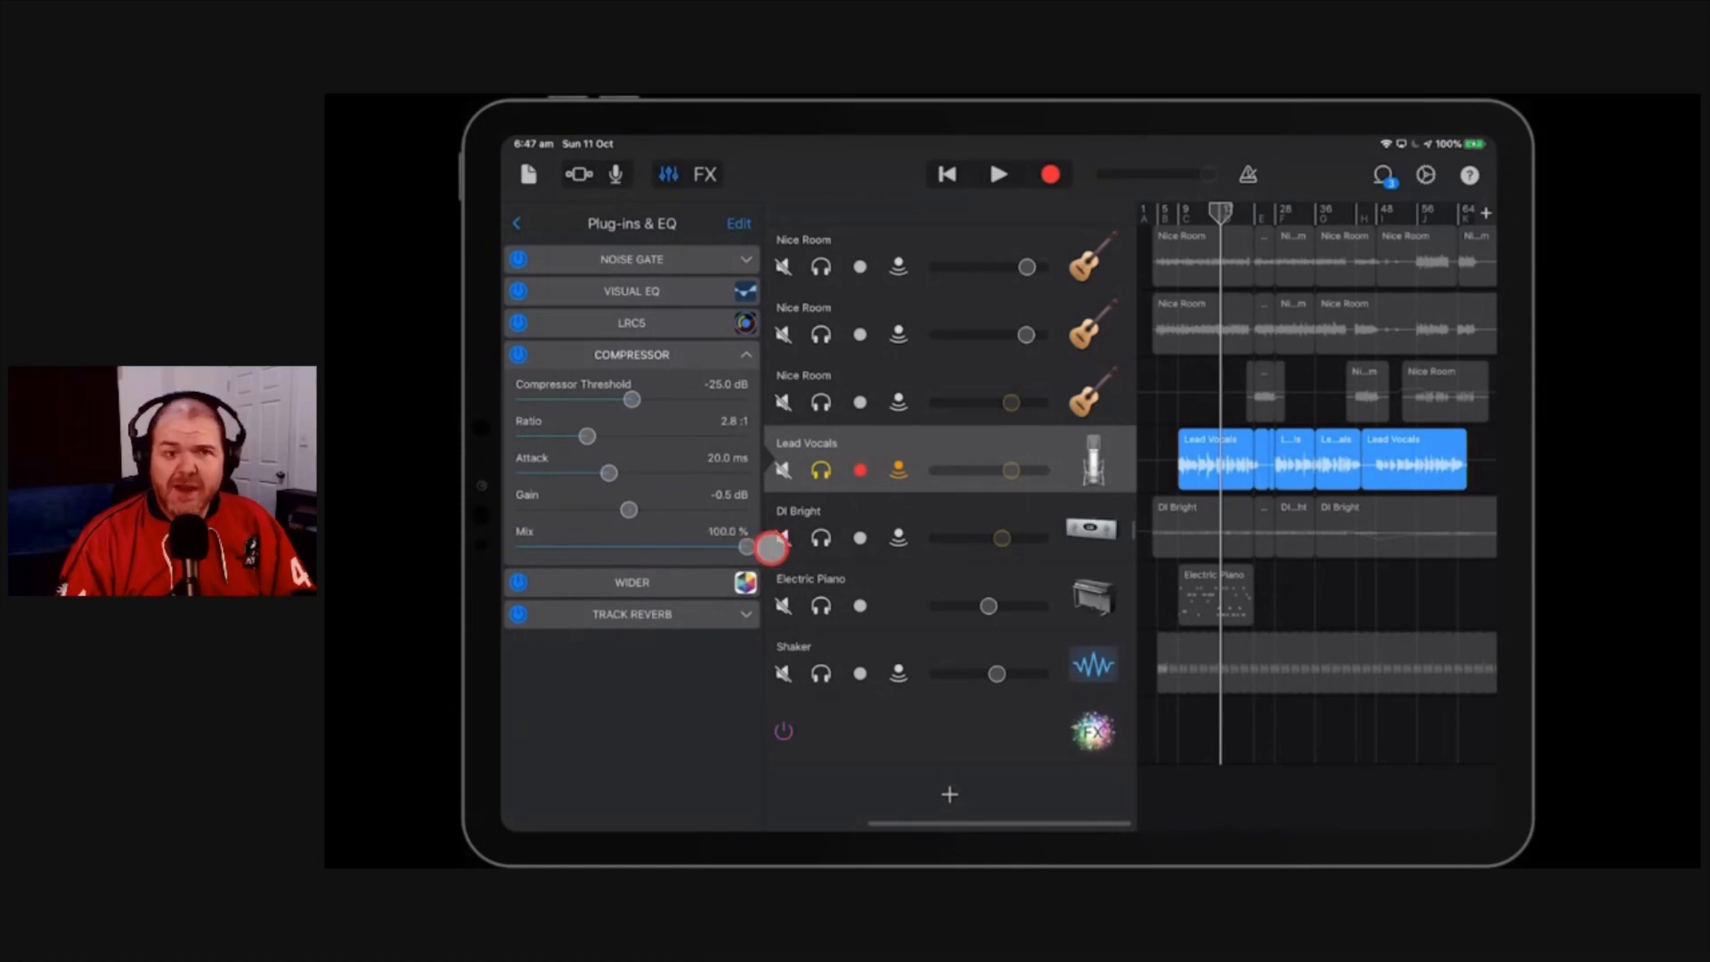
drag(772, 547, 745, 547)
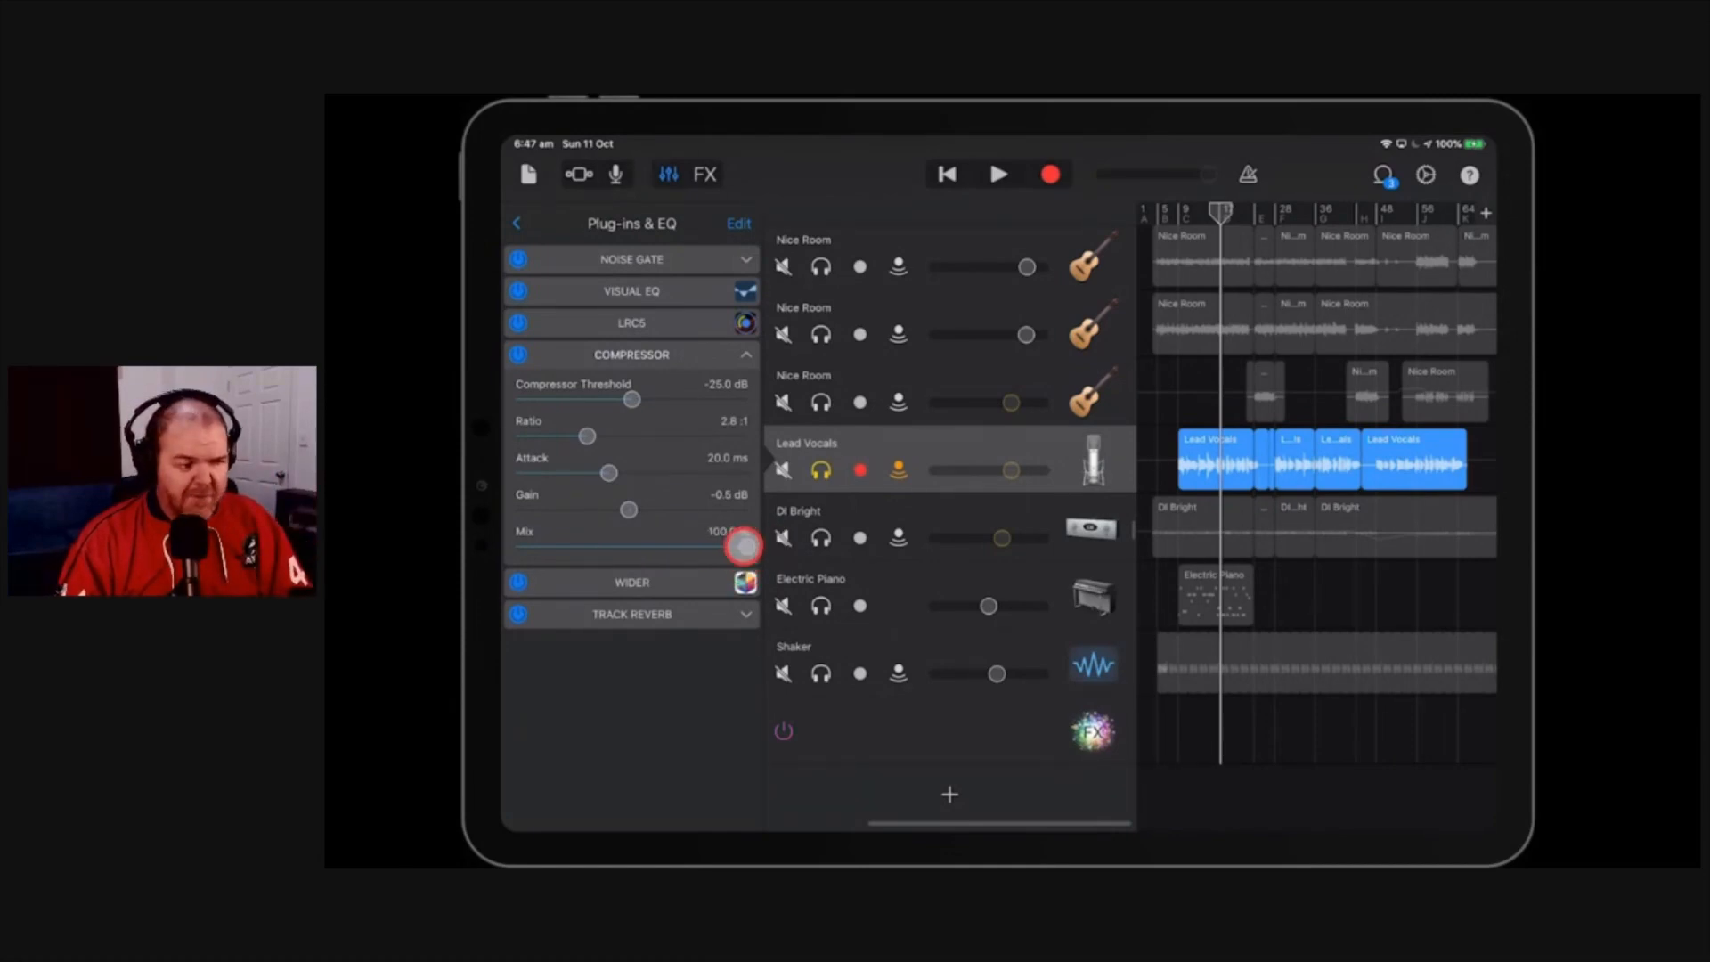
drag(741, 545, 652, 545)
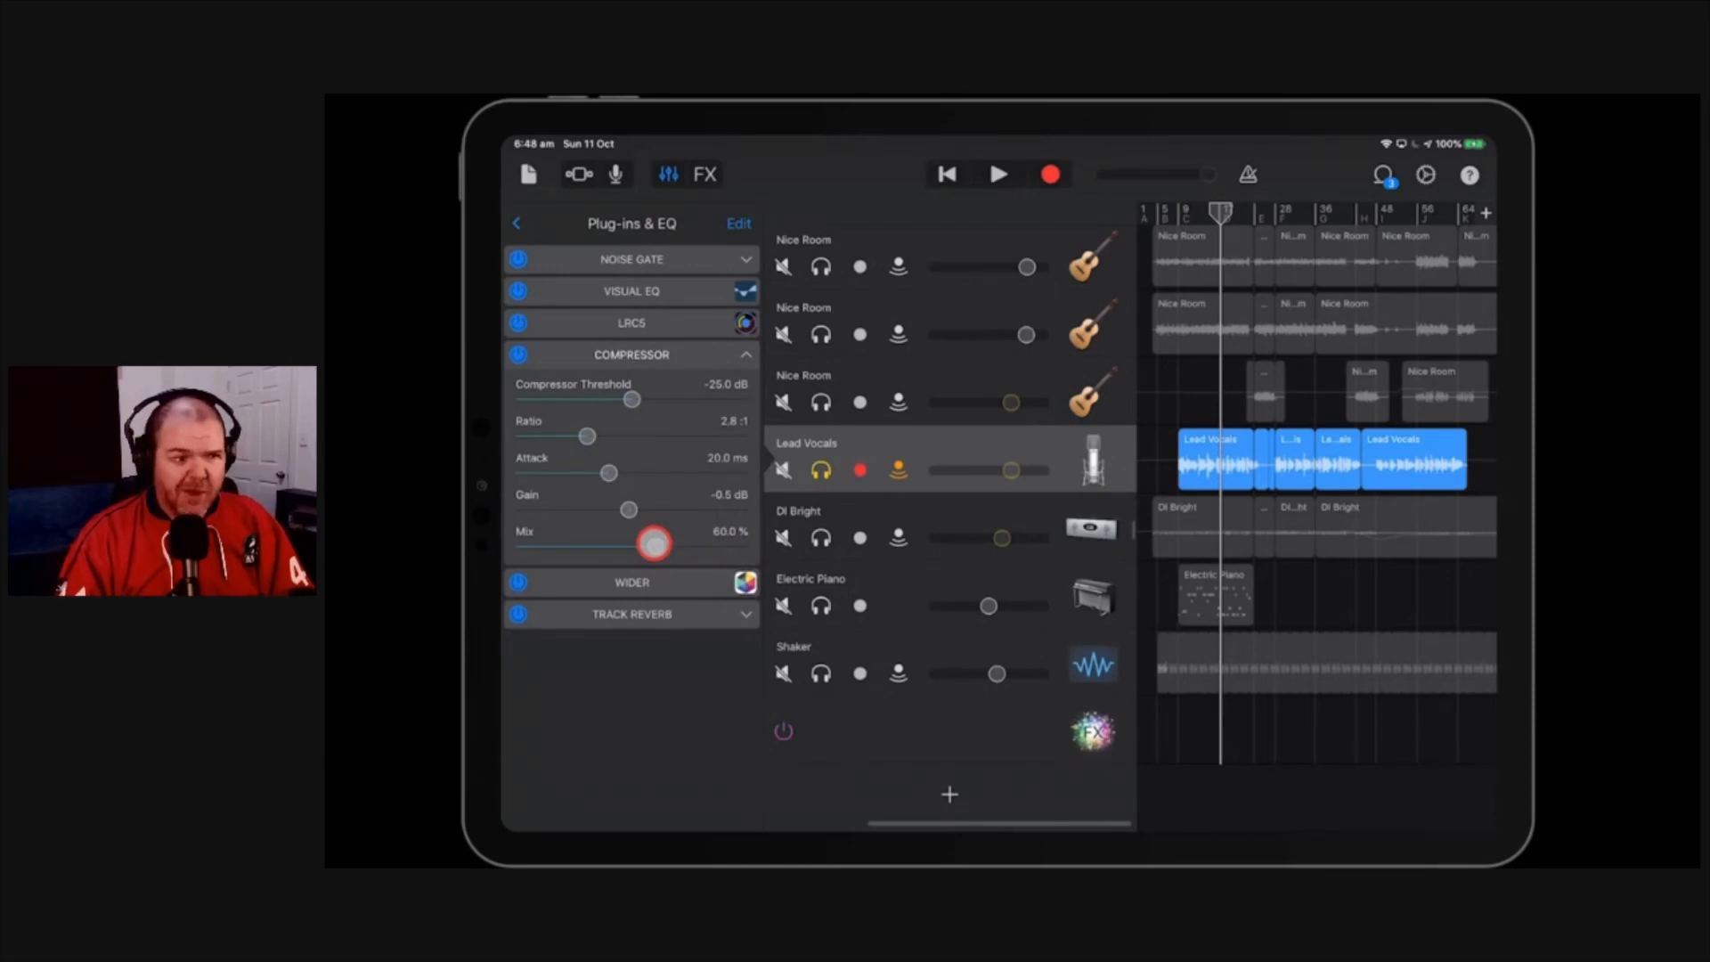
drag(654, 545, 747, 545)
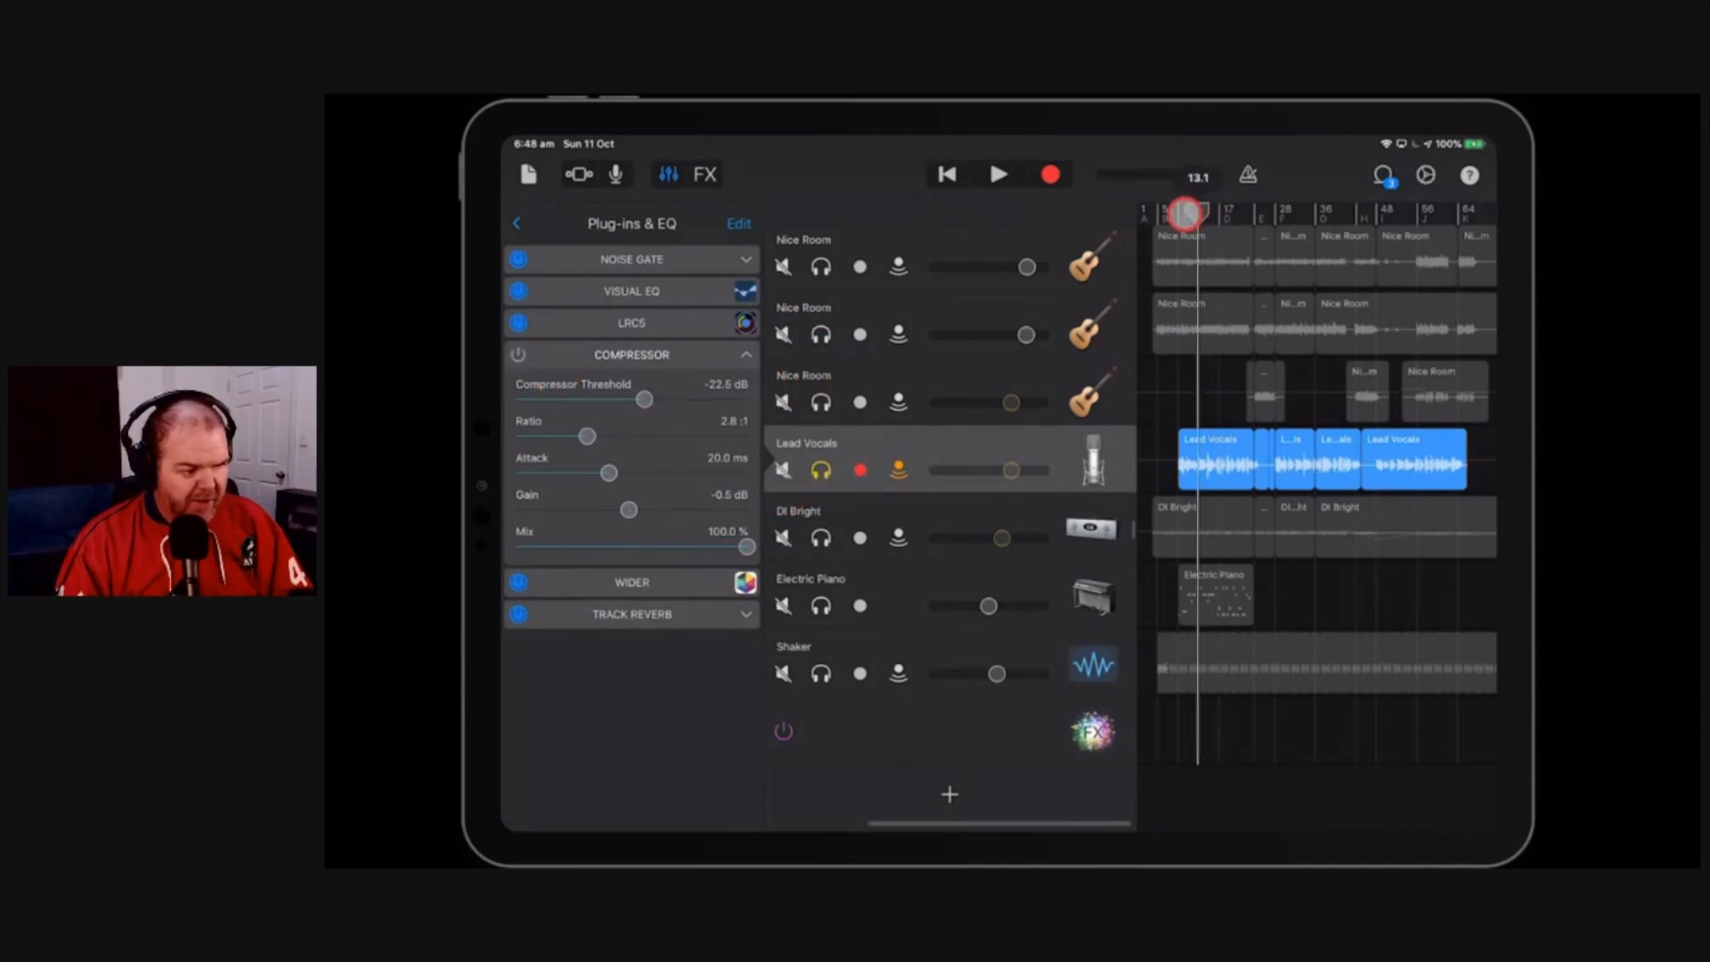
Step: Play the song twice to audition the compressed Lead Vocals, stopping playback each time
click(997, 173)
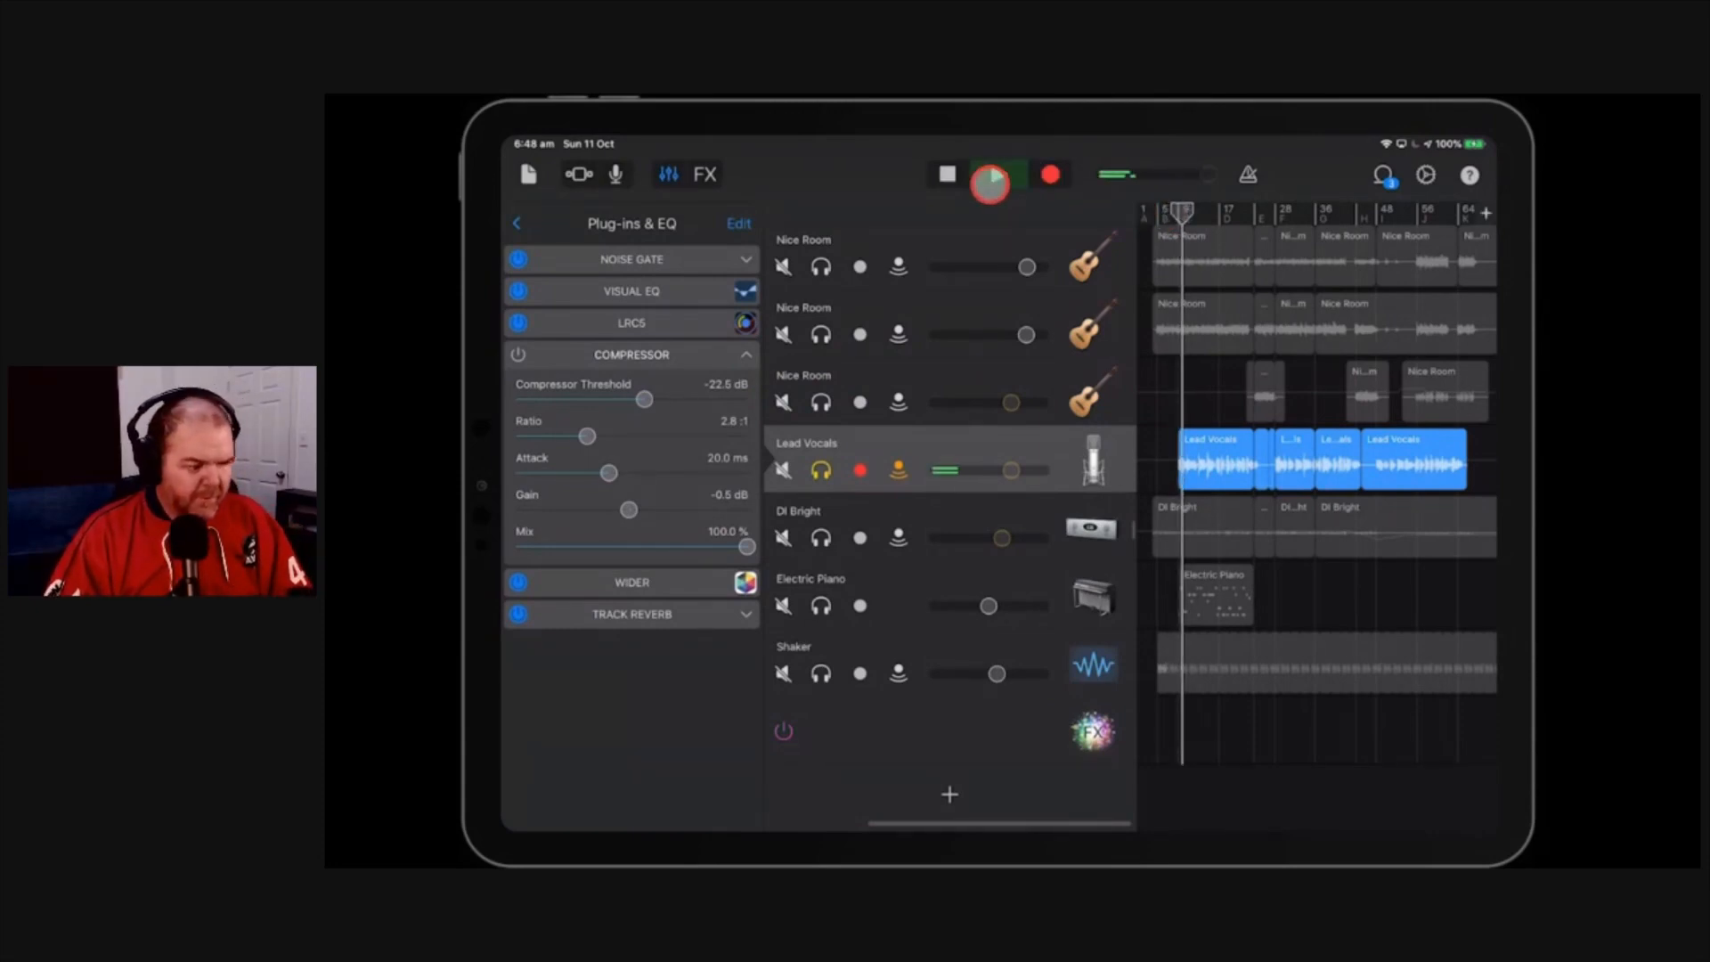
click(944, 173)
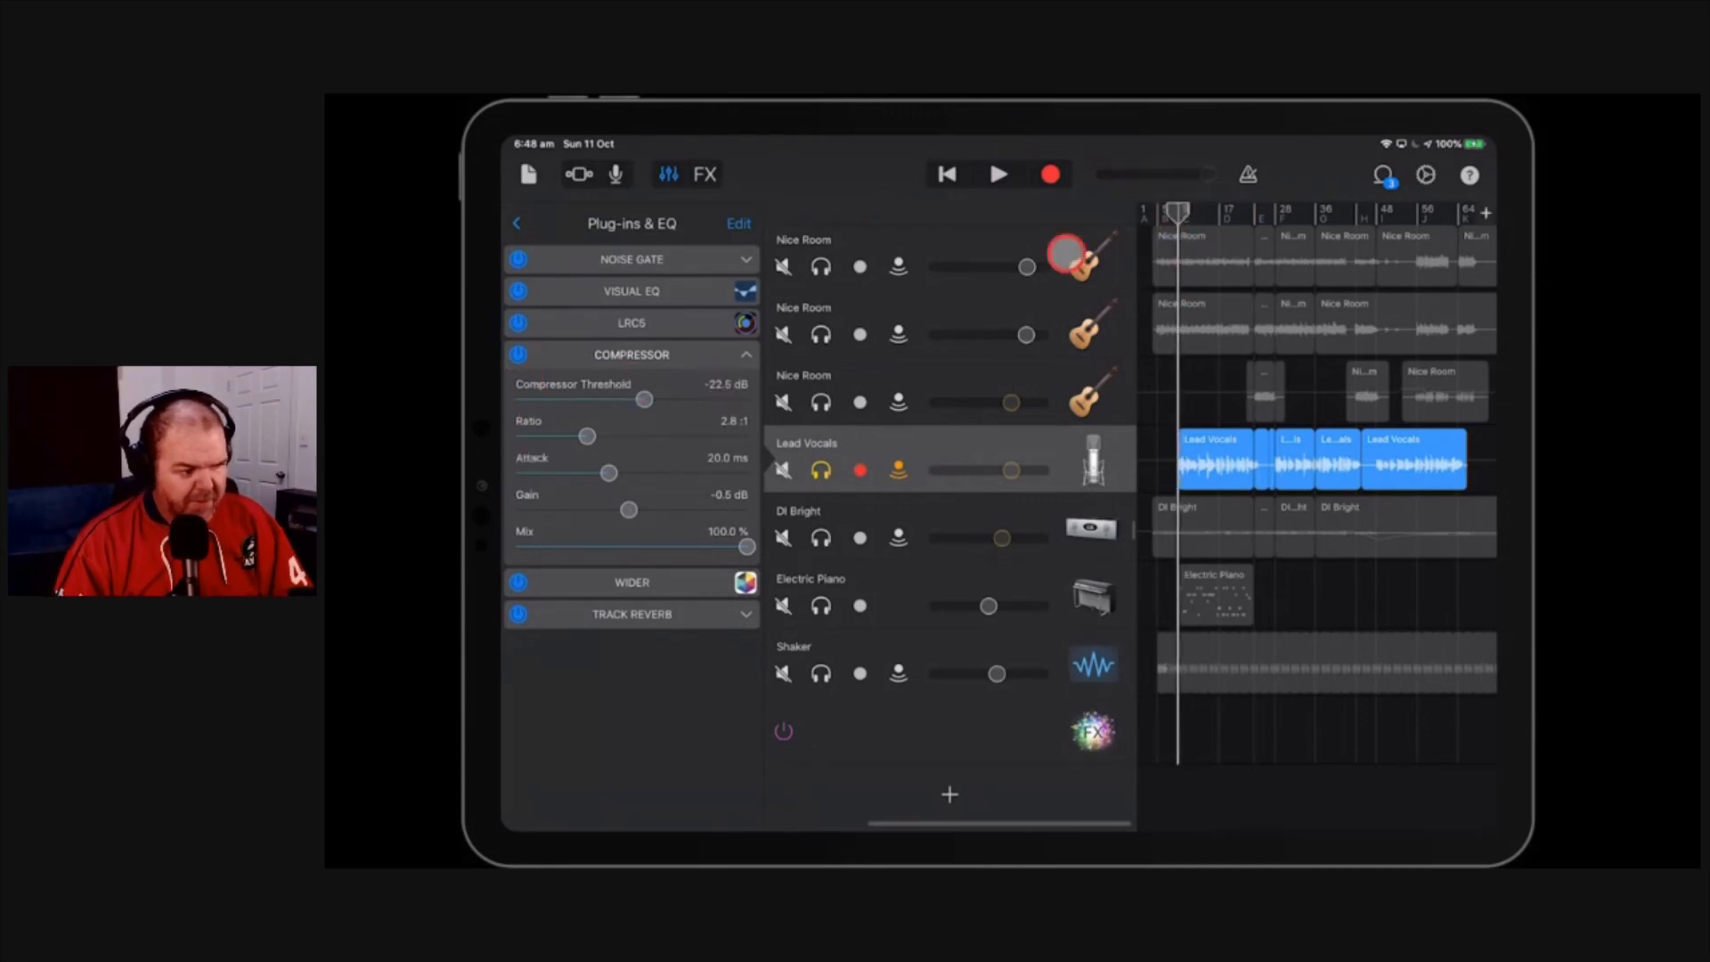
click(998, 172)
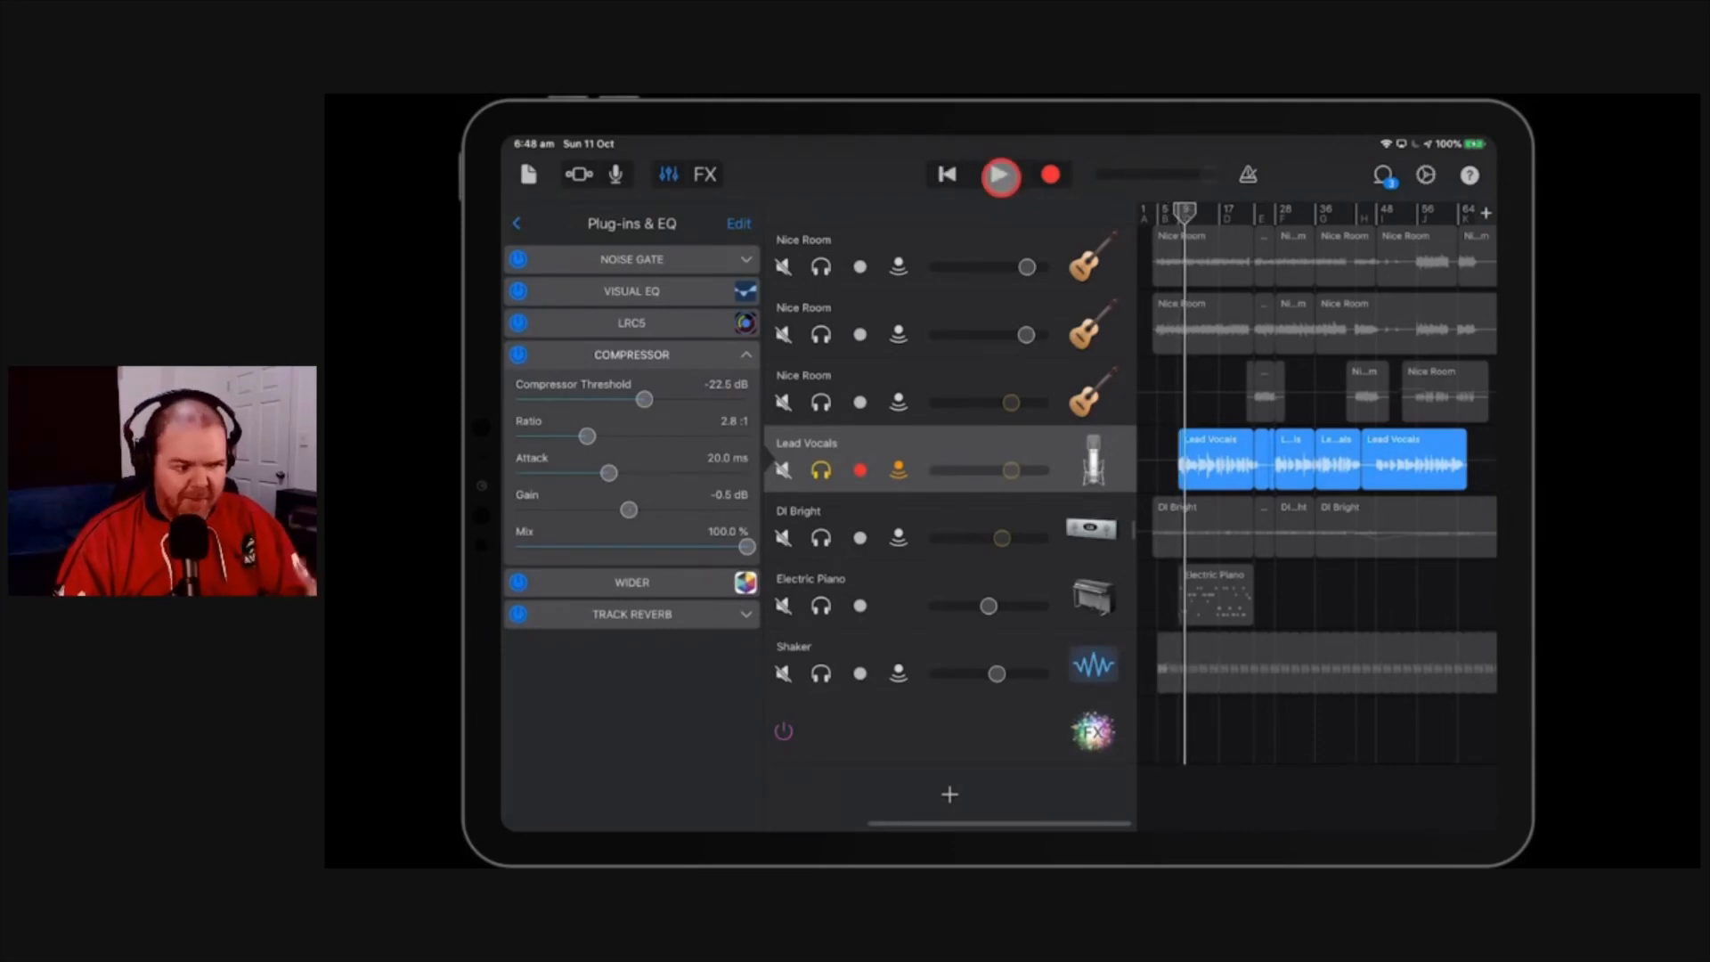
click(997, 174)
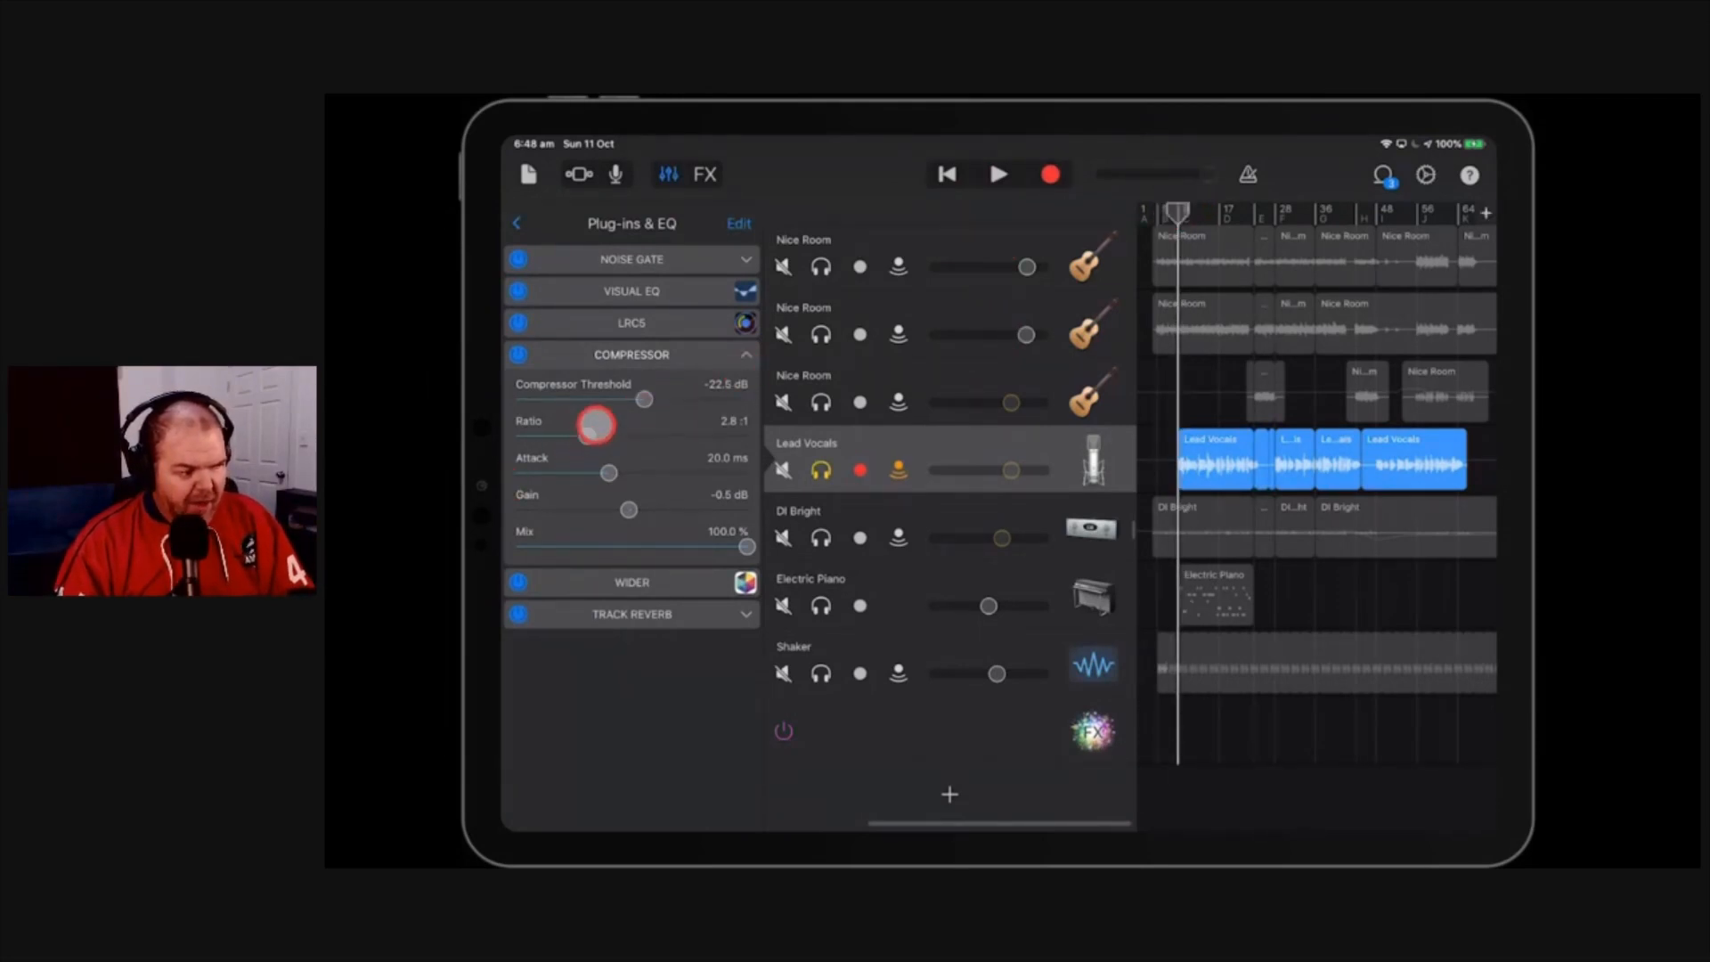
Step: Lower the threshold to -29 dB, raise the ratio to 11:1 and play the song
drag(643, 397, 612, 401)
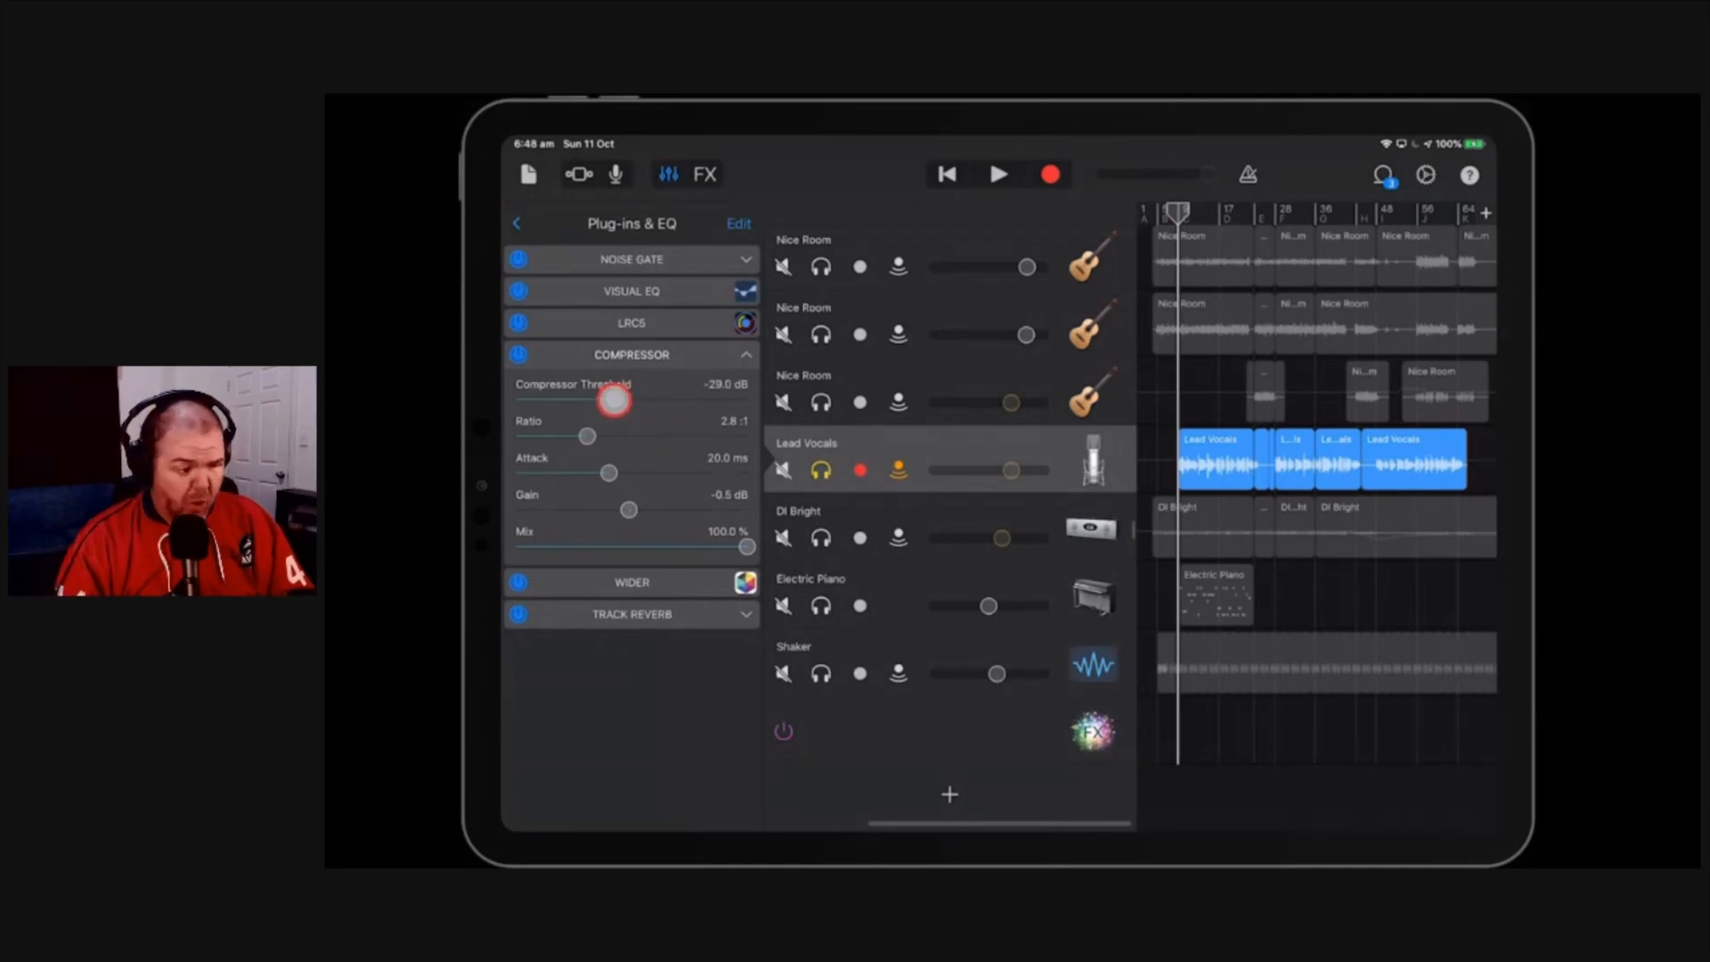
drag(586, 436, 632, 436)
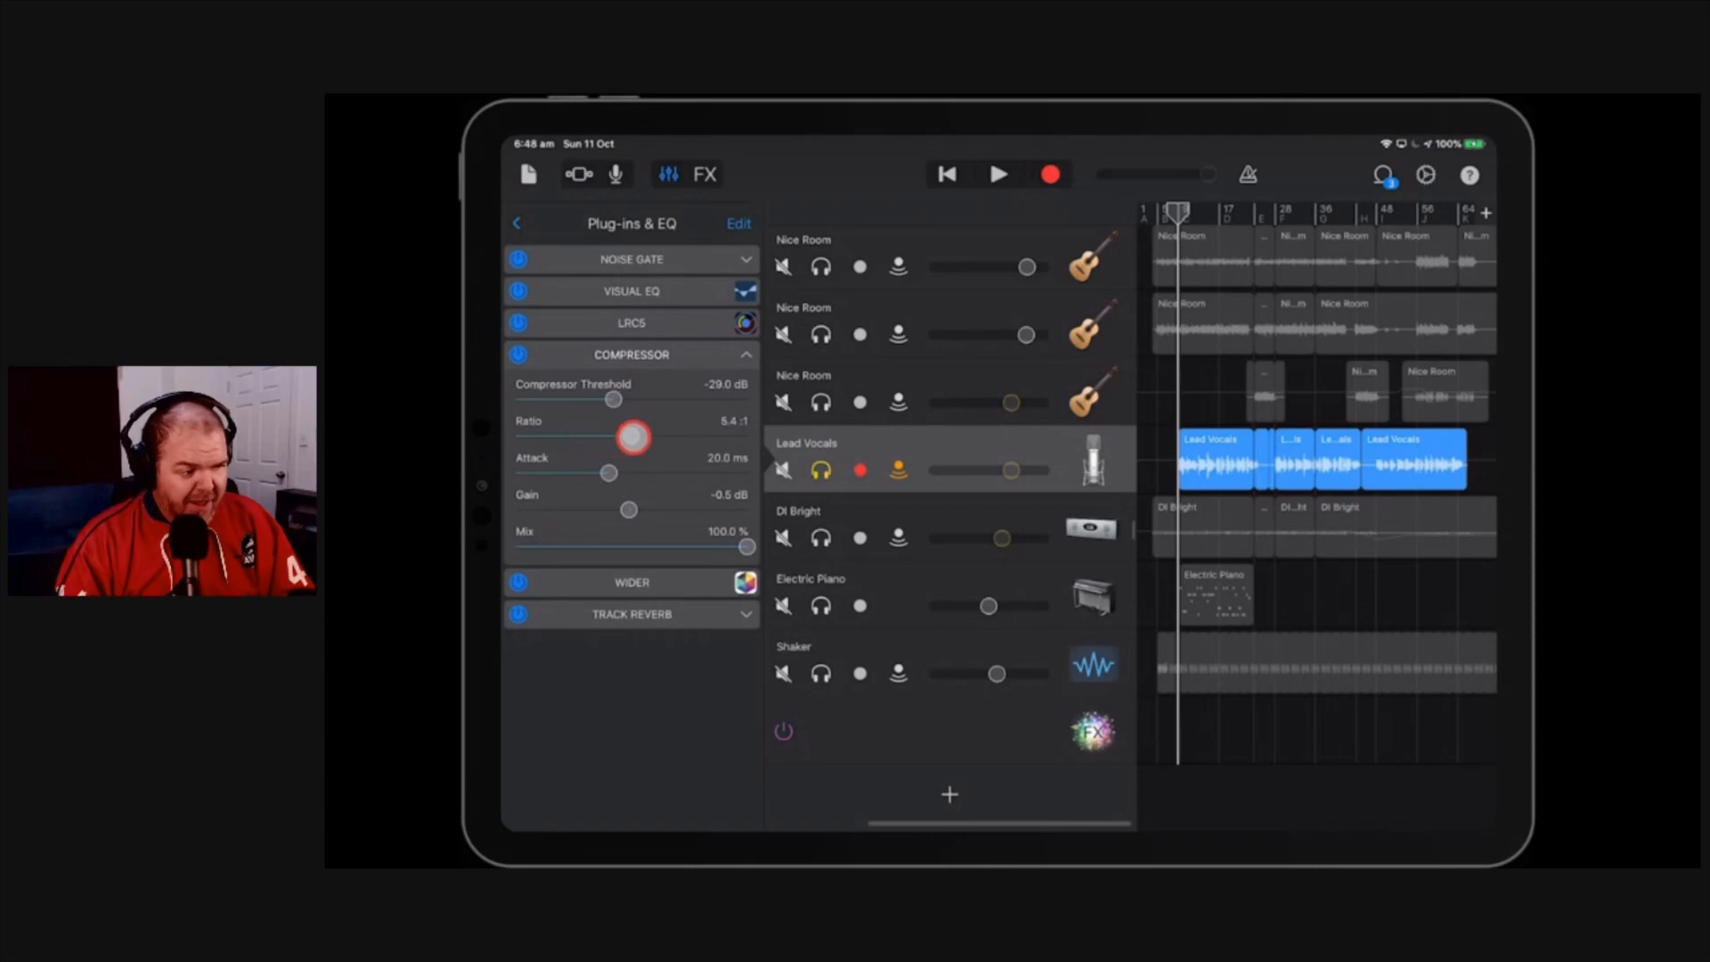
drag(632, 438, 673, 438)
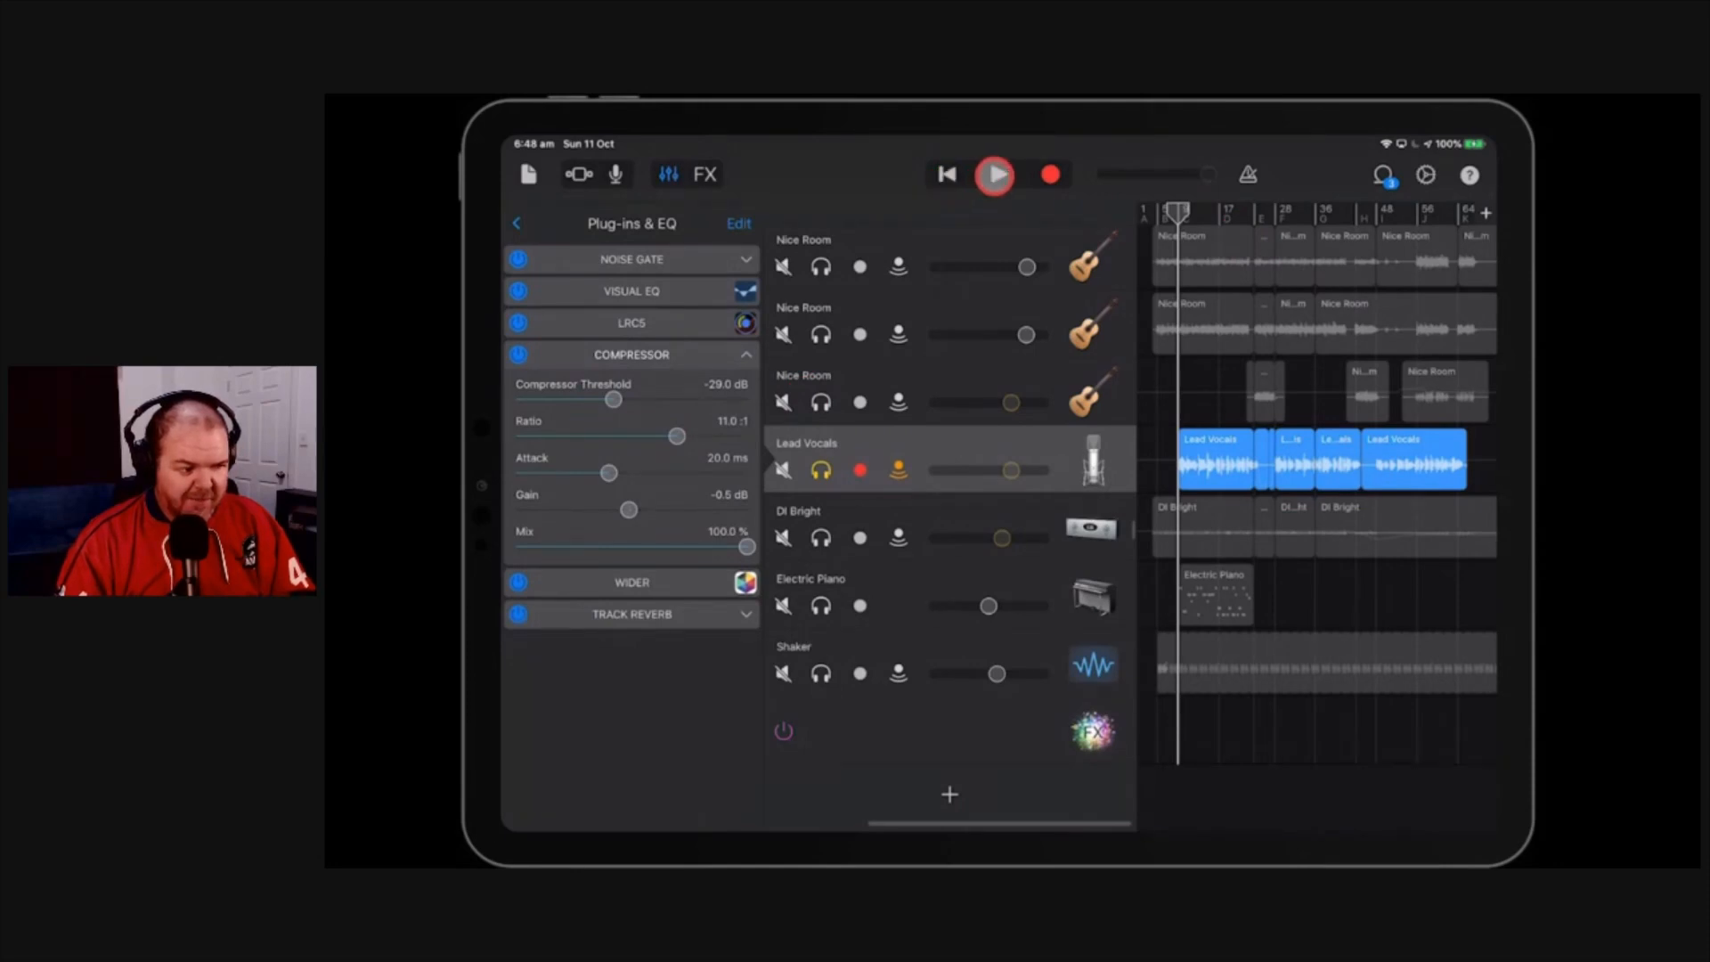
click(994, 175)
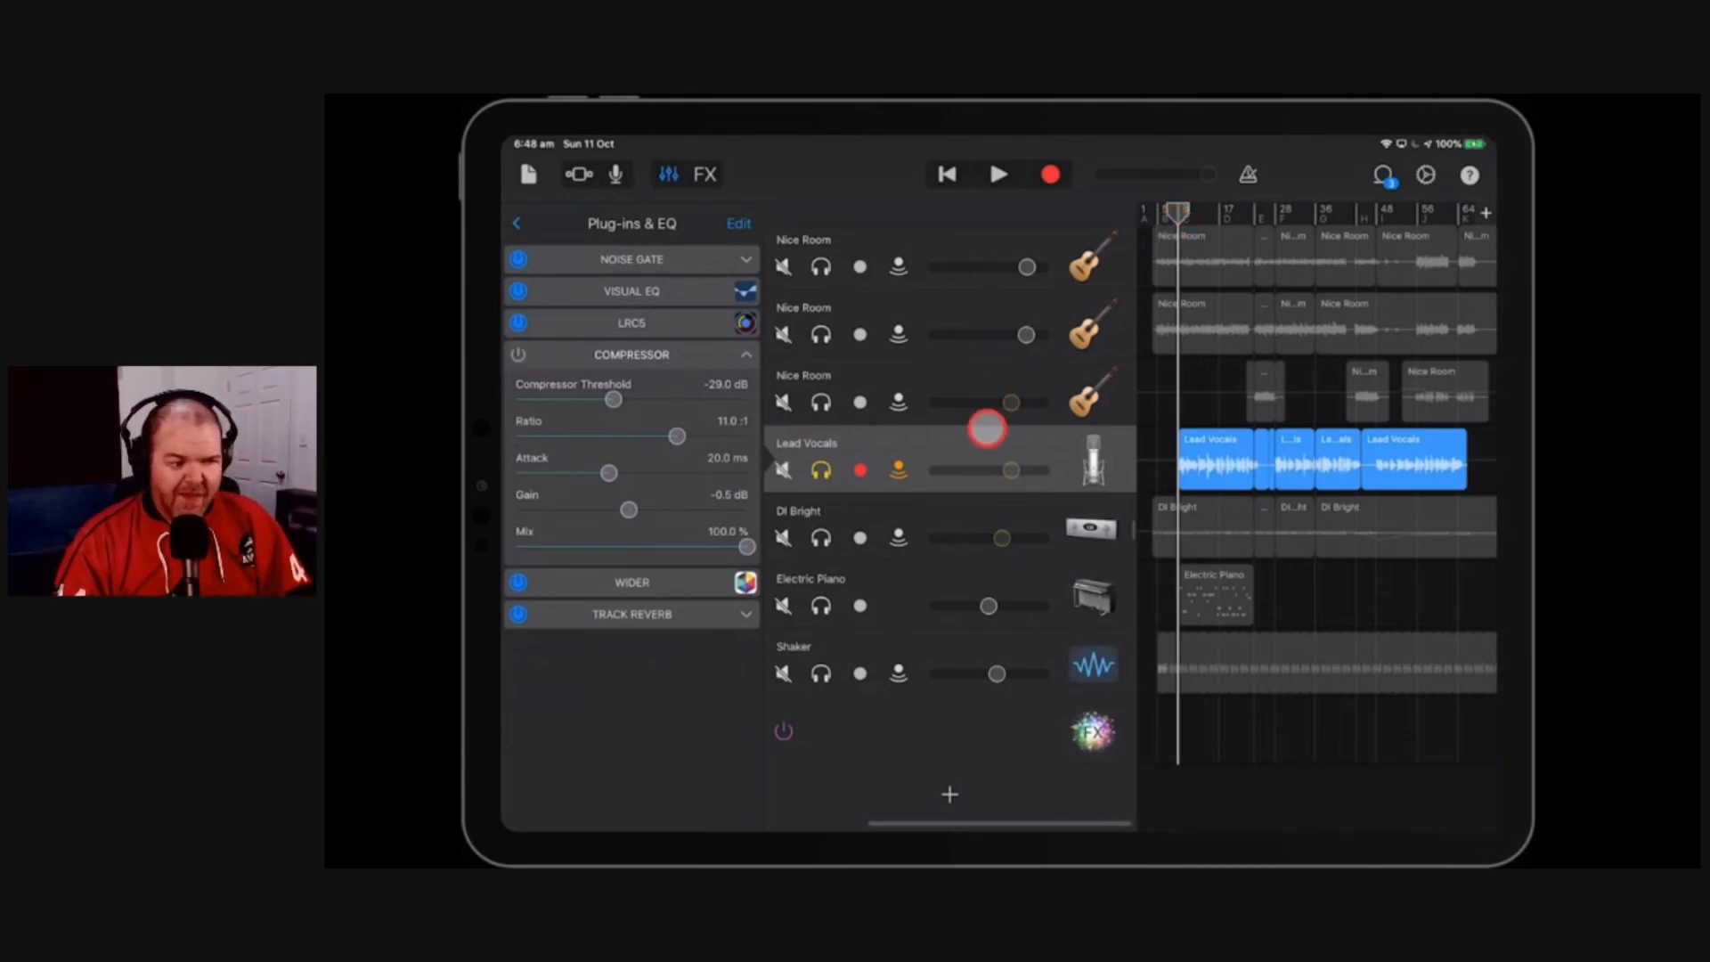
Step: Audition the vocals with the compressor bypassed, then switch the compressor back on
click(994, 174)
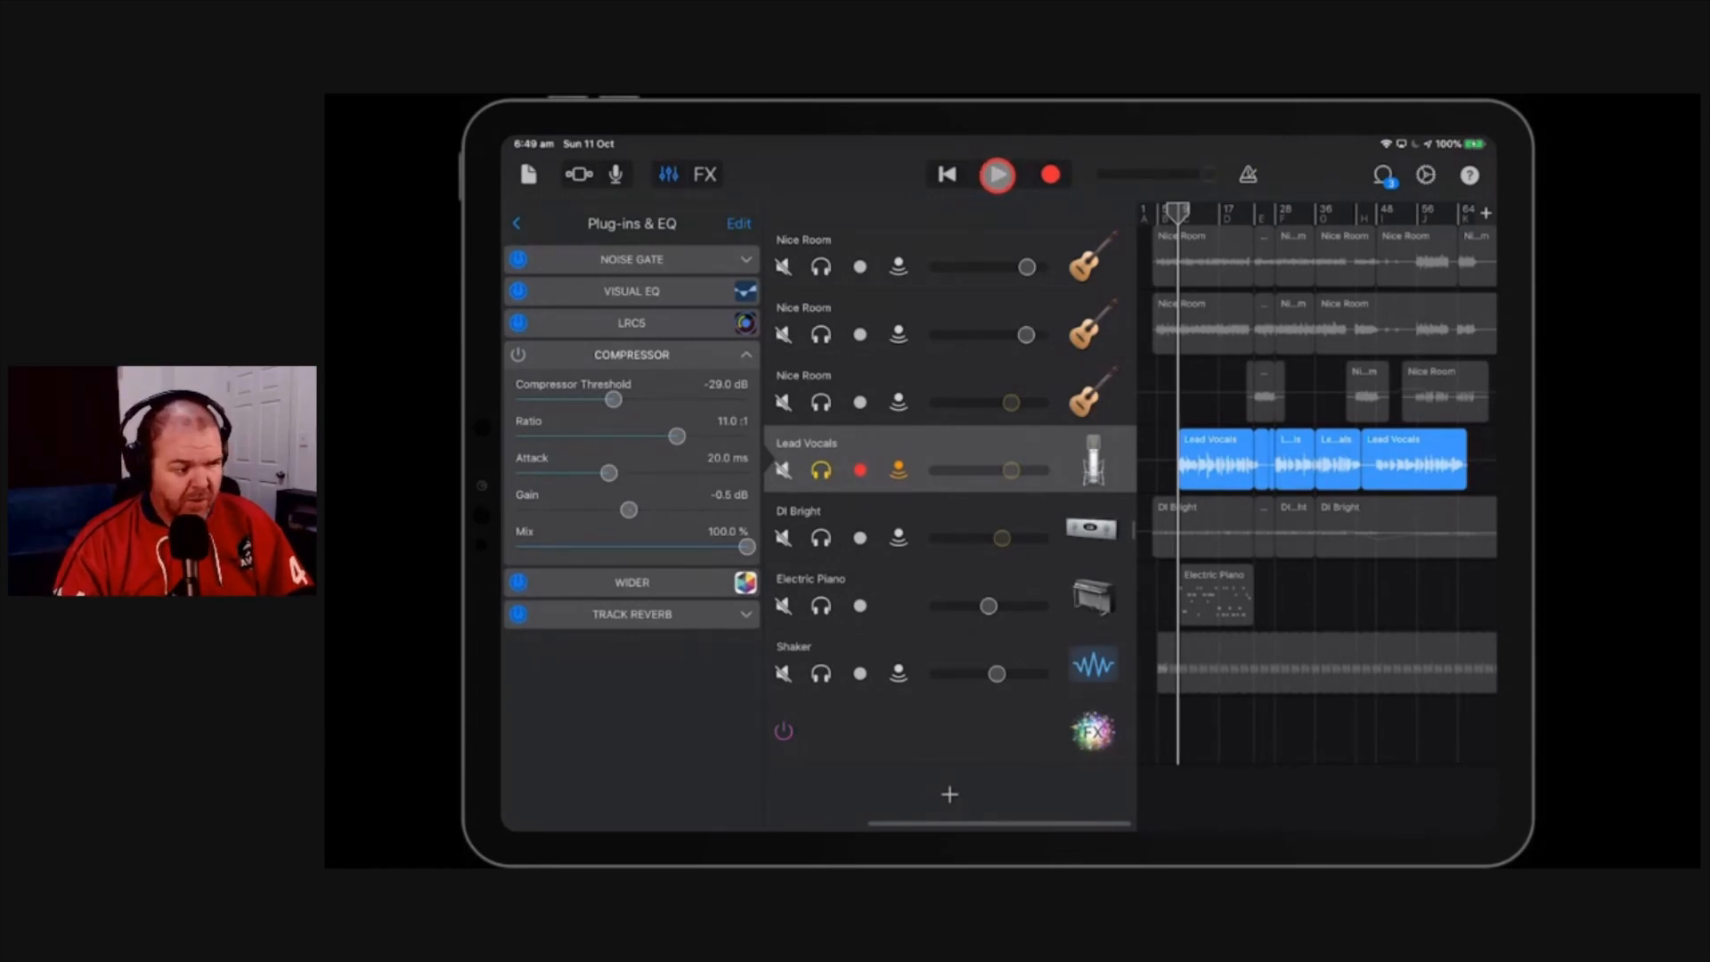
click(994, 174)
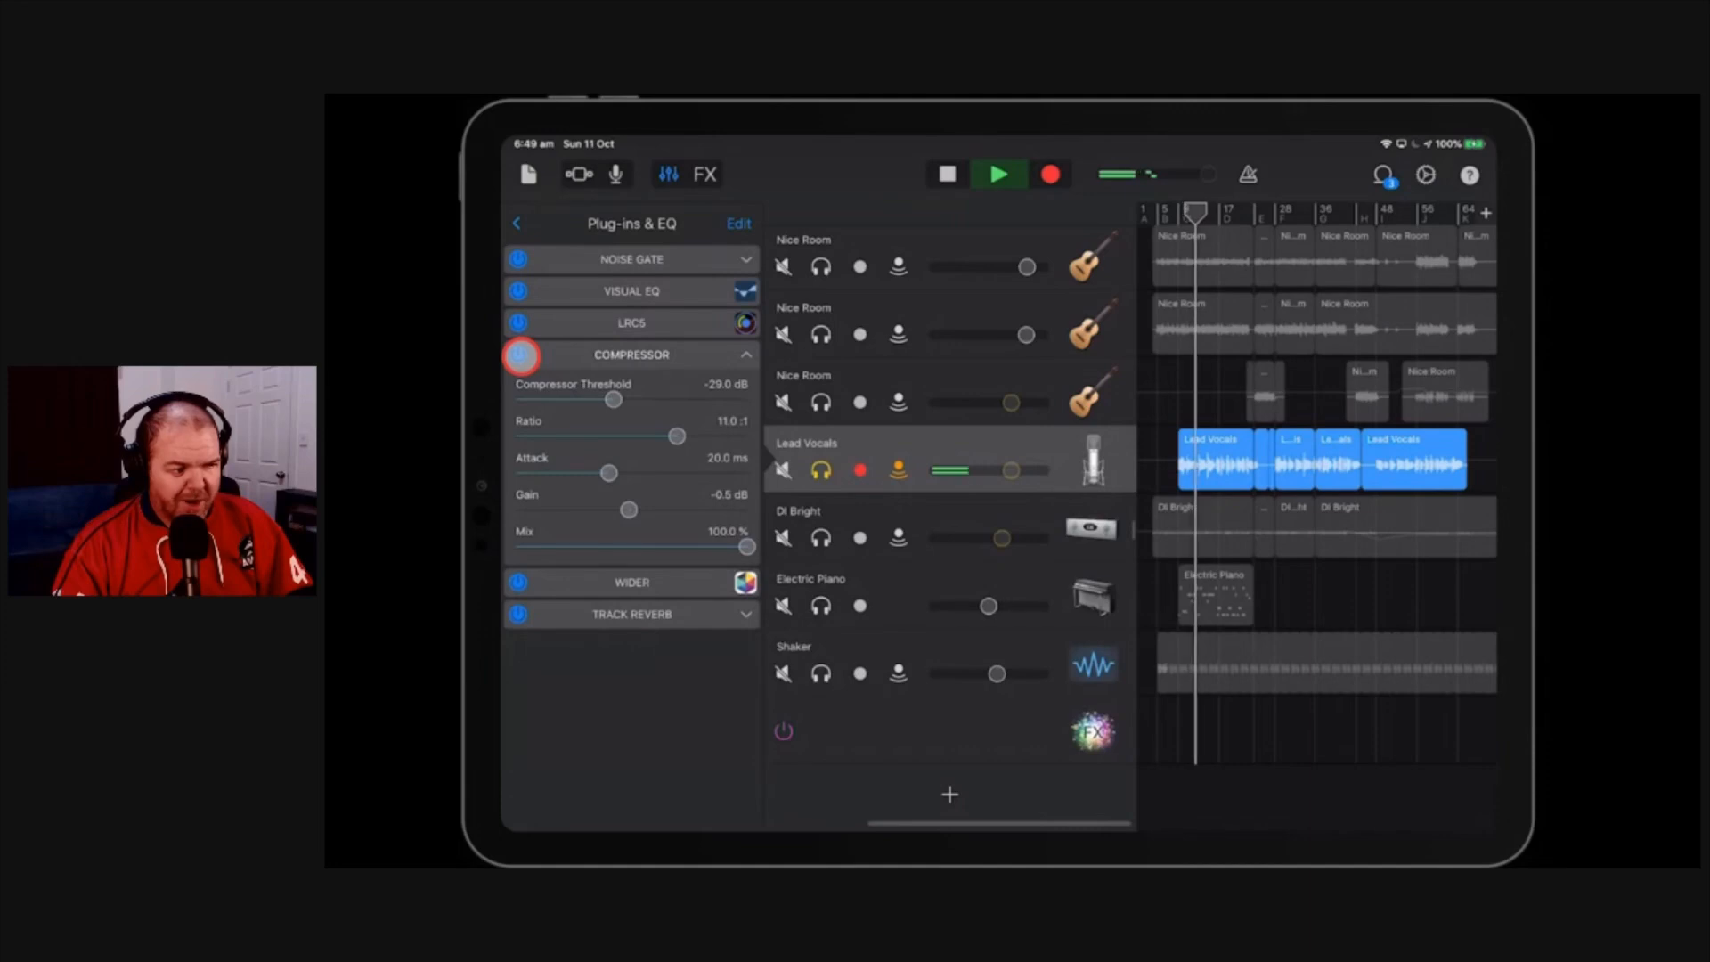
click(1000, 175)
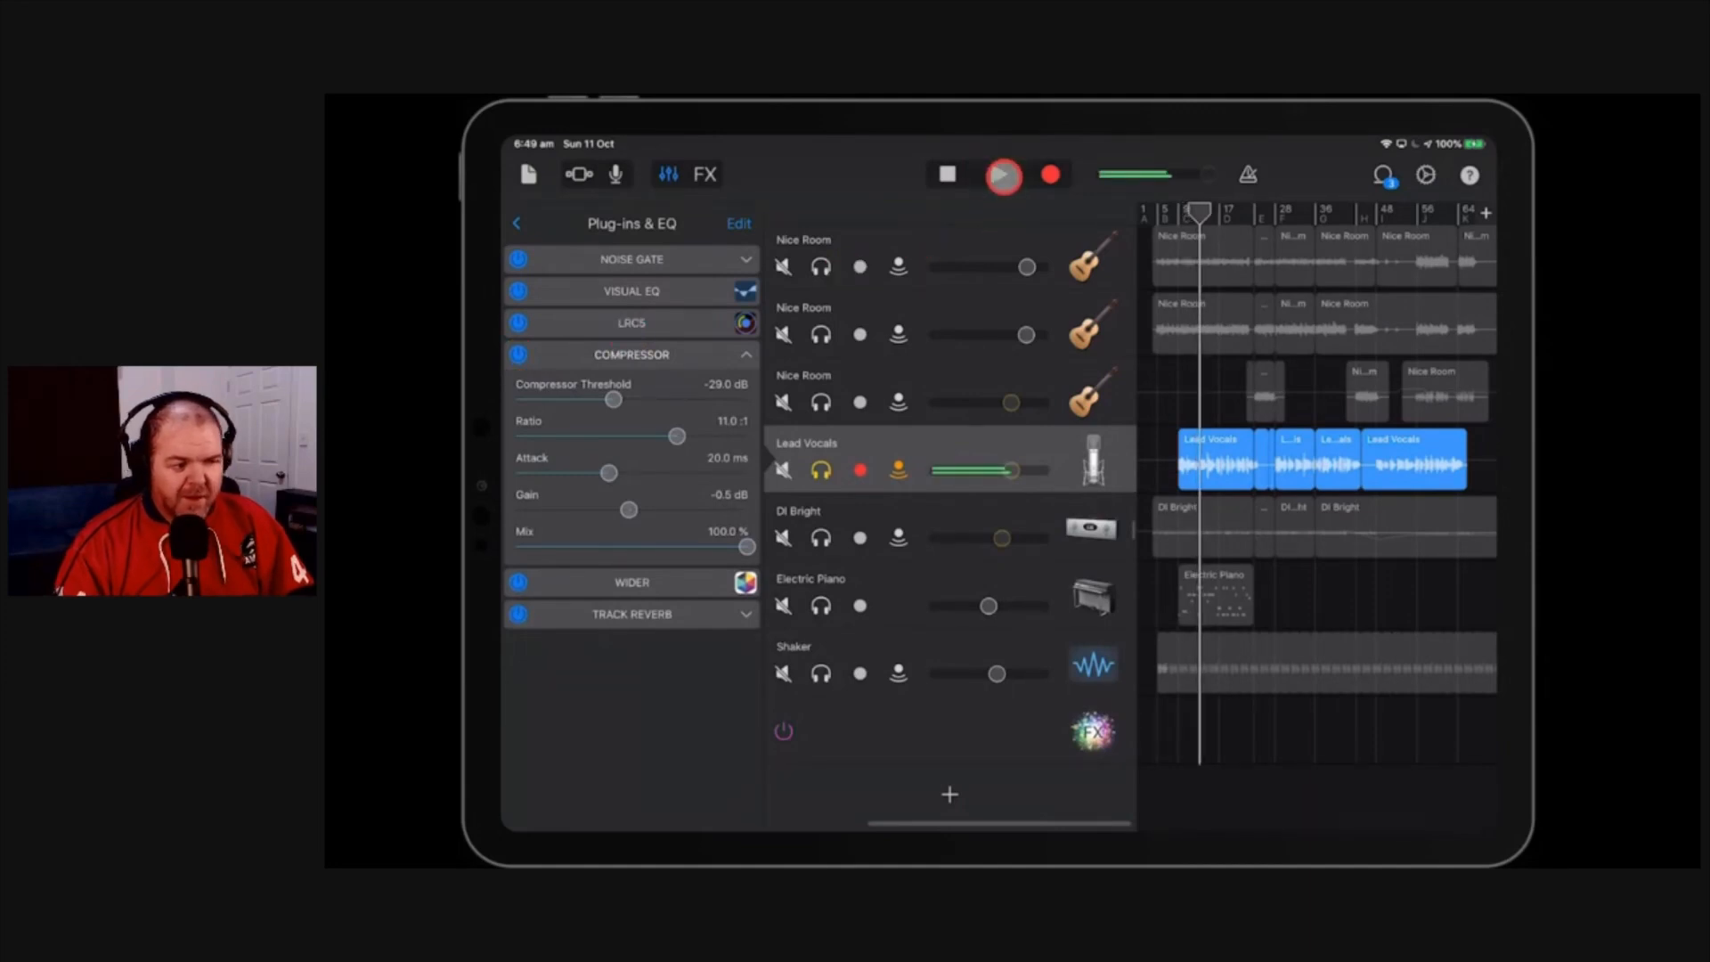
Step: Shorten the attack to 8 ms, raise the ratio to 30:1 and pull the threshold to about -35 dB
drag(611, 472, 598, 472)
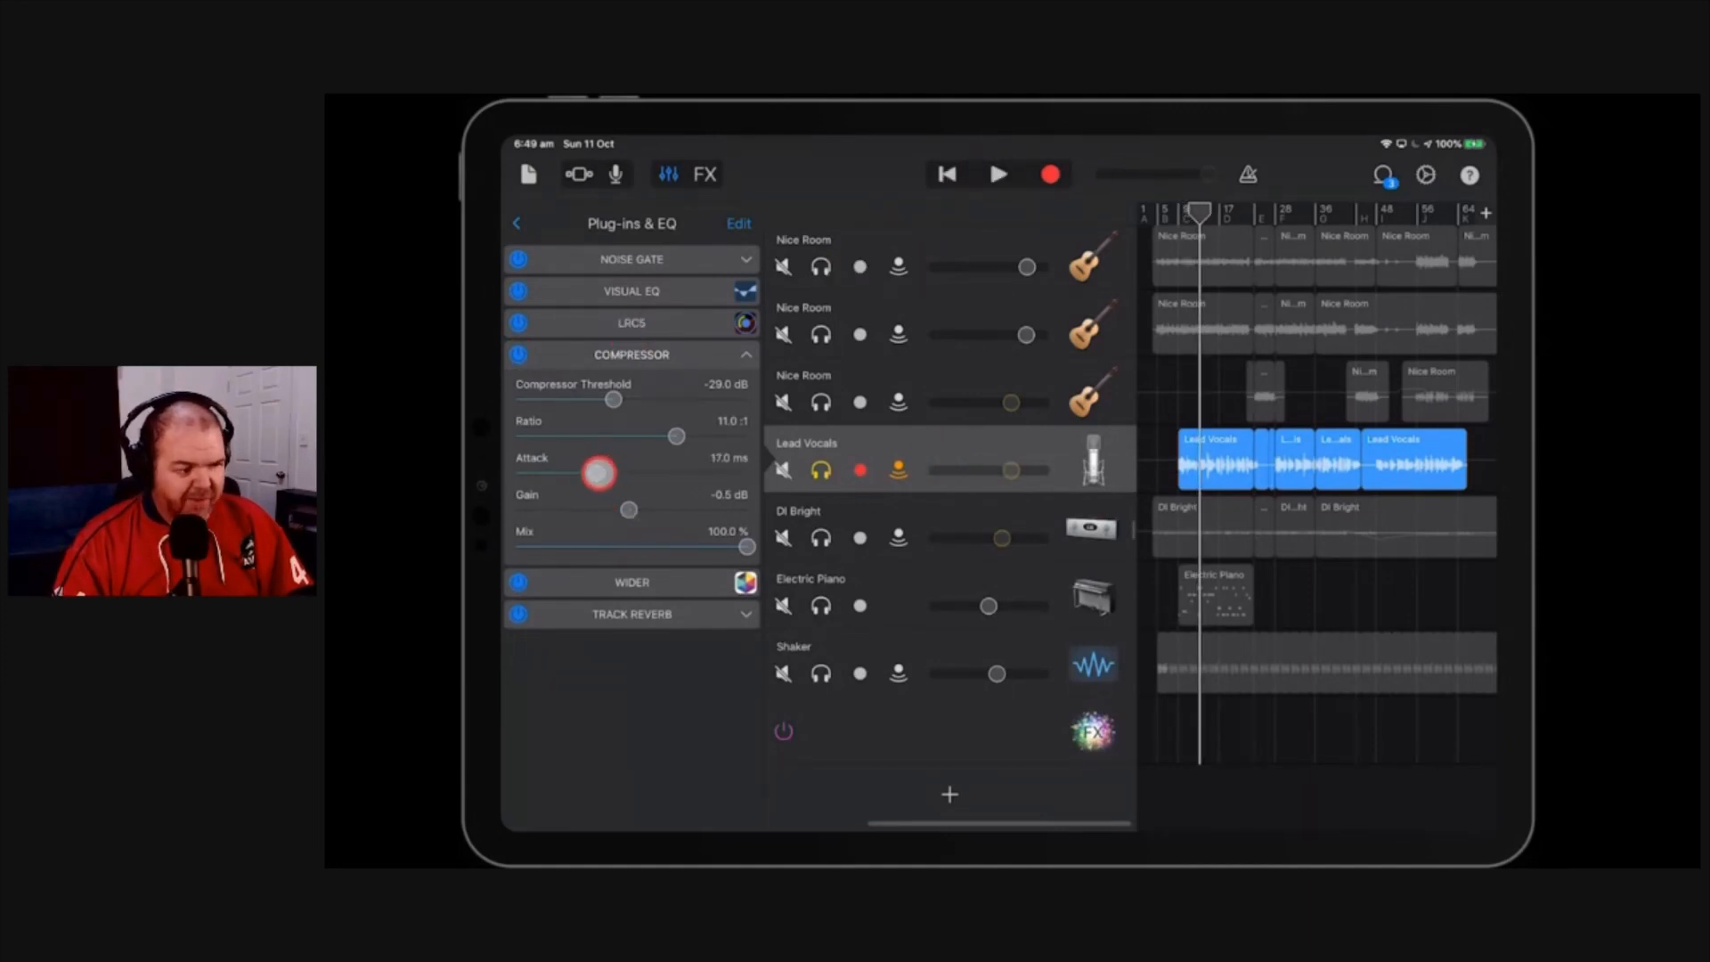
drag(599, 472, 555, 472)
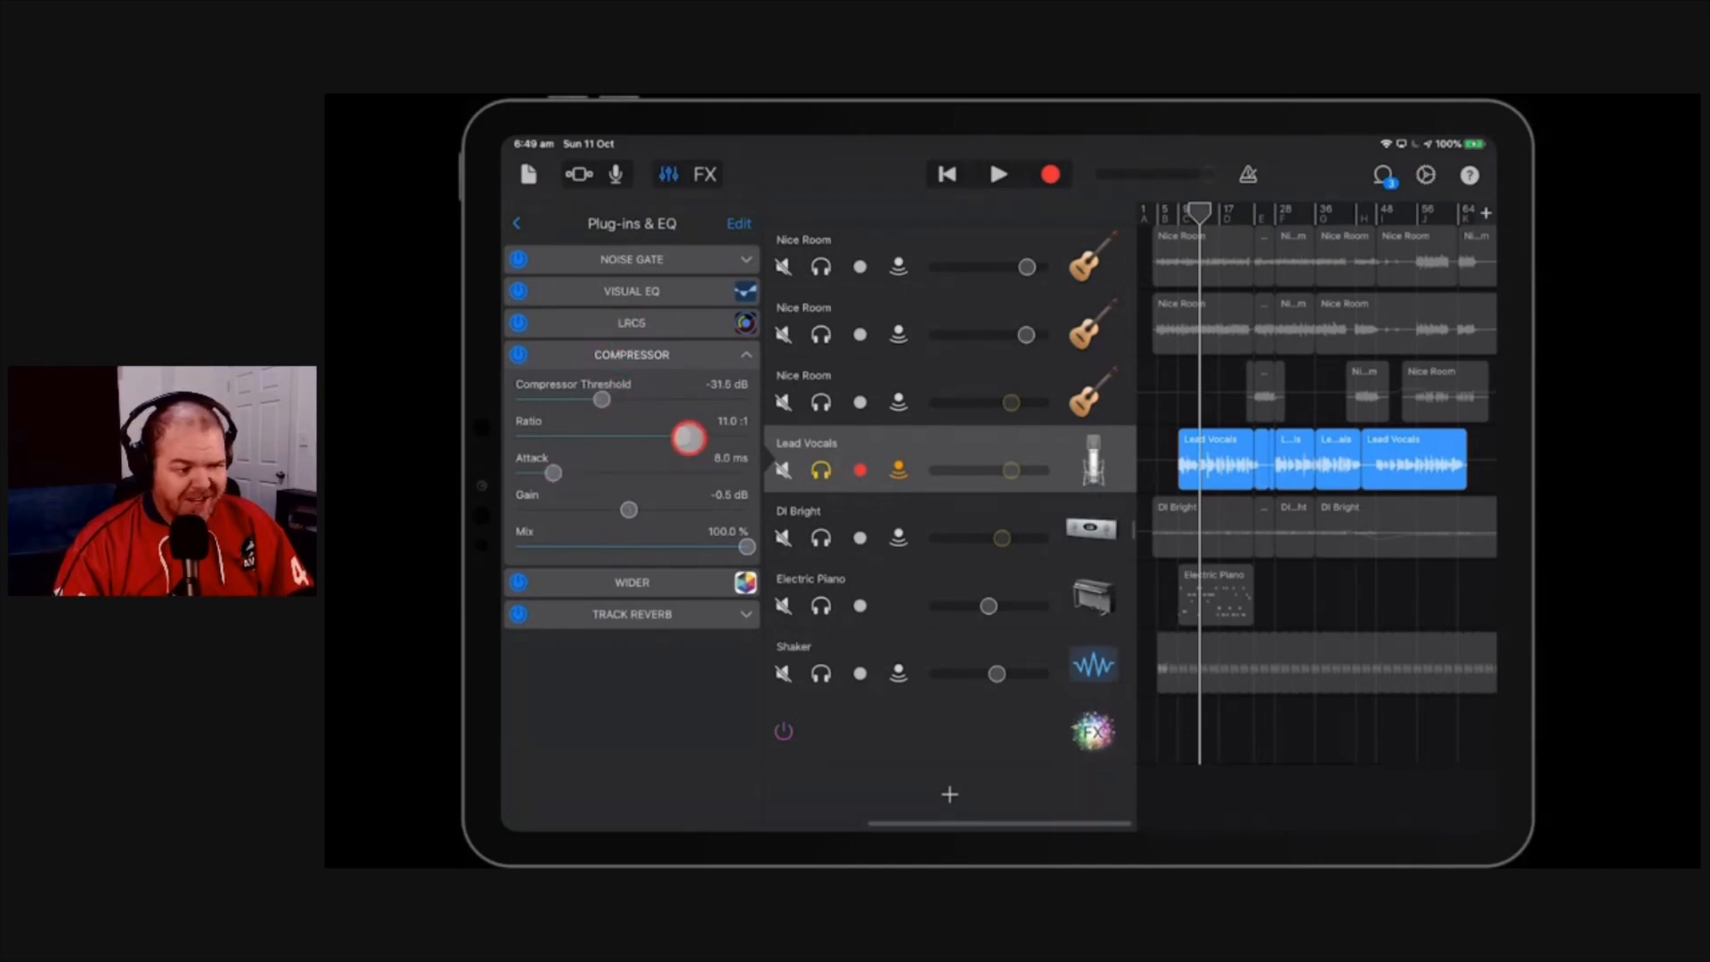
drag(688, 438, 752, 438)
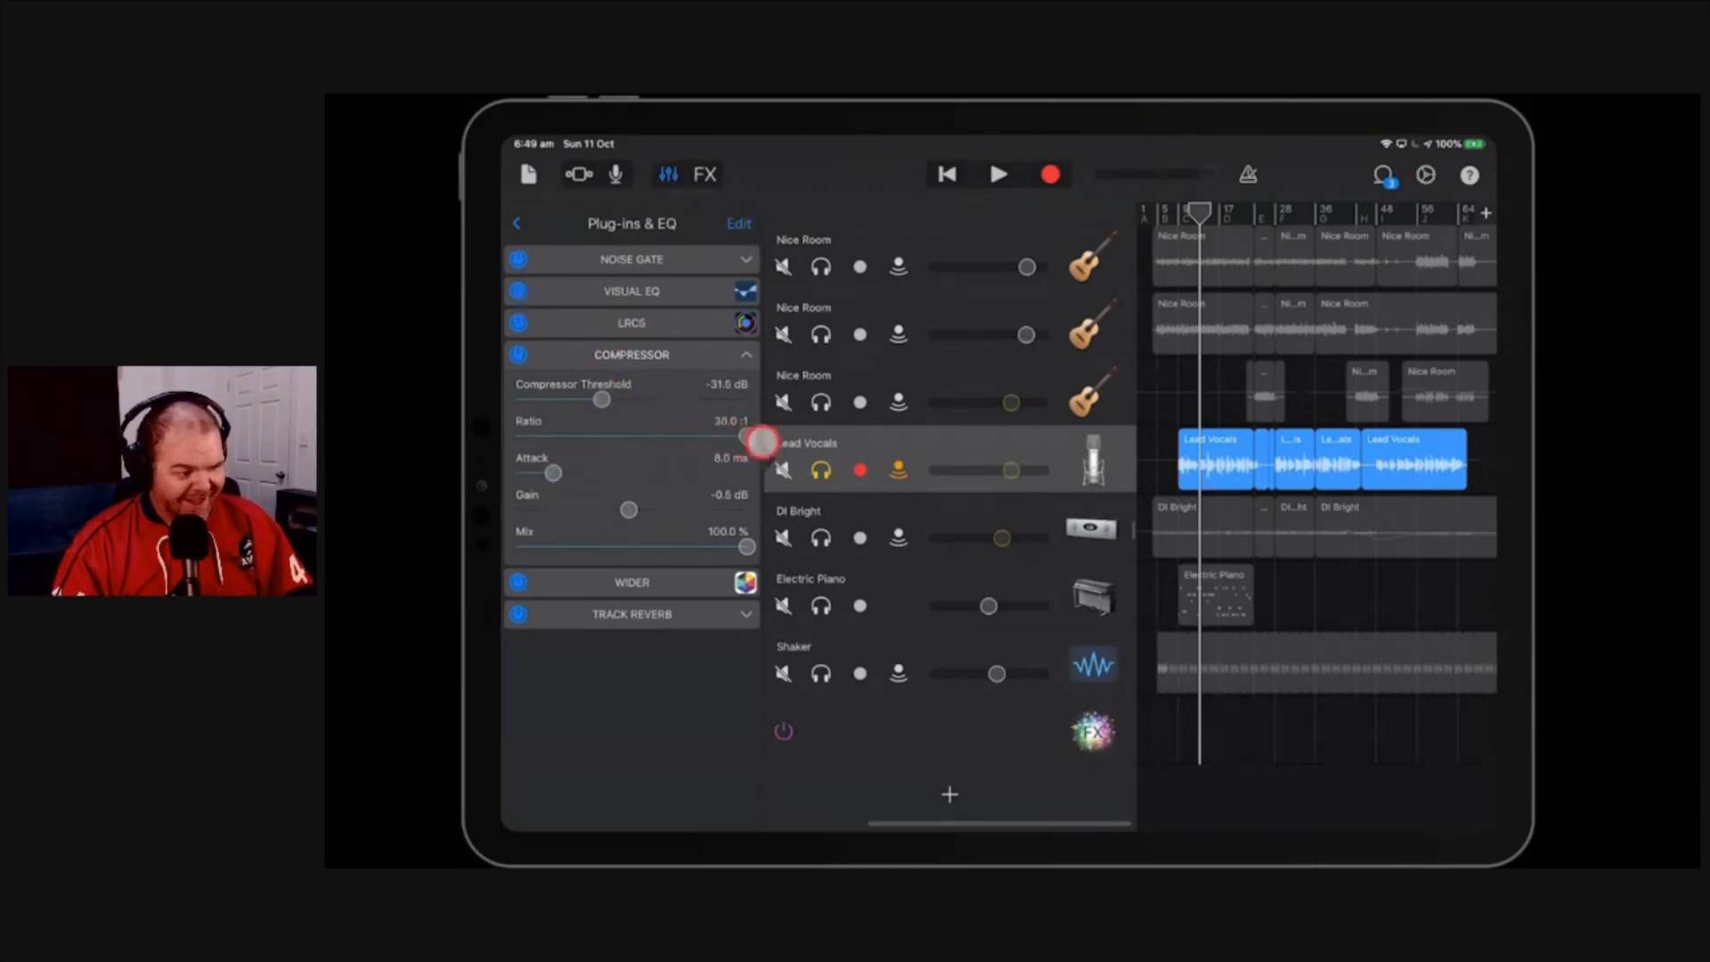
drag(764, 444, 604, 400)
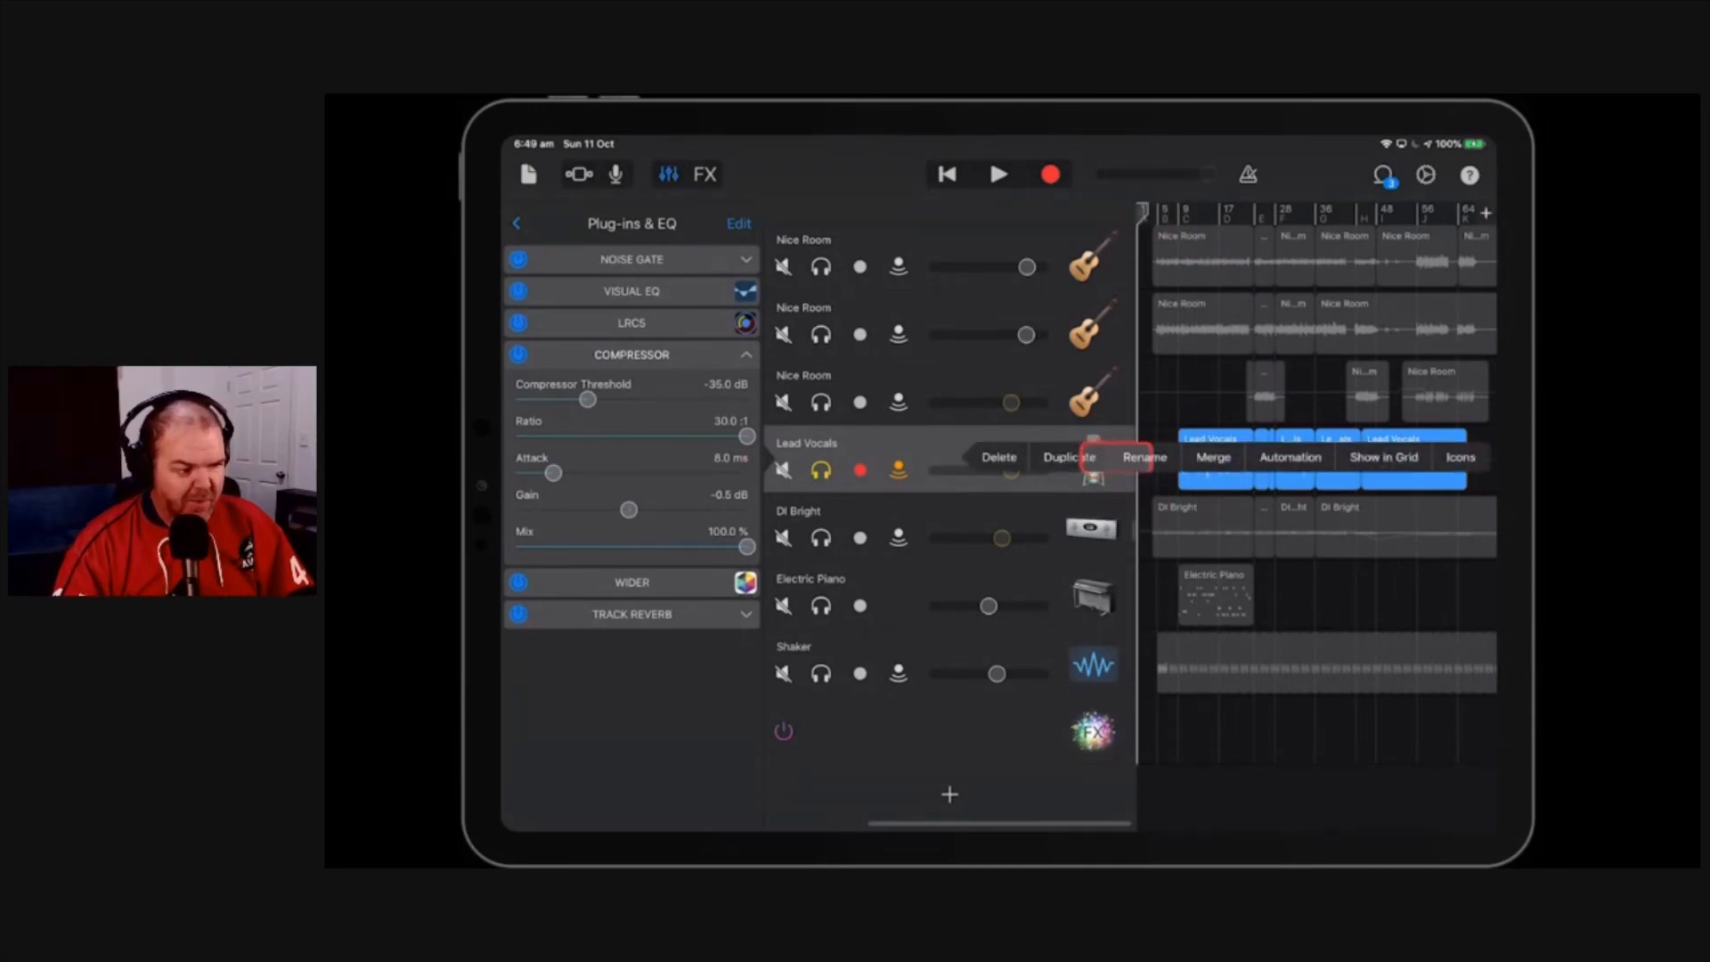
Step: Merge the Lead Vocals track into a single Merged Tracks recording
click(1213, 457)
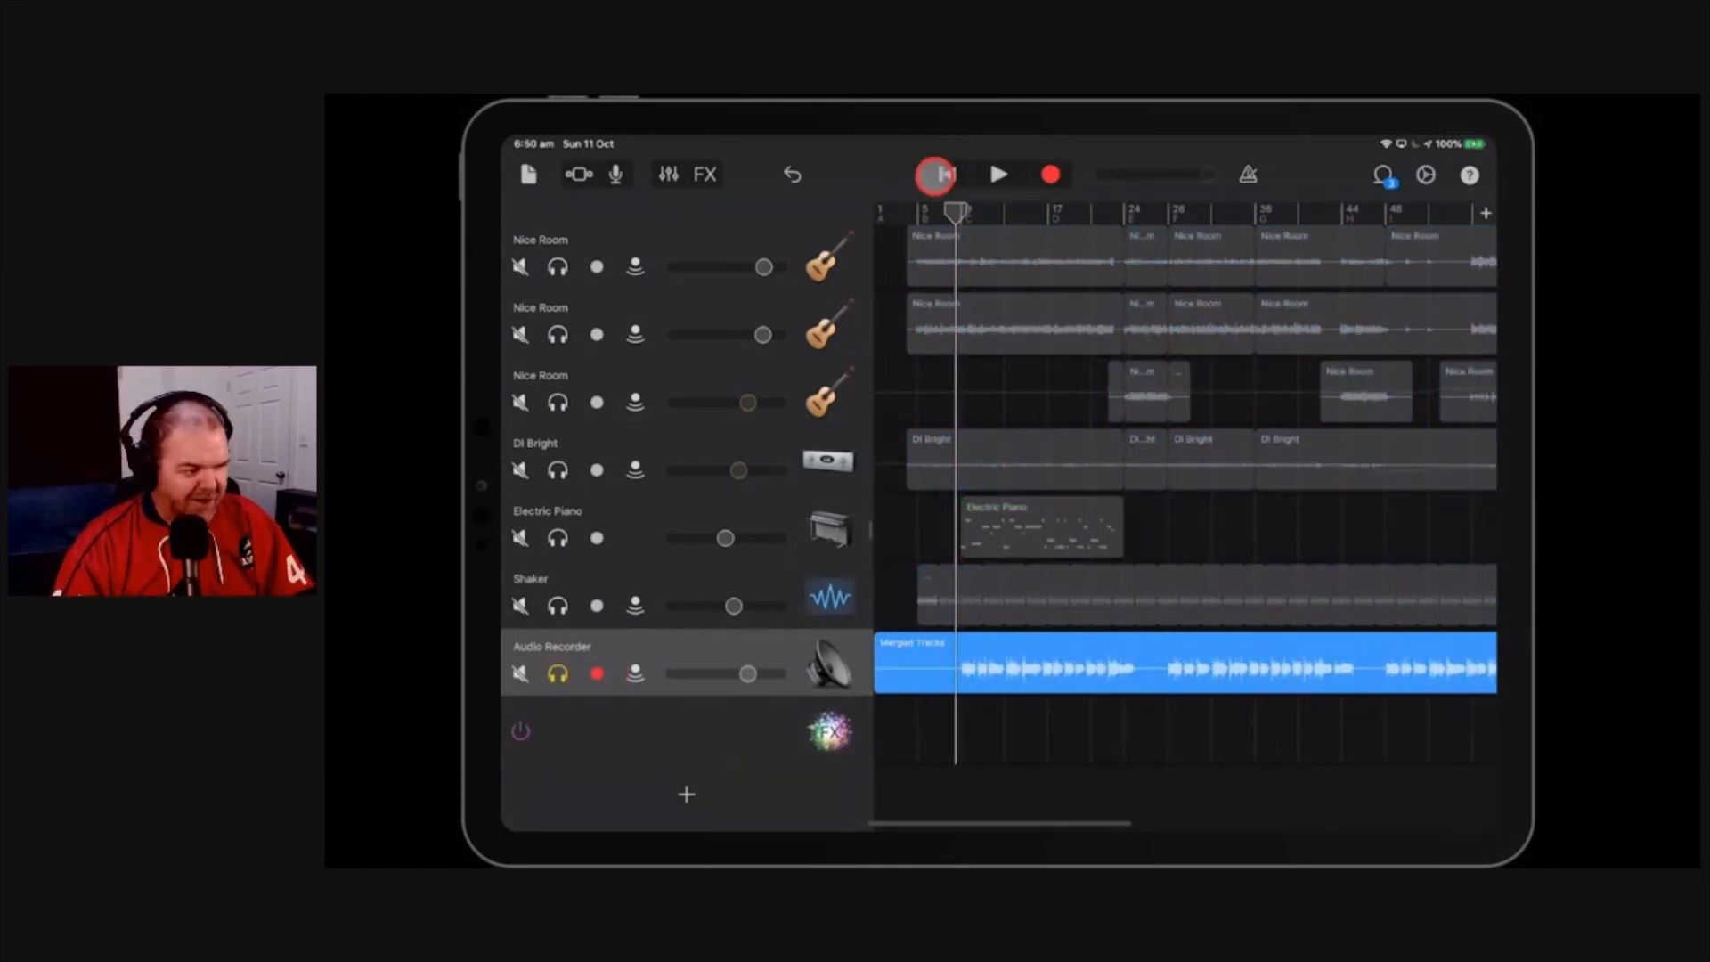
Step: Return to the start and play the Merged Tracks recording, then stop
click(998, 174)
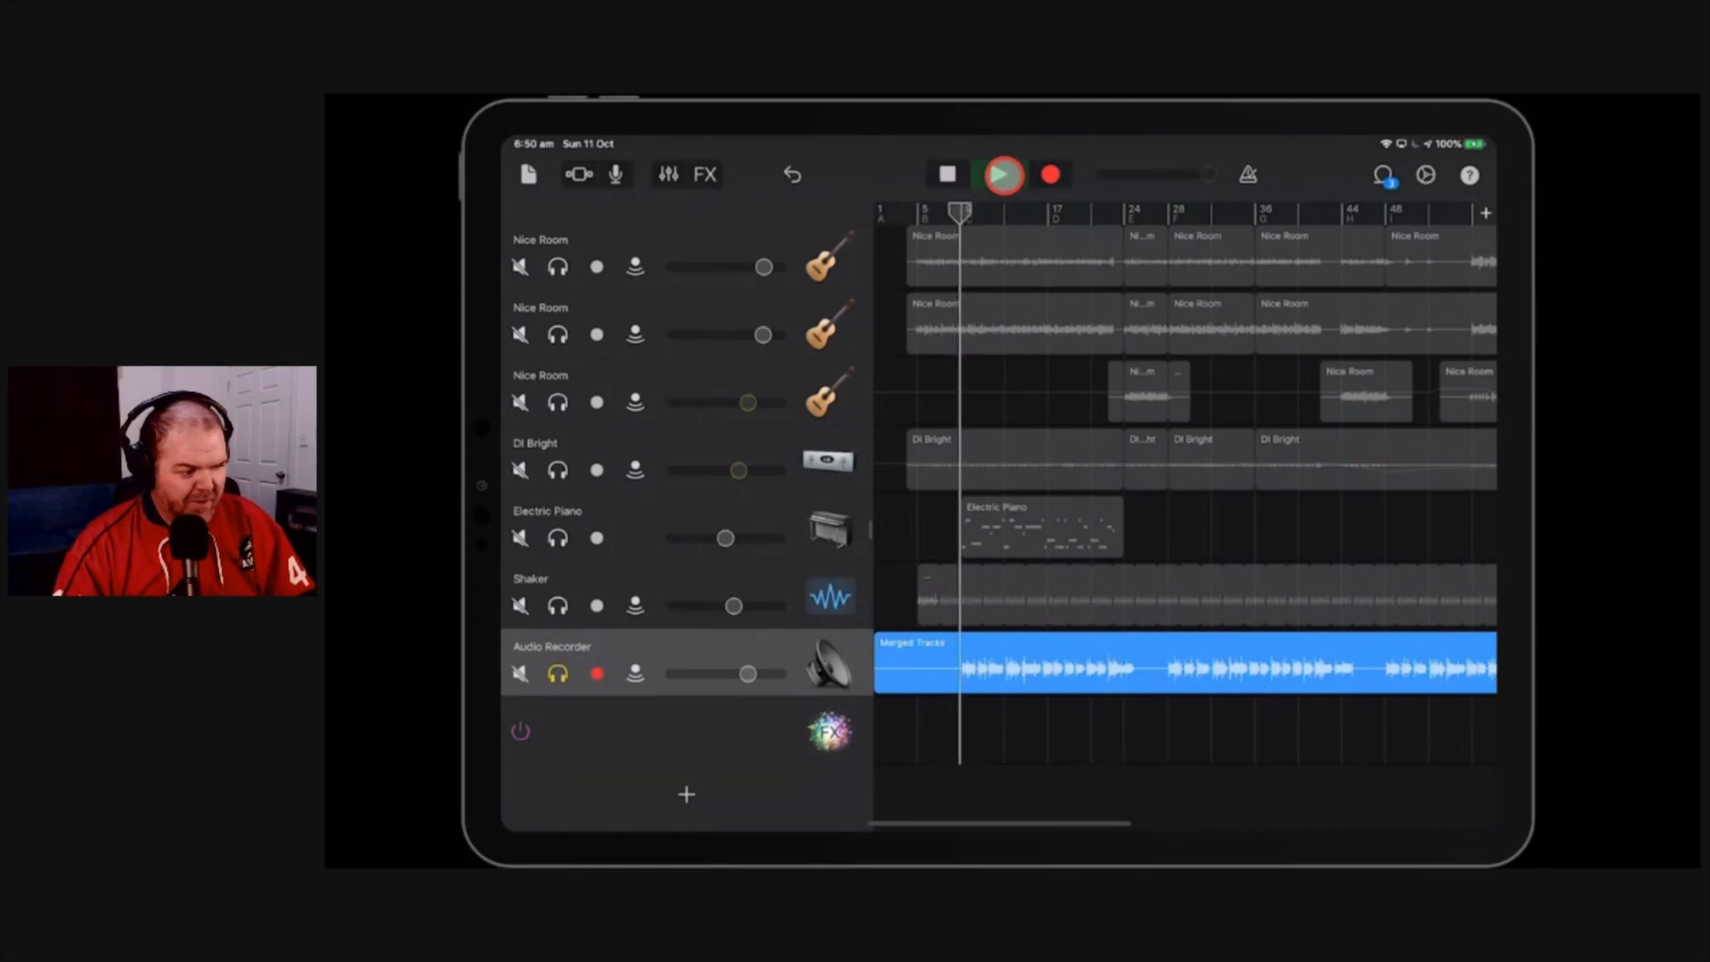
click(999, 174)
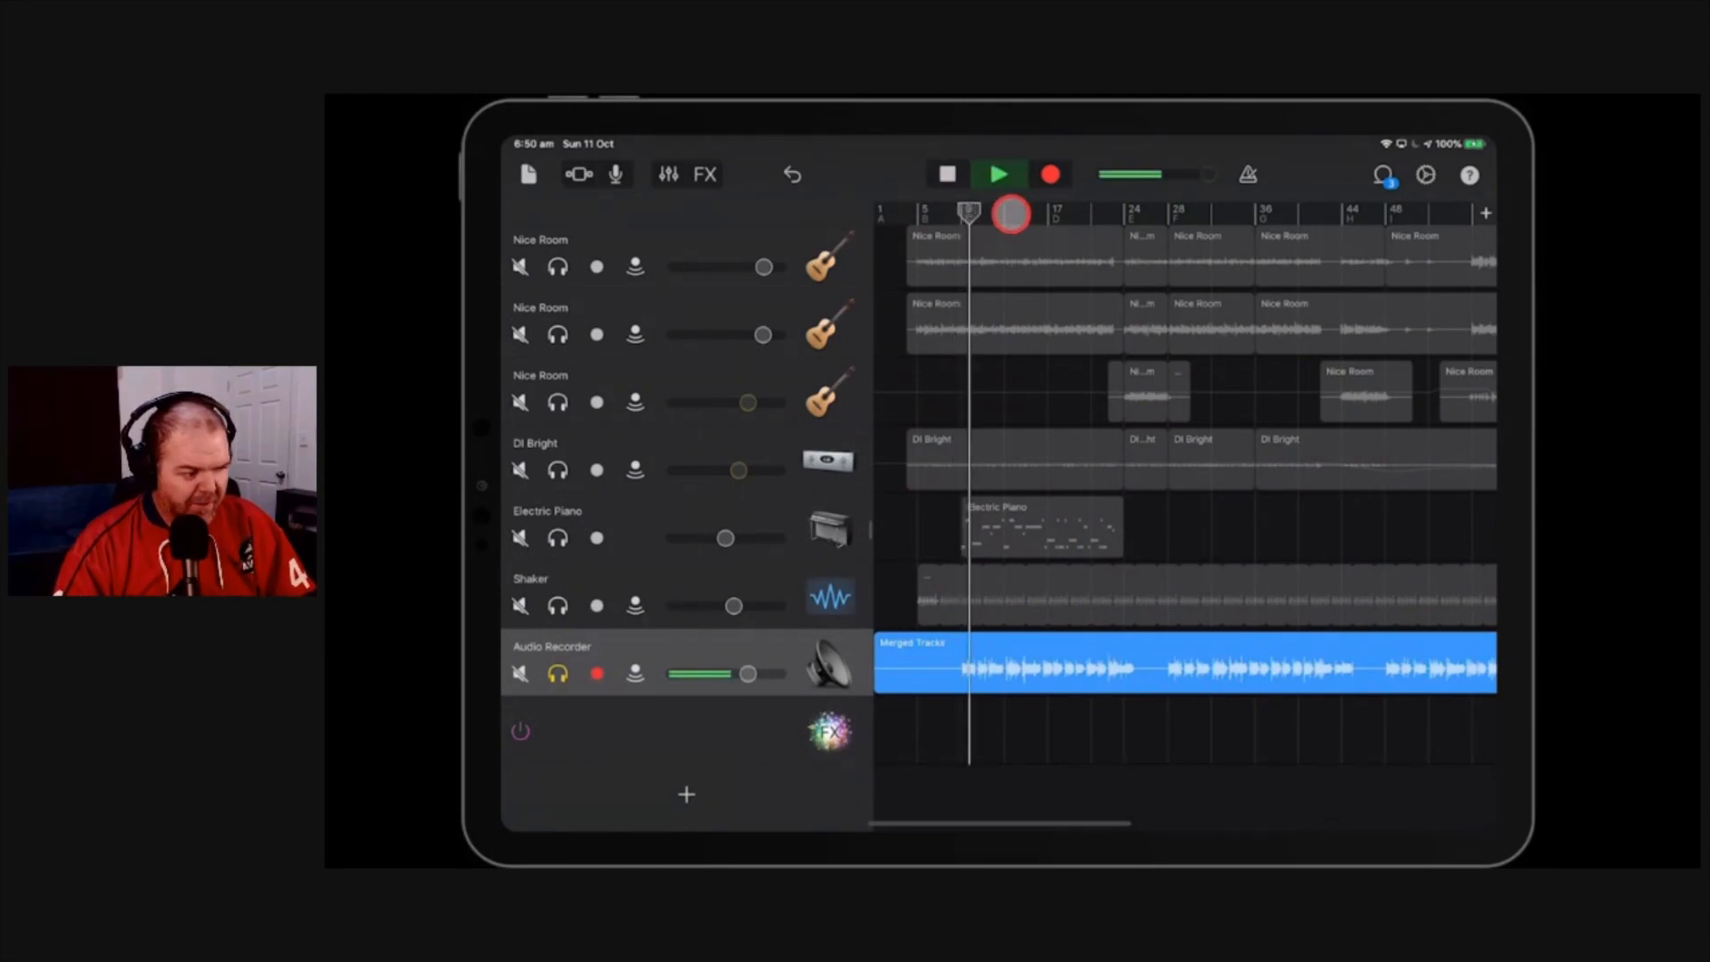
click(998, 175)
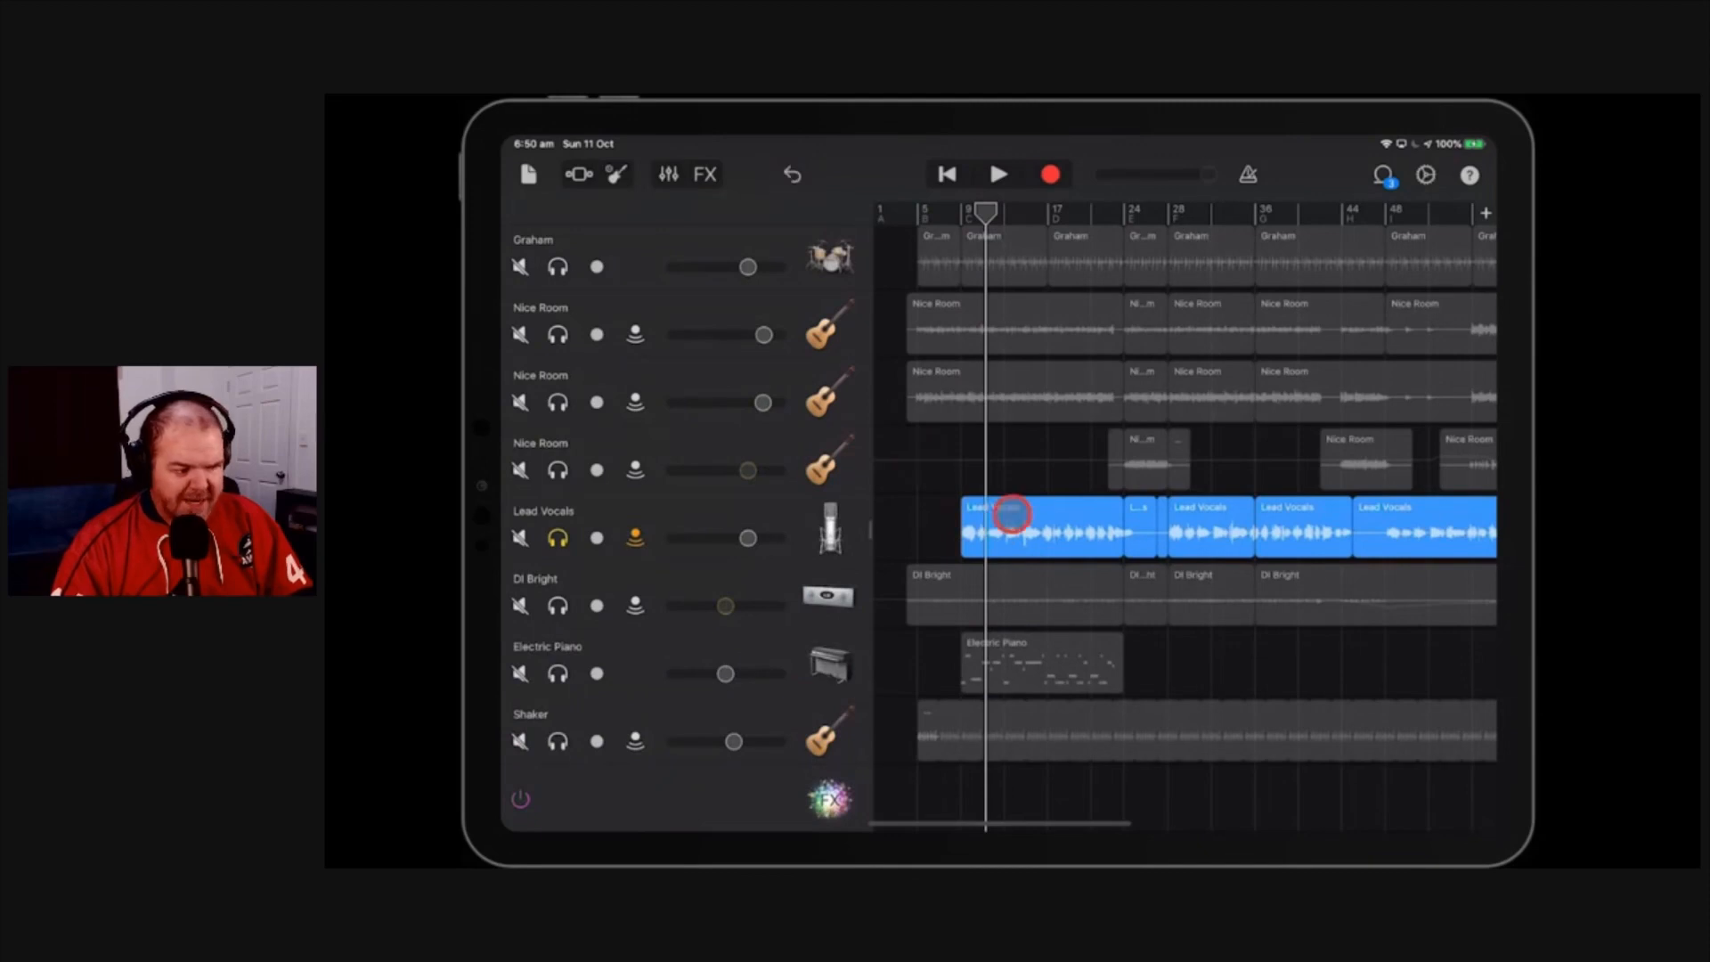
Step: Undo the merge, restoring the separate Graham and Lead Vocals tracks at the song's start
click(944, 172)
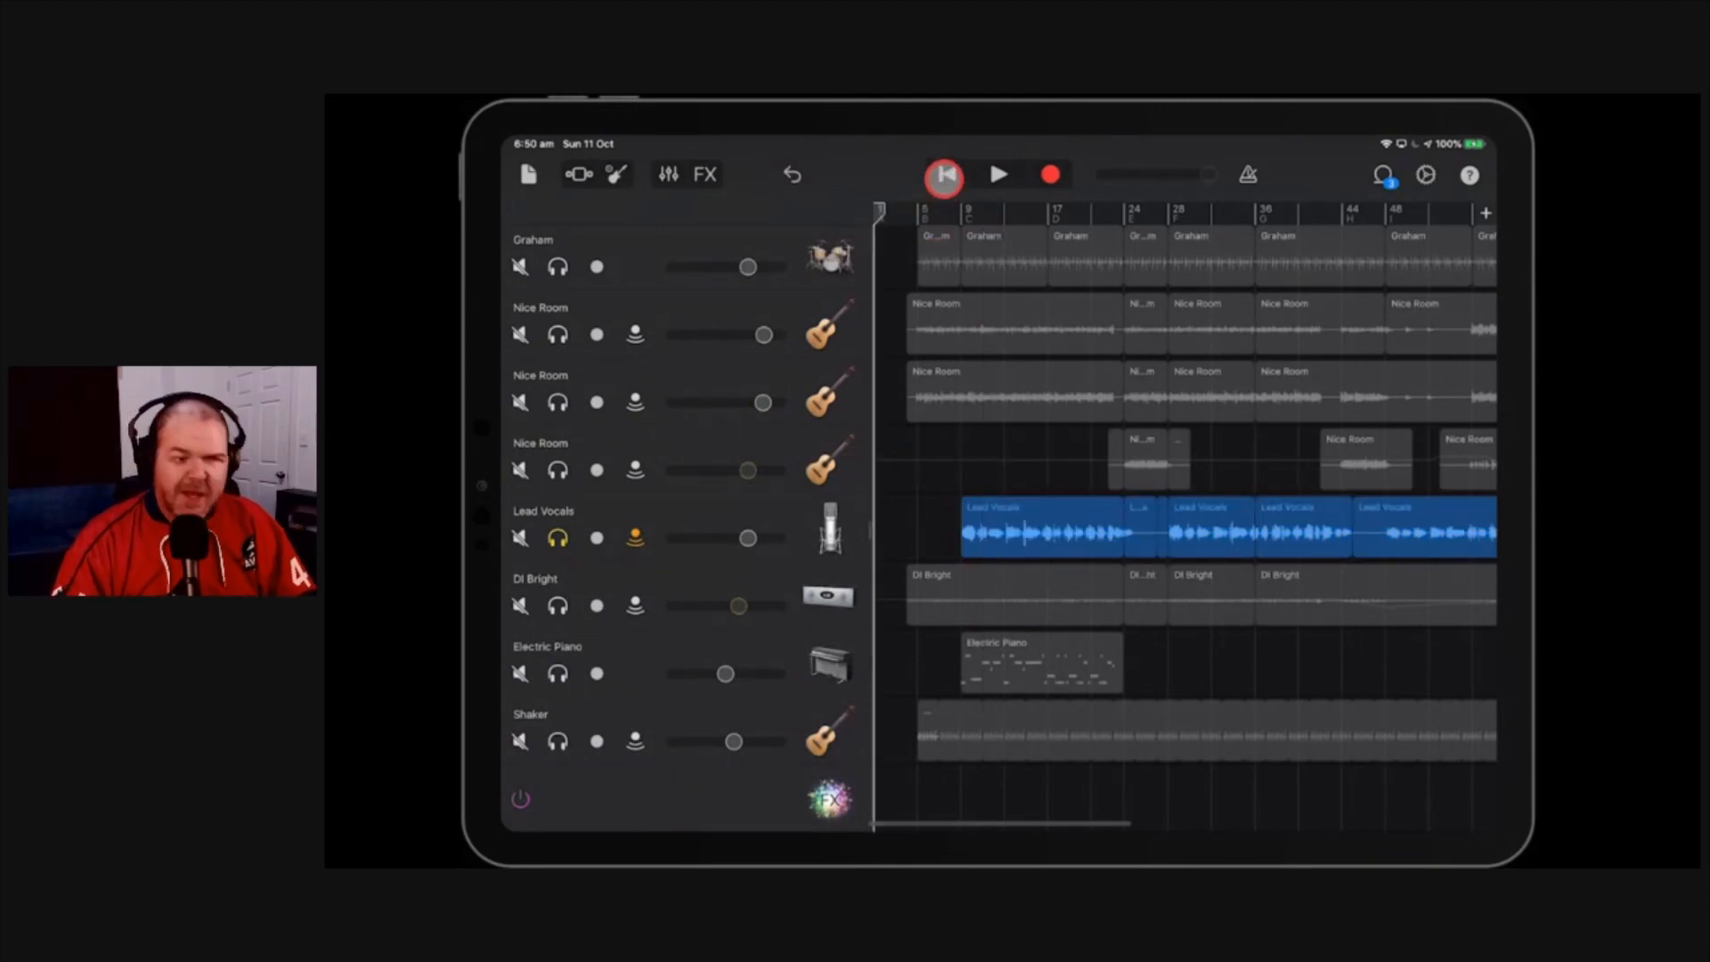
click(943, 175)
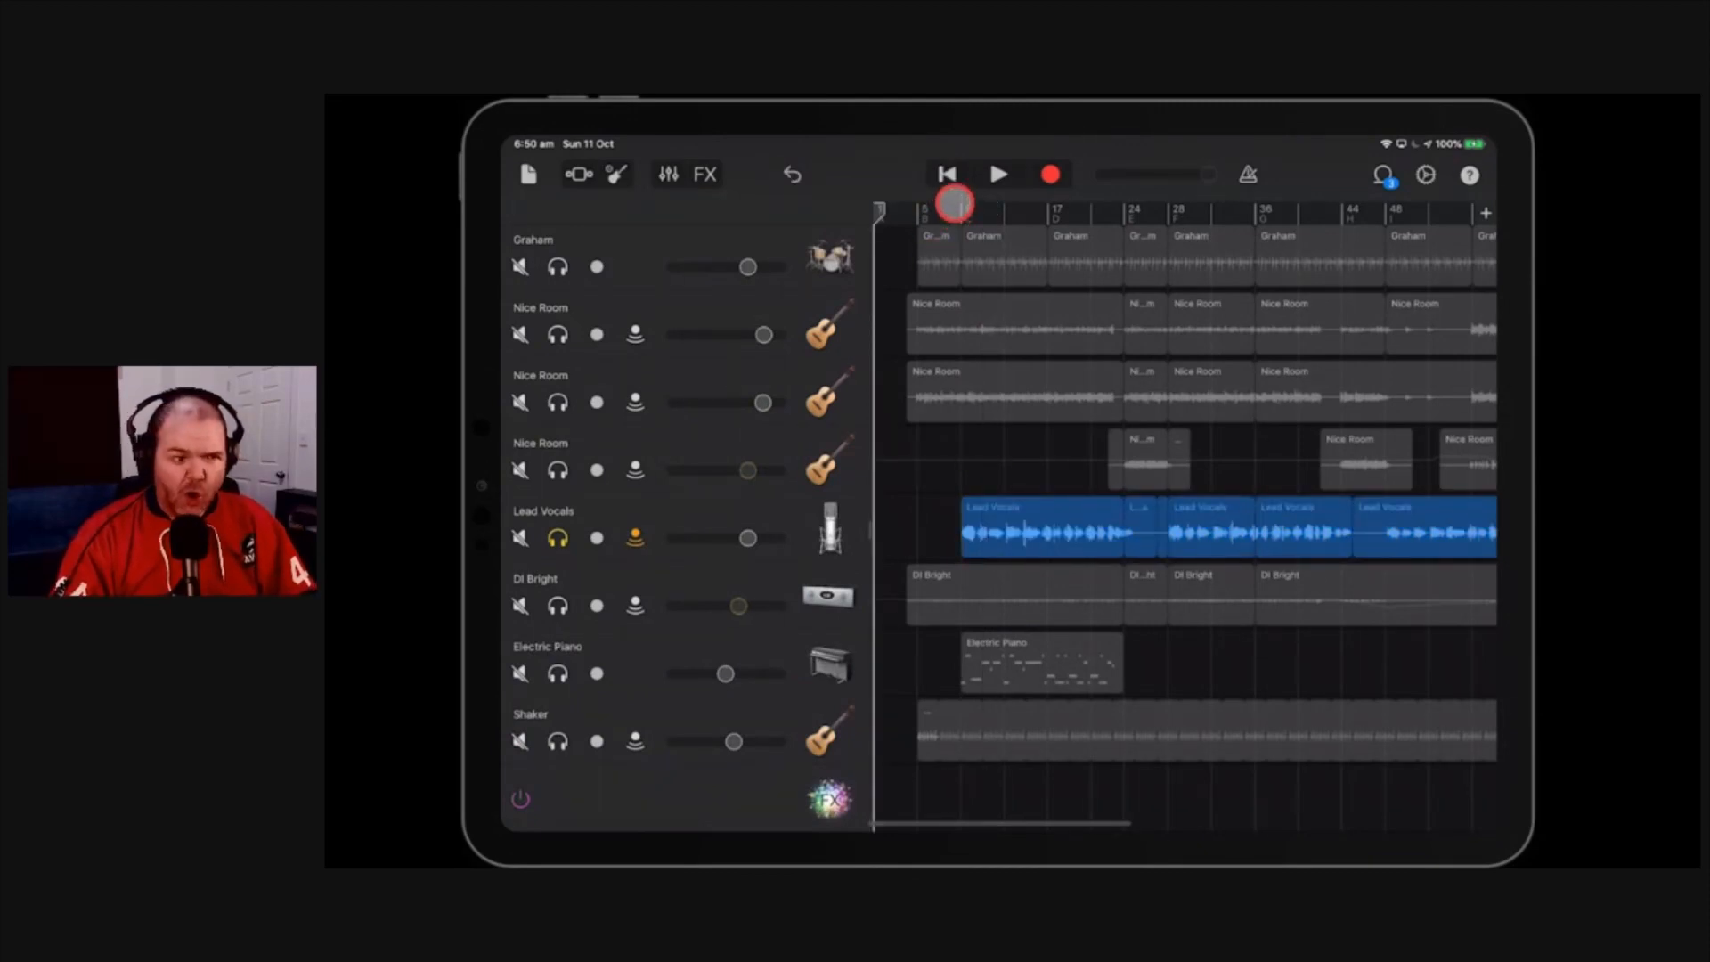